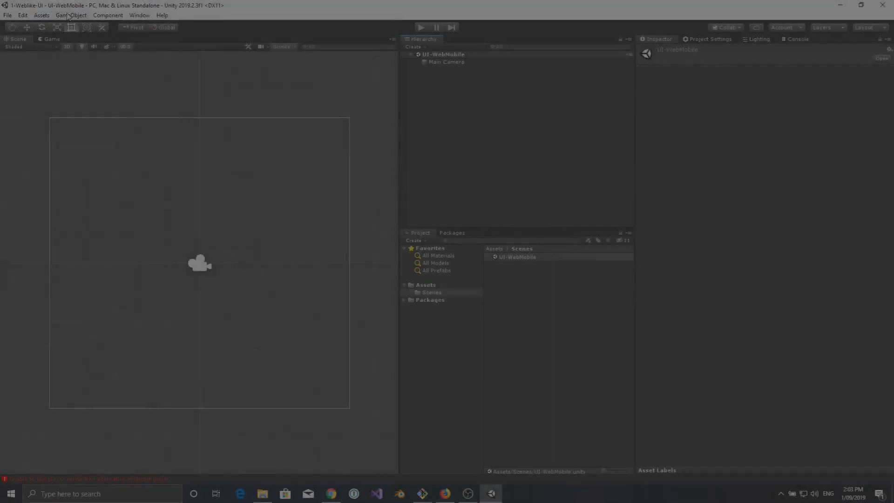
# Step: Create a UI Panel from the GameObject menu, adding a Canvas and EventSystem
pyautogui.click(74, 16)
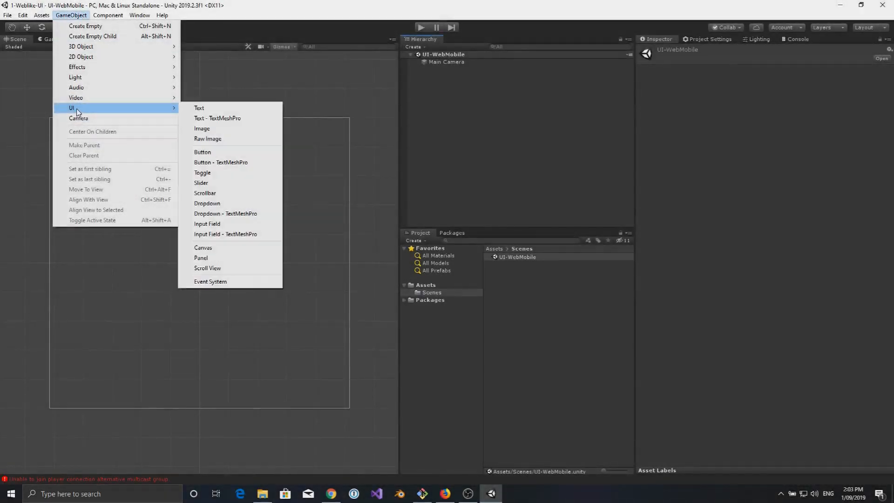
pyautogui.moveTo(236, 174)
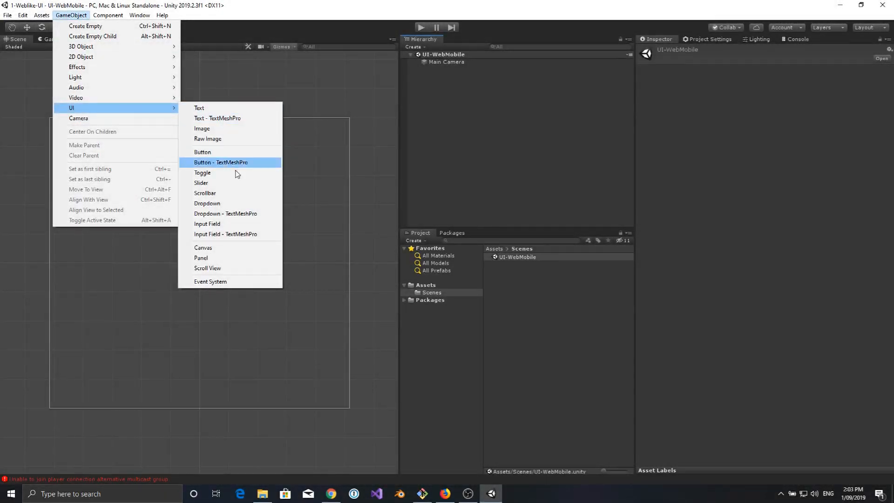
pyautogui.moveTo(202, 262)
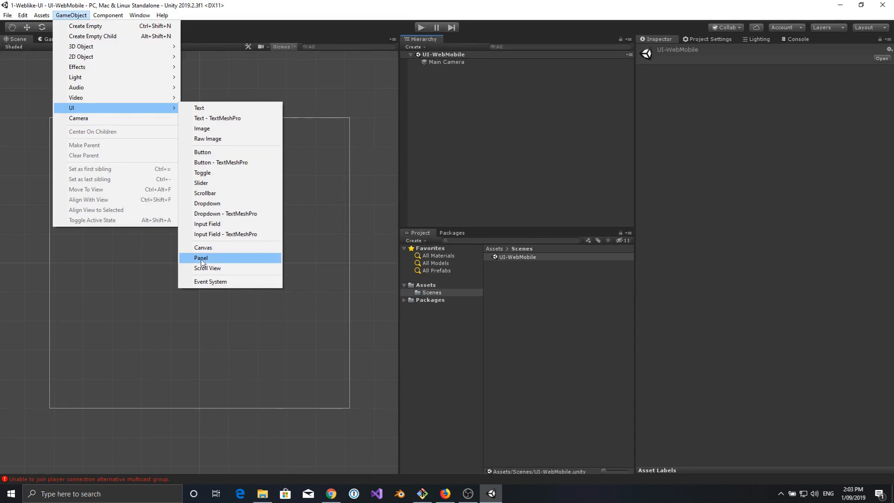
pyautogui.click(201, 258)
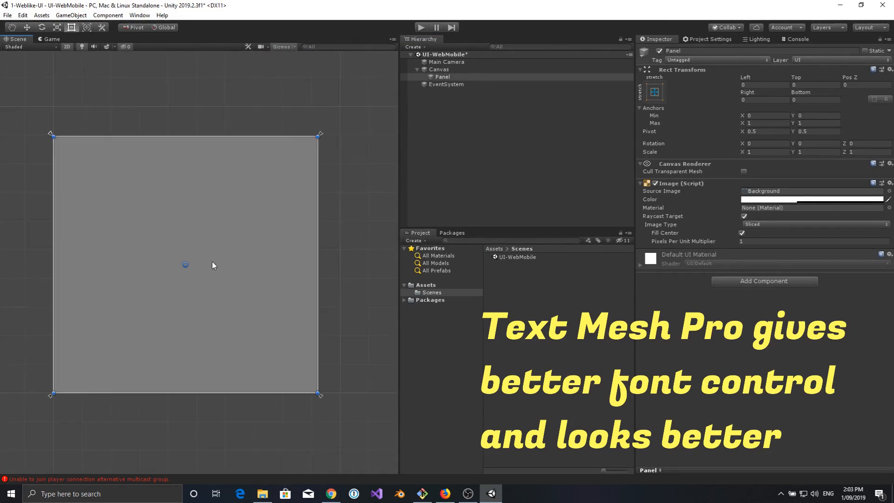
pyautogui.moveTo(348, 105)
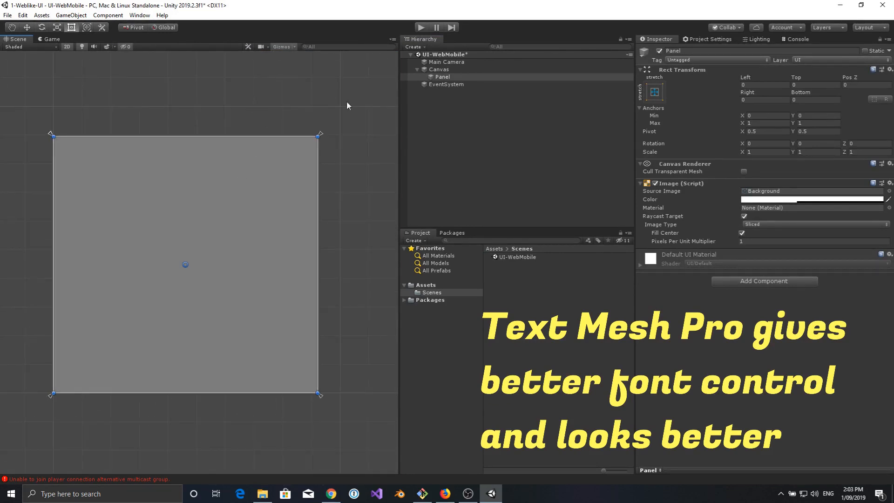
# Step: Add a Text - TextMeshPro object to the canvas from the GameObject UI menu
pyautogui.click(77, 15)
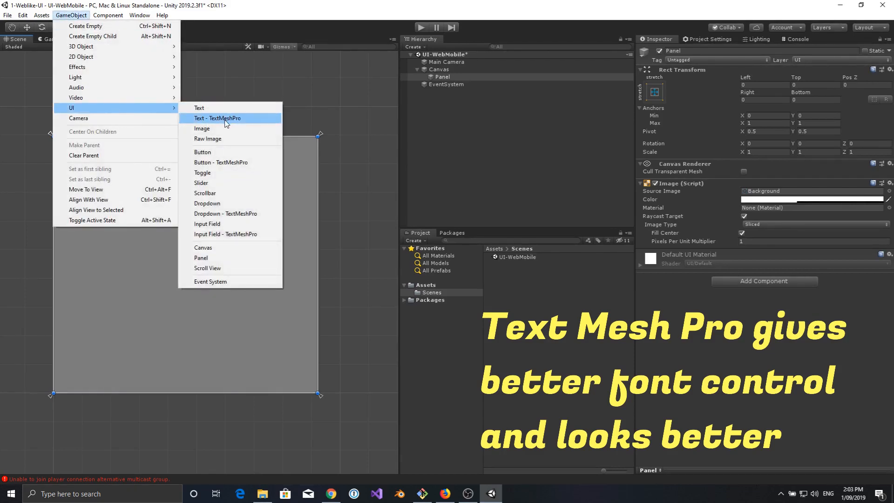
pyautogui.moveTo(216, 159)
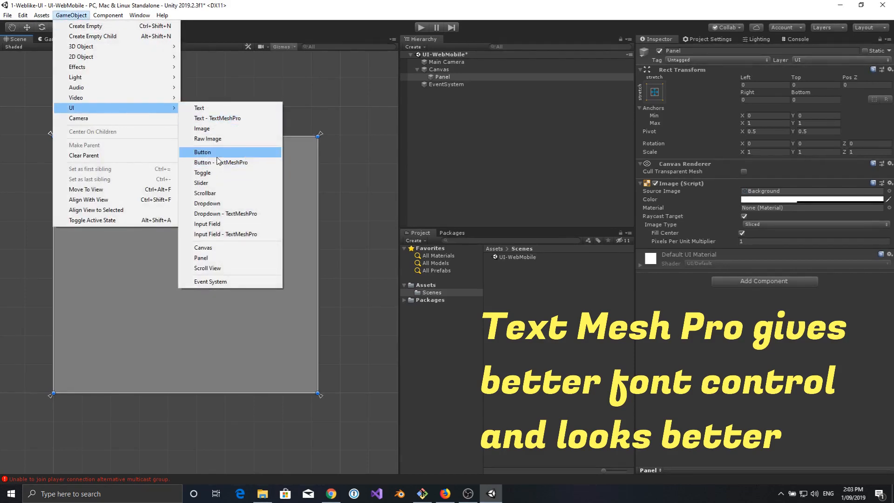
pyautogui.moveTo(226, 166)
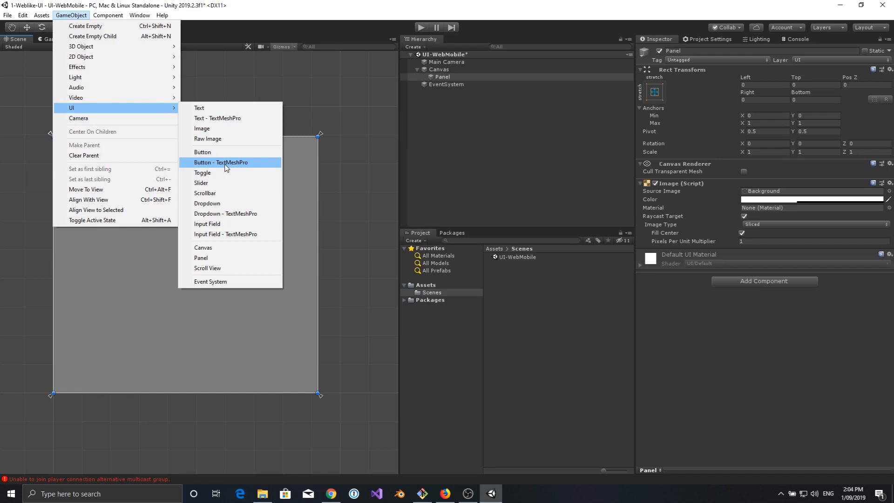
pyautogui.moveTo(229, 217)
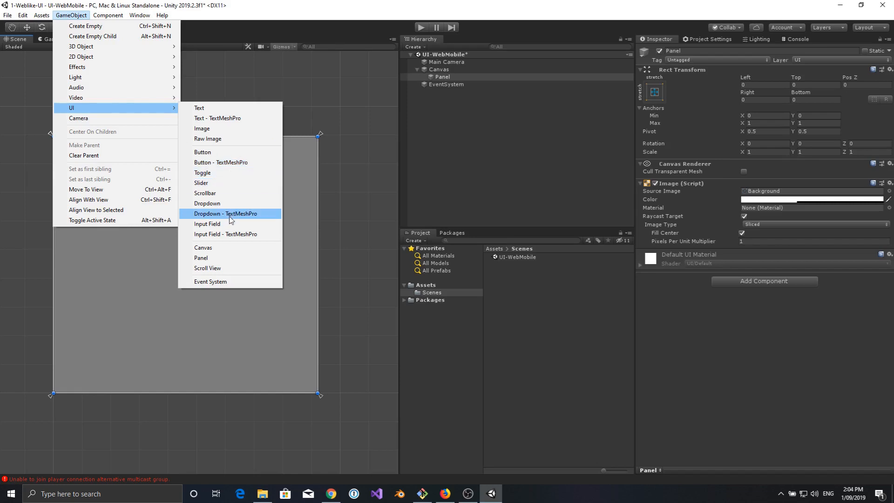
pyautogui.moveTo(226, 166)
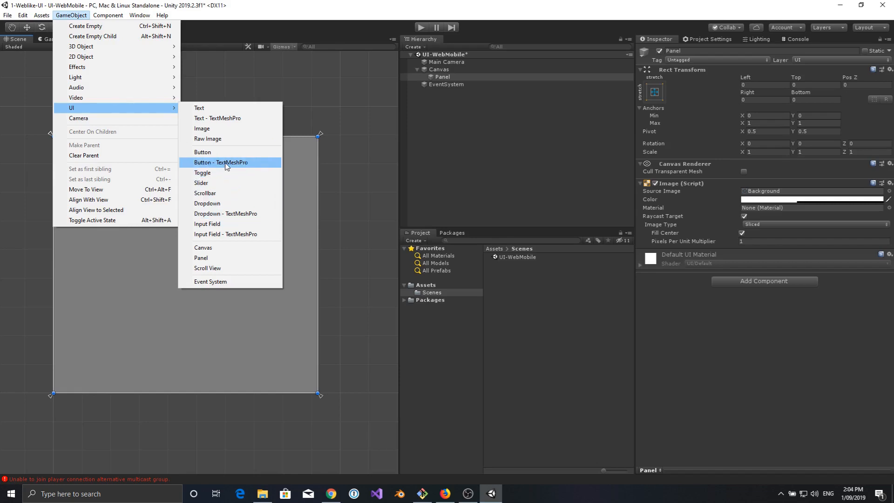
pyautogui.click(222, 162)
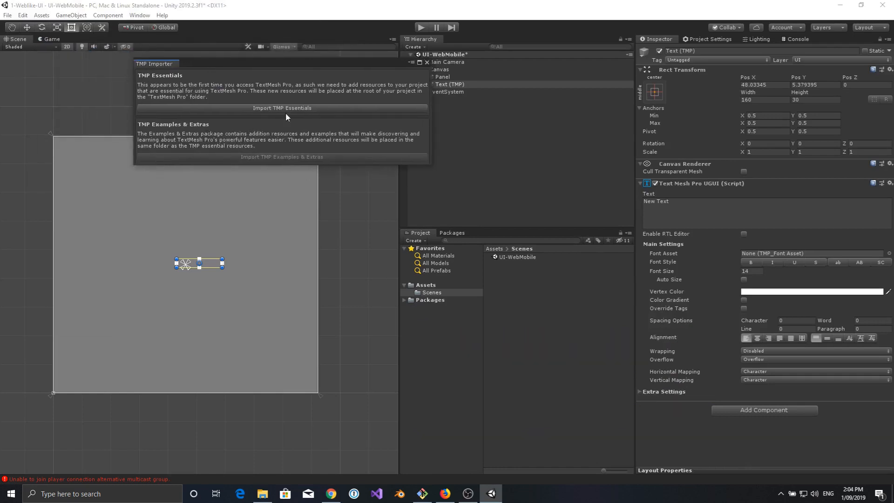
# Step: Import TMP Essentials and dismiss the TMP Importer window
pyautogui.click(282, 108)
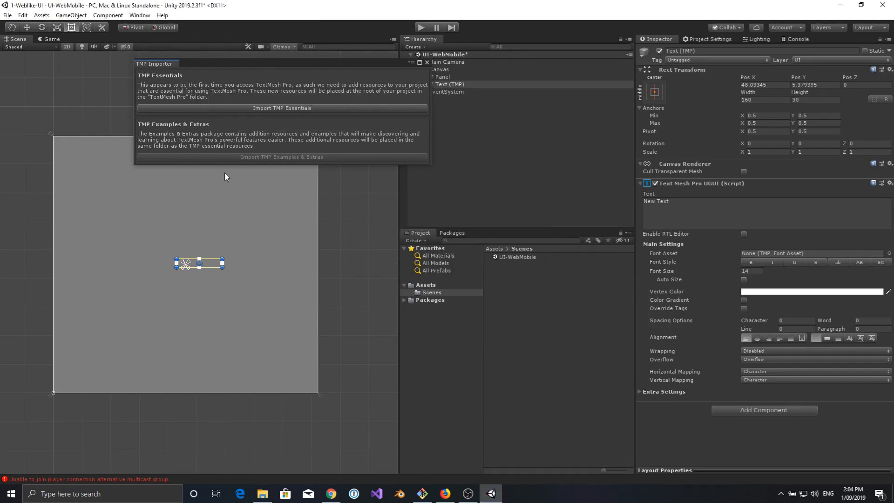
pyautogui.click(282, 108)
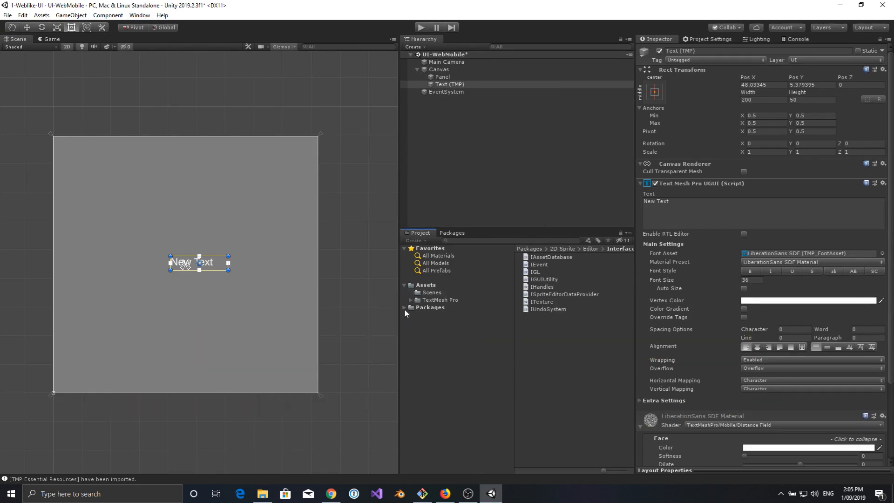
pyautogui.moveTo(427, 306)
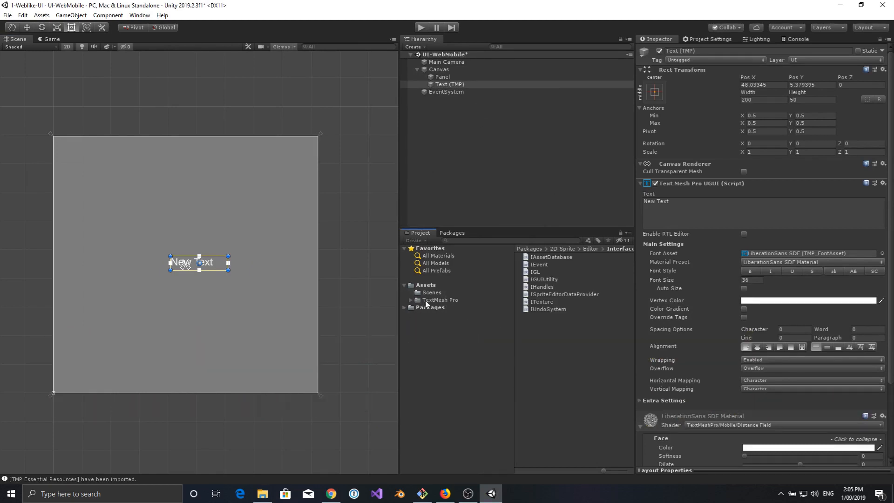
# Step: Check the TextMesh Pro fonts, then create a root-level Assets folder named Fonts
pyautogui.click(440, 300)
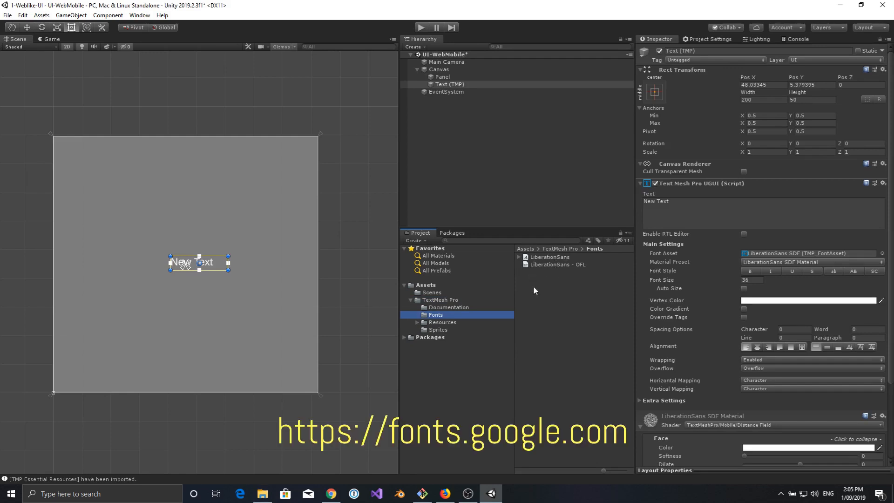
pyautogui.moveTo(494, 389)
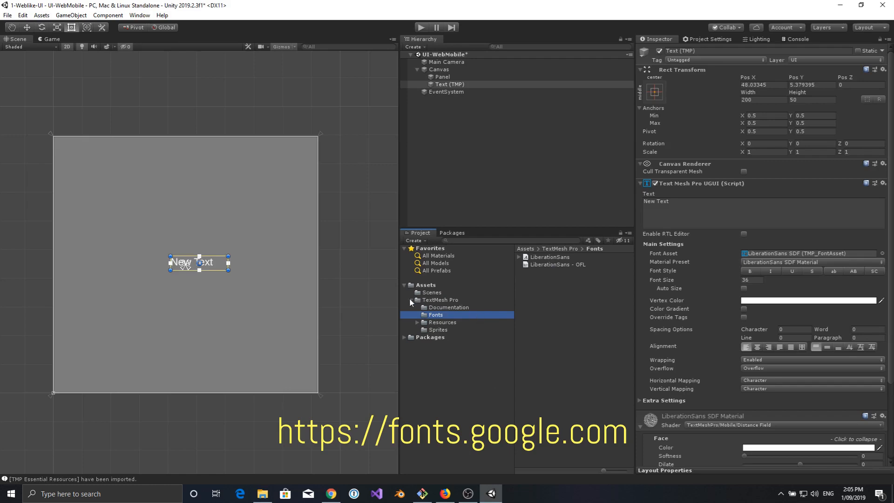
pyautogui.click(425, 284)
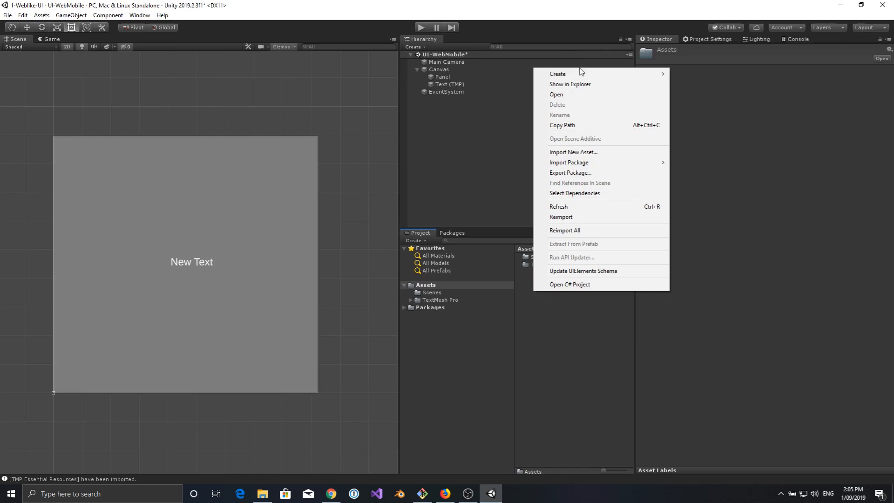
pyautogui.click(558, 73)
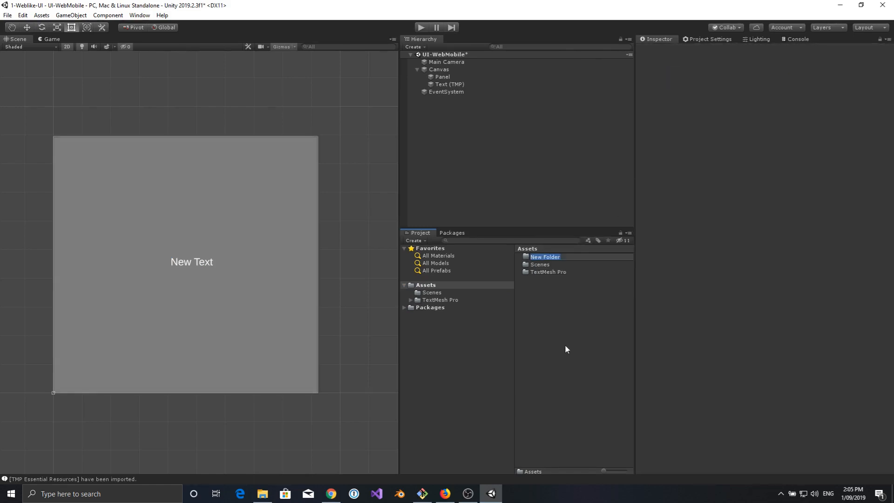
pyautogui.write('Fonts')
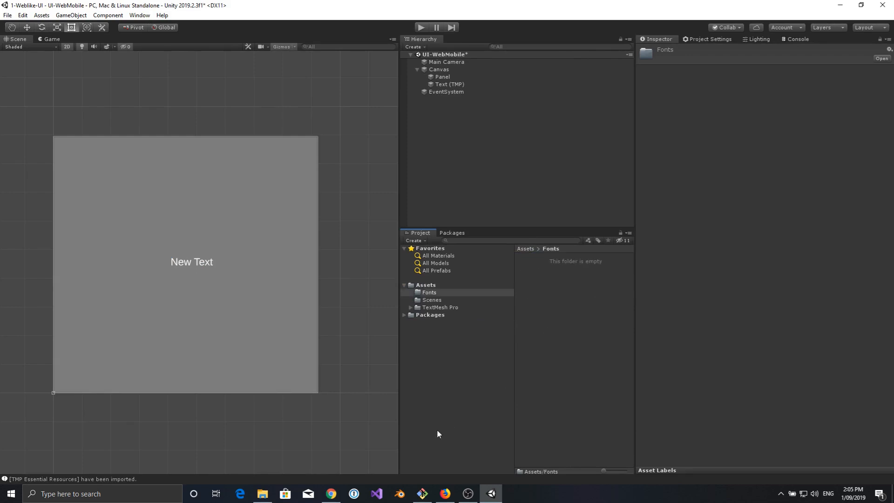
pyautogui.moveTo(441, 335)
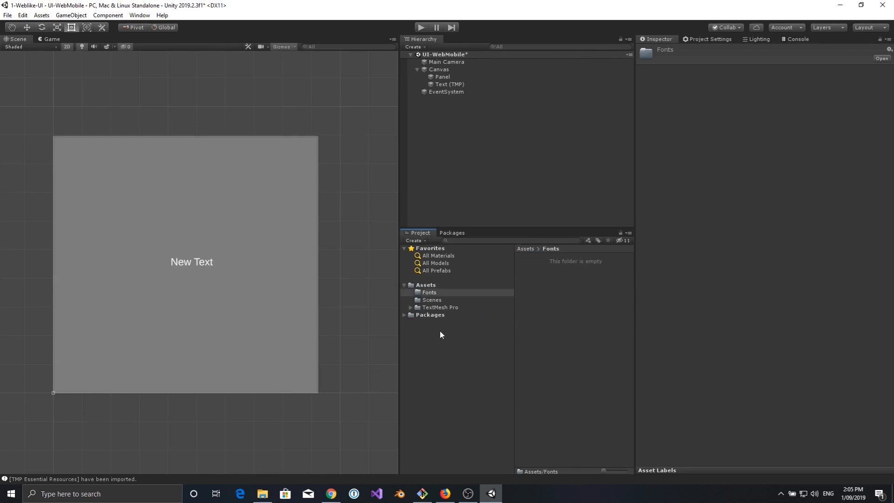
# Step: In D:\Development\Fonts, open Architects_Daughter--hand-text.zip and select OFL.txt
pyautogui.click(262, 494)
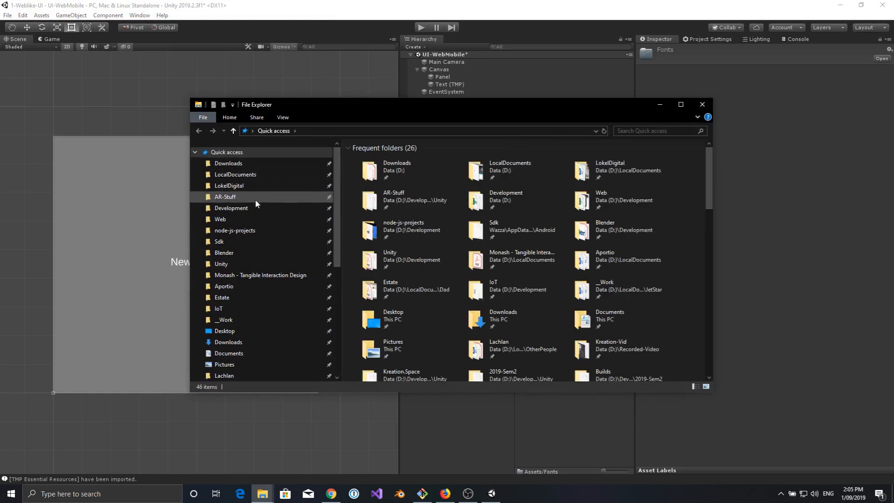
pyautogui.doubleClick(231, 208)
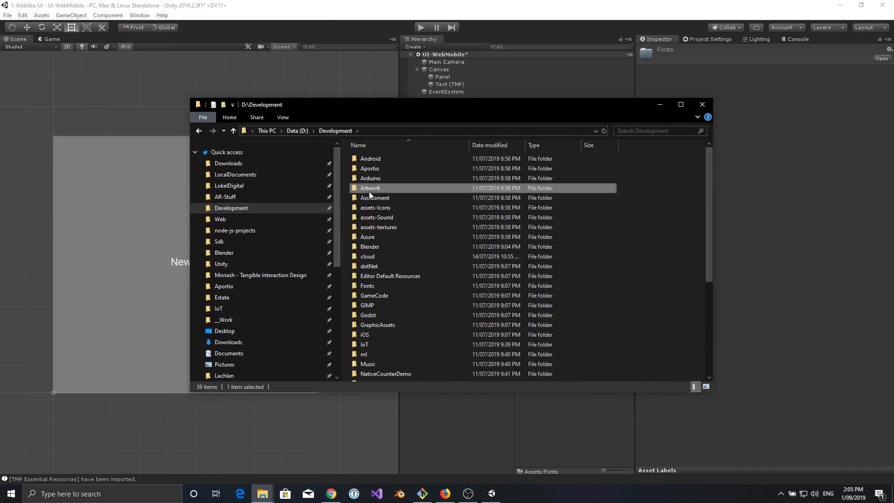
pyautogui.doubleClick(367, 286)
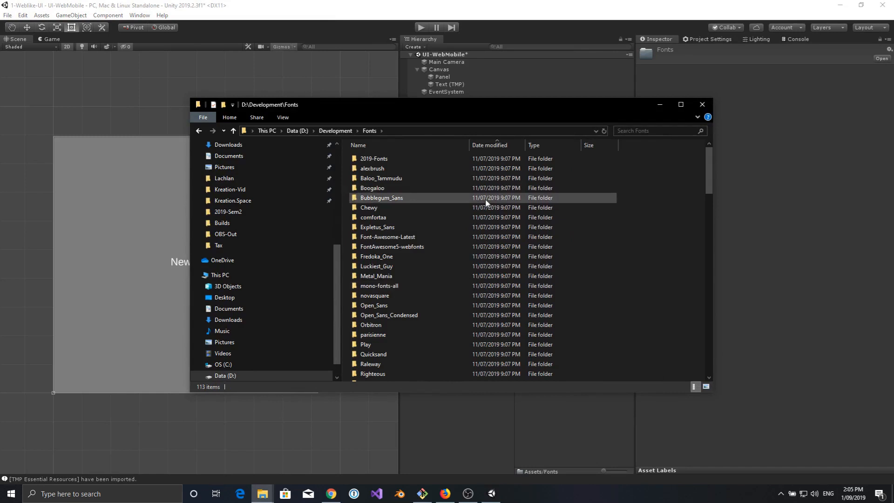
pyautogui.scroll(-3)
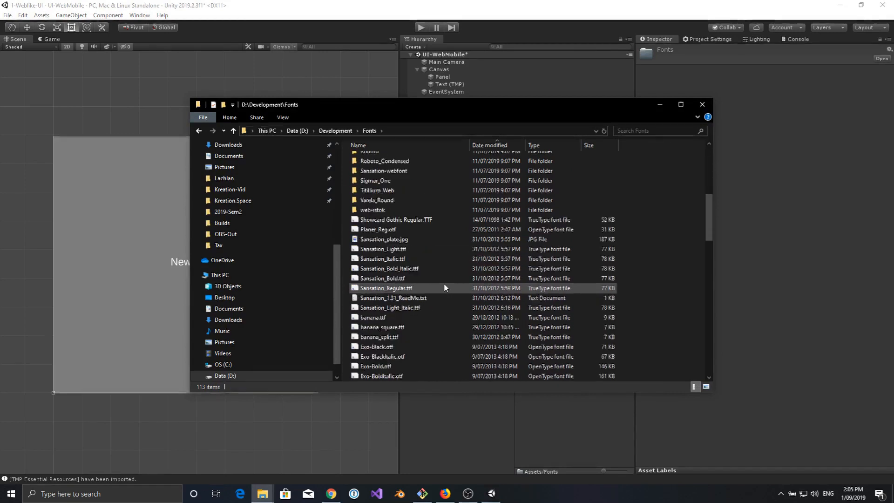
pyautogui.scroll(-3)
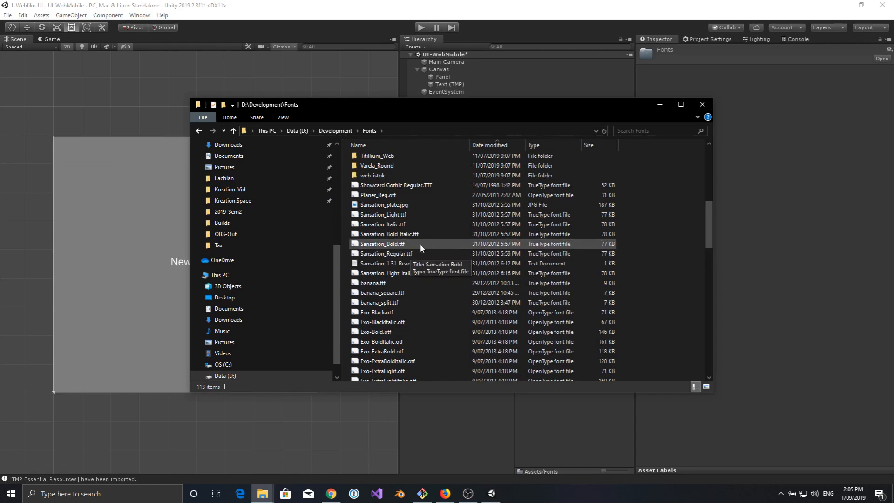
pyautogui.scroll(-3)
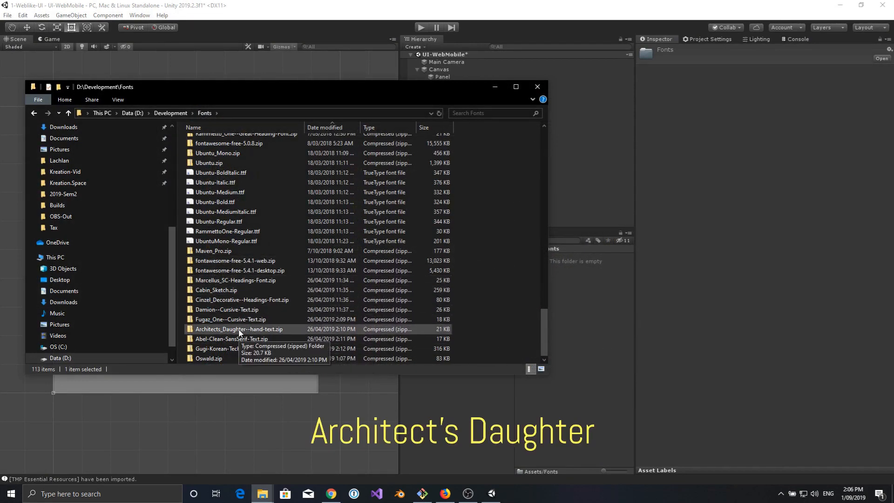
pyautogui.doubleClick(239, 329)
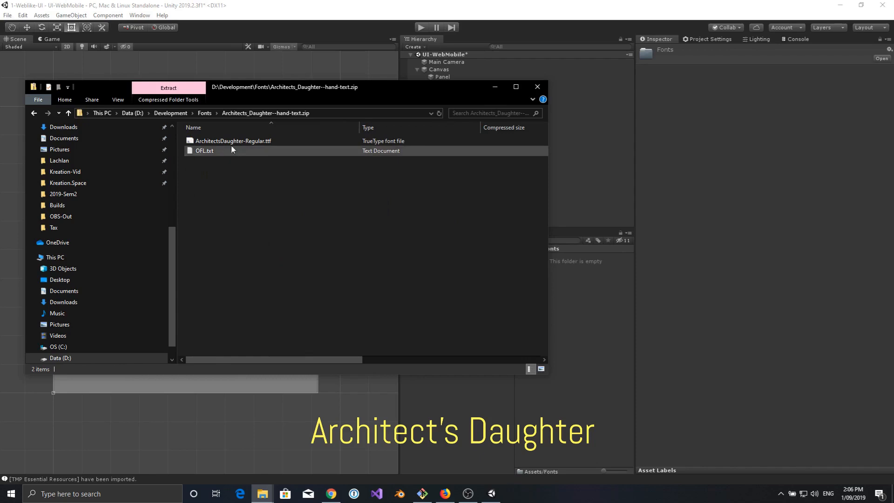
pyautogui.click(204, 150)
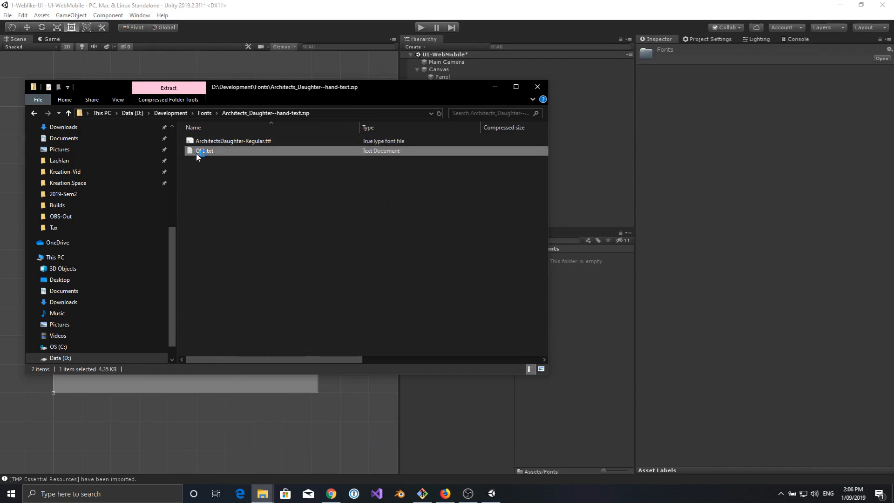
# Step: Read the OFL.txt SIL Open Font License in Notepad, then close it
pyautogui.doubleClick(203, 150)
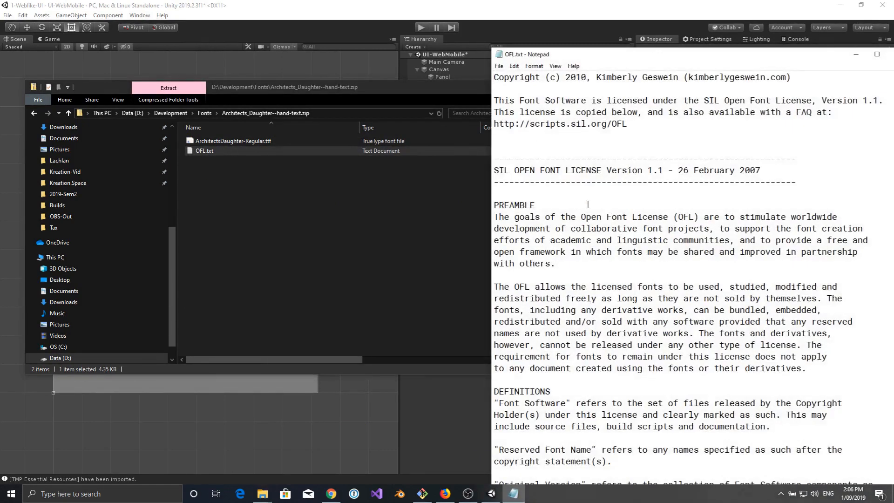
pyautogui.scroll(-3)
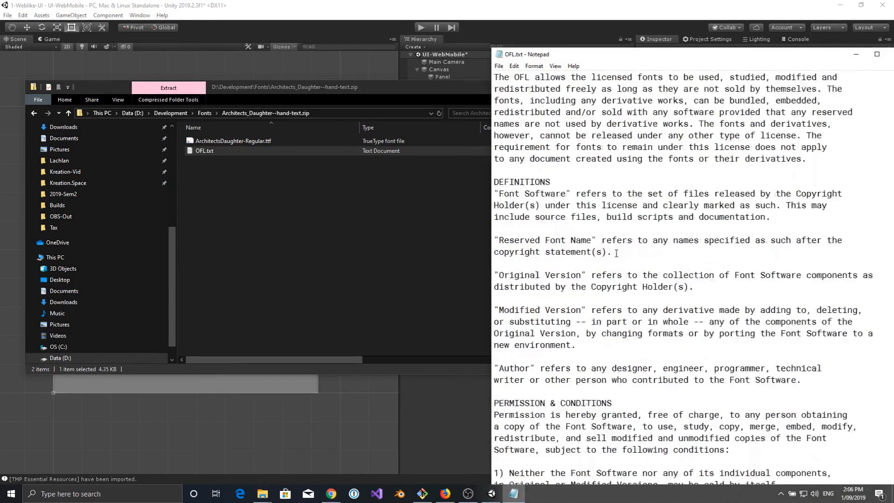
pyautogui.scroll(-3)
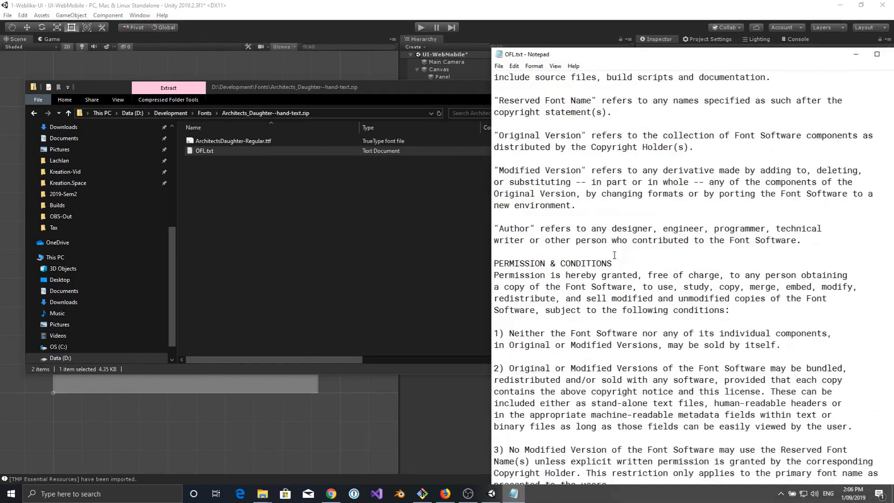
pyautogui.scroll(-3)
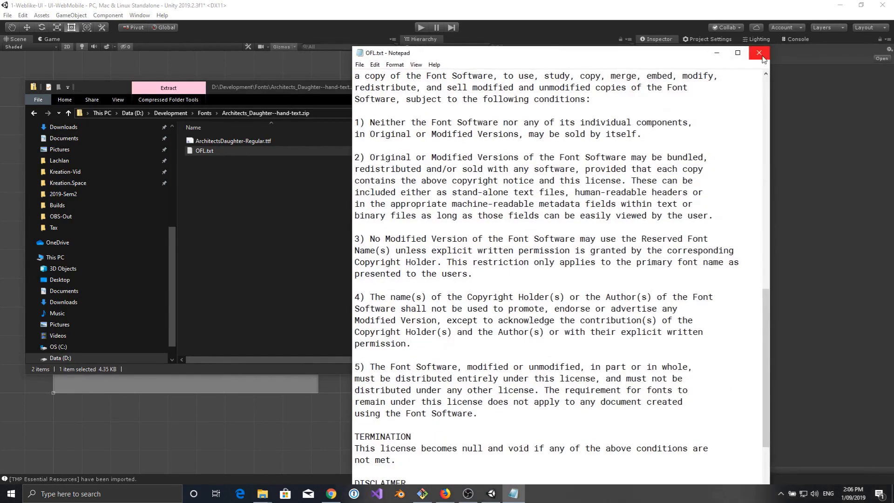
pyautogui.click(761, 53)
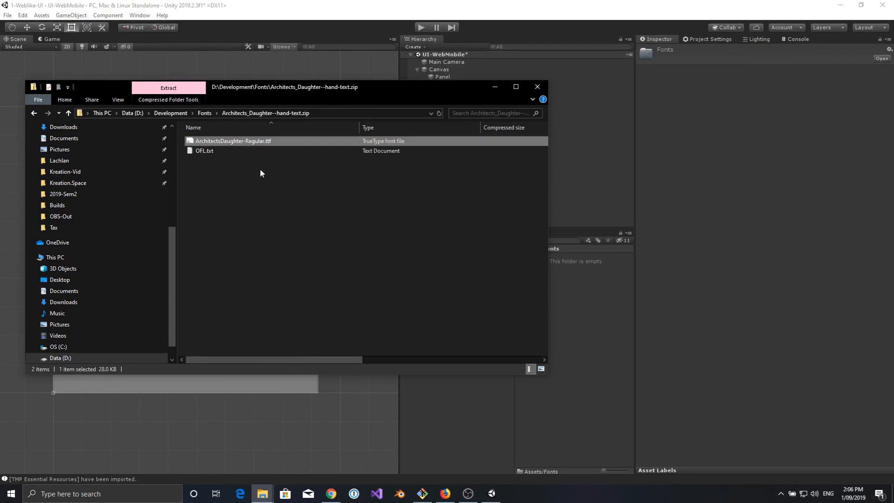
# Step: Drag ArchitectsDaughter-Regular.ttf from the Fonts folder into Unity's Assets/Fonts
pyautogui.click(204, 113)
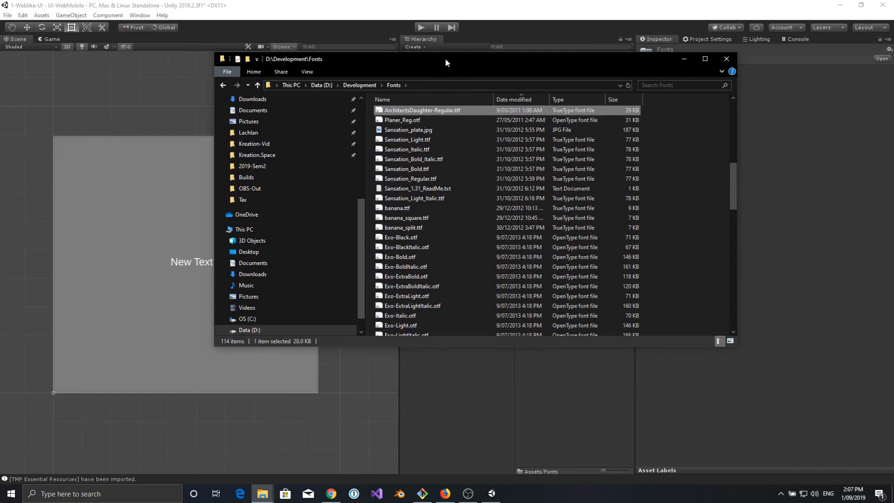
pyautogui.moveTo(446, 63); pyautogui.dragTo(224, 33)
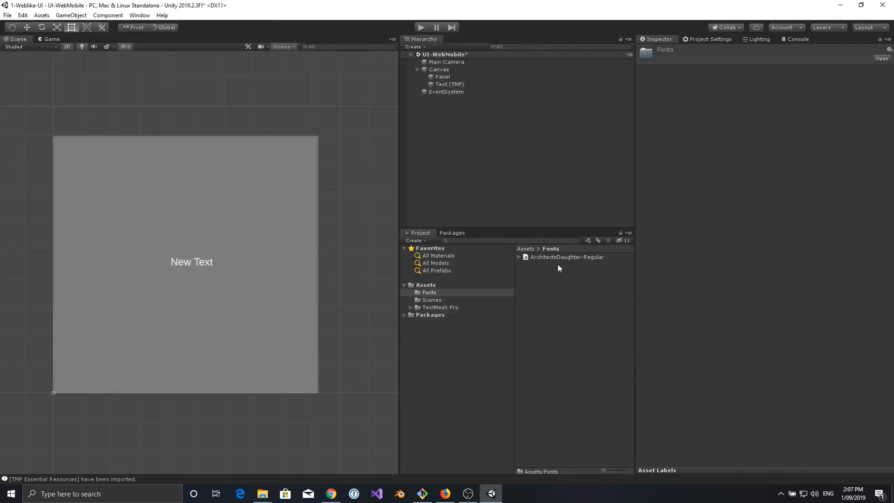
# Step: Generate an SDF atlas from ArchitectsDaughter-Regular in Font Asset Creator and save it
pyautogui.click(142, 15)
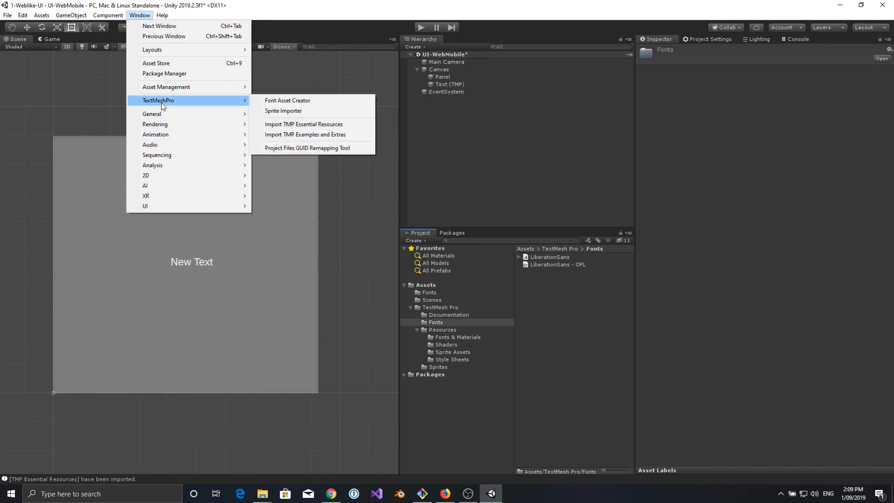
pyautogui.moveTo(294, 101)
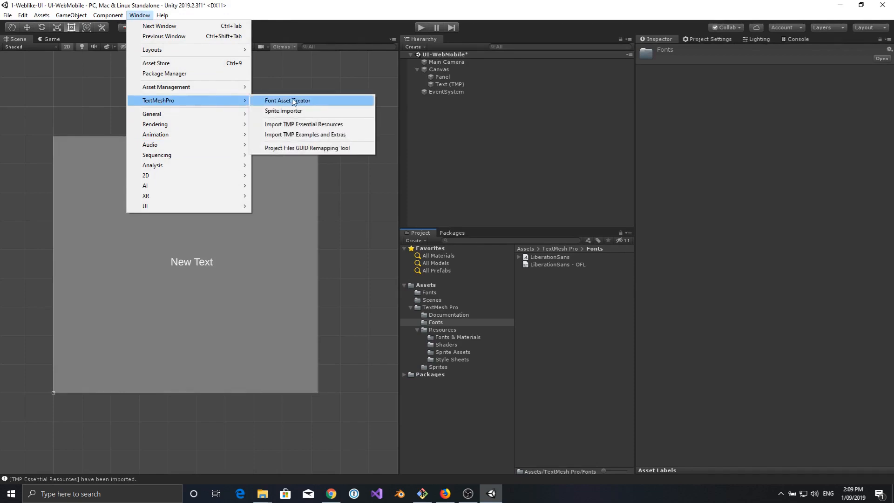
pyautogui.click(288, 100)
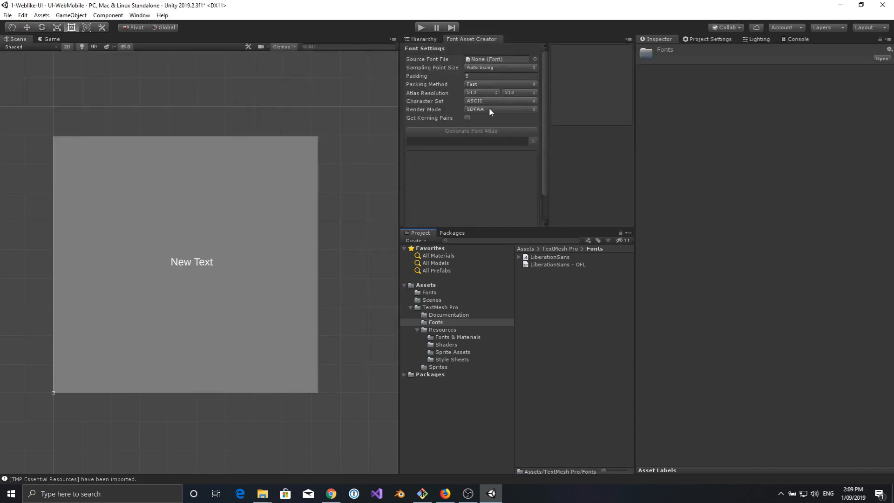
pyautogui.moveTo(537, 61)
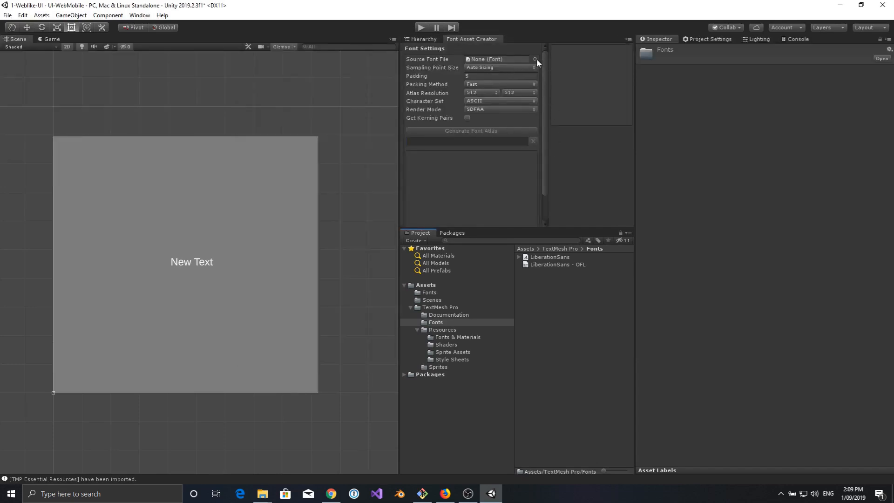
pyautogui.click(535, 59)
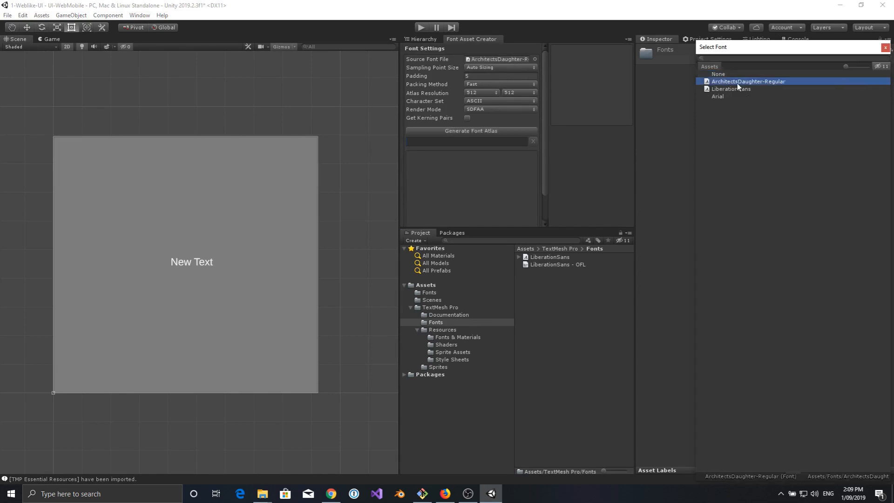
pyautogui.click(749, 81)
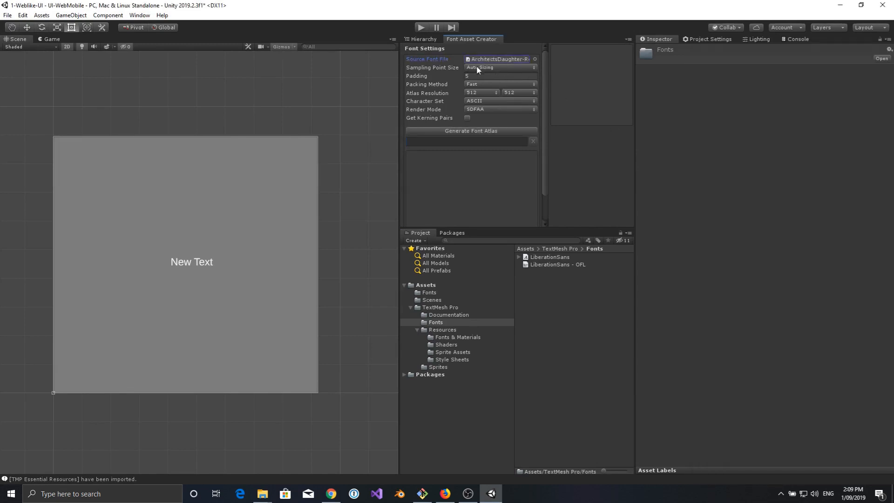
pyautogui.moveTo(473, 93)
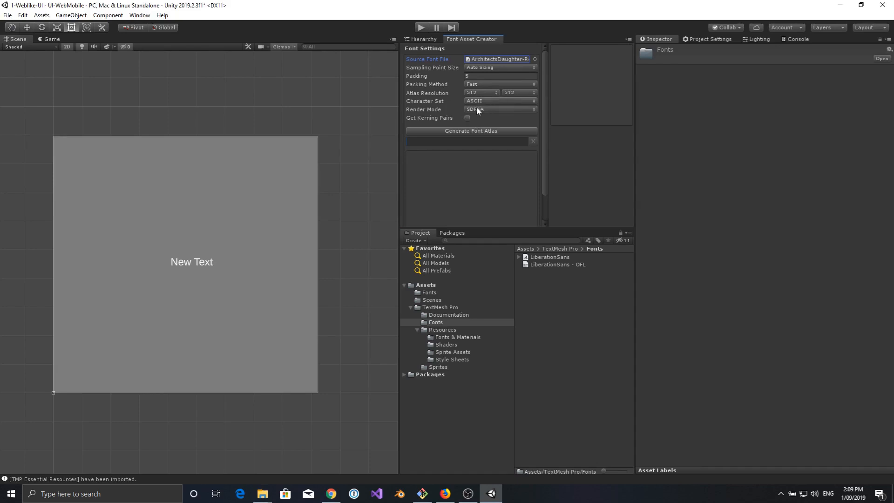
pyautogui.moveTo(469, 133)
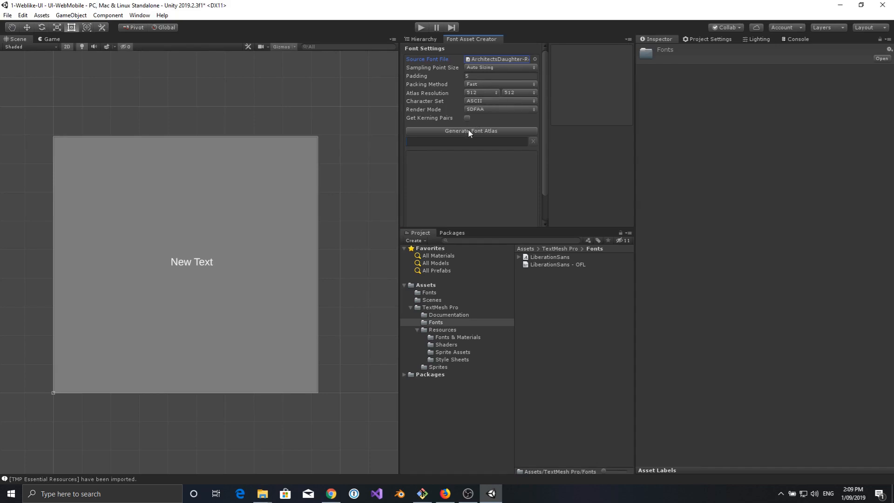
pyautogui.click(471, 131)
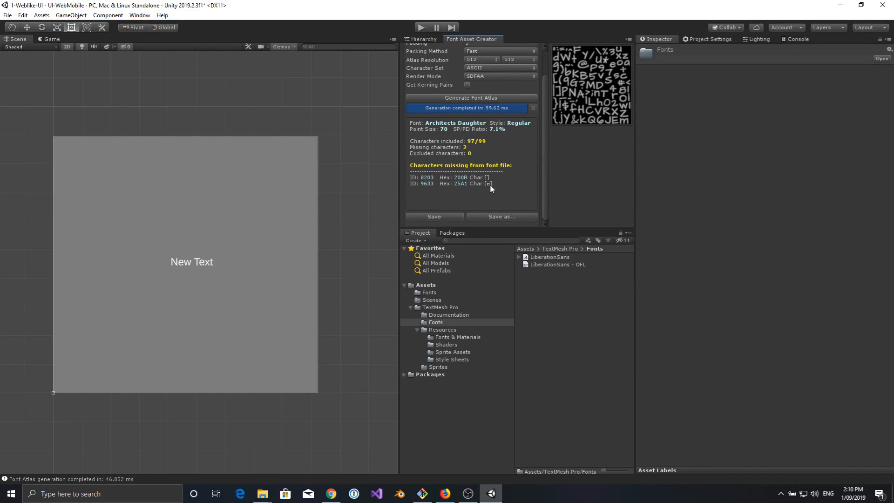
pyautogui.moveTo(450, 186)
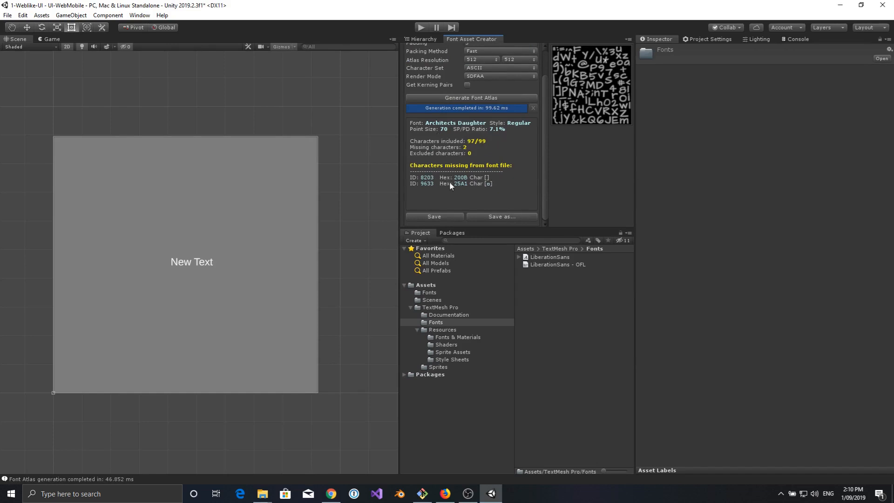
pyautogui.click(501, 217)
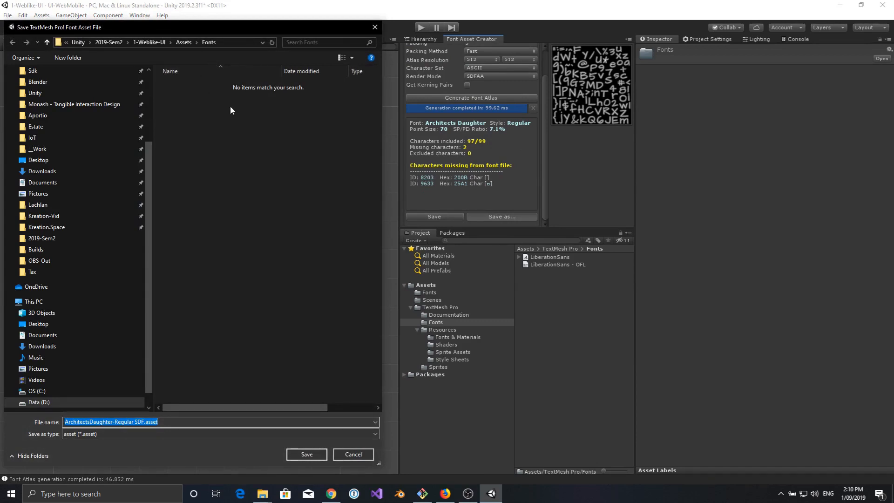
pyautogui.moveTo(329, 478)
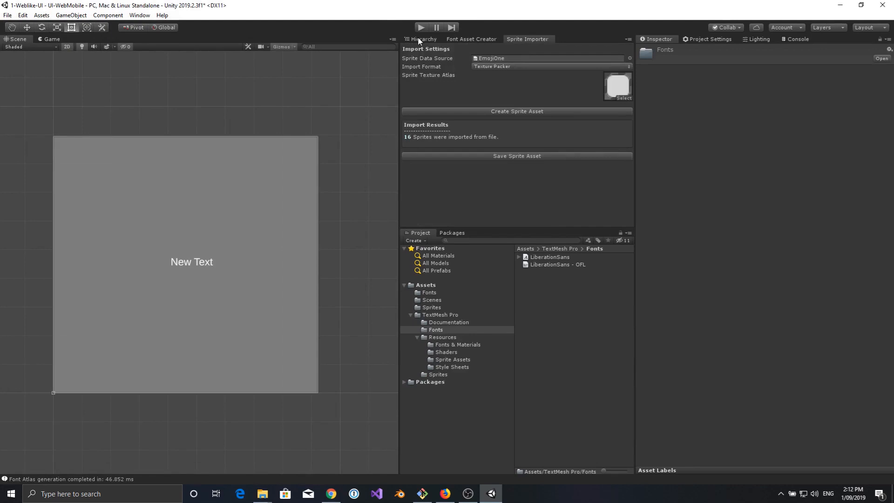
# Step: Select the Text (TMP) object in the Hierarchy and set its font size to 50
pyautogui.click(423, 39)
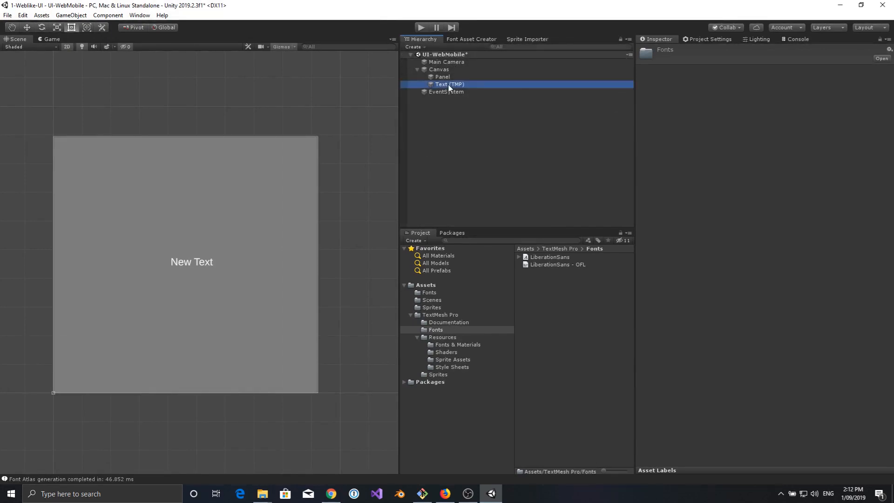
pyautogui.click(449, 84)
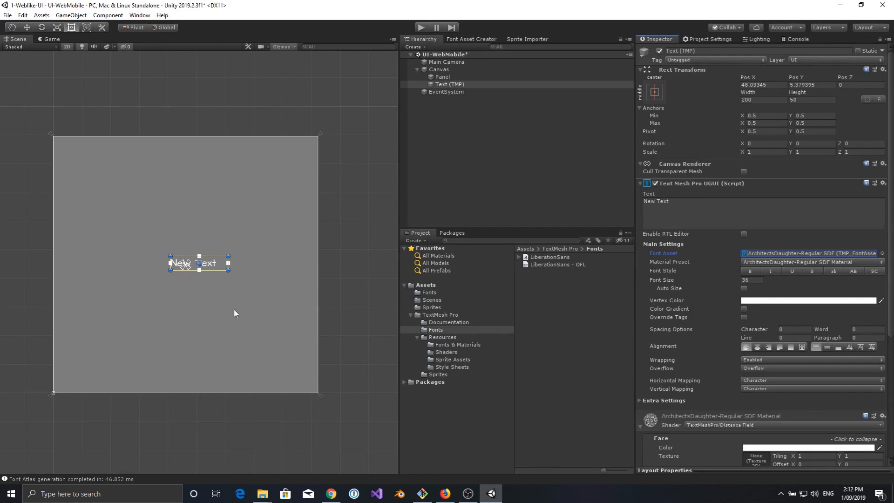
pyautogui.click(442, 76)
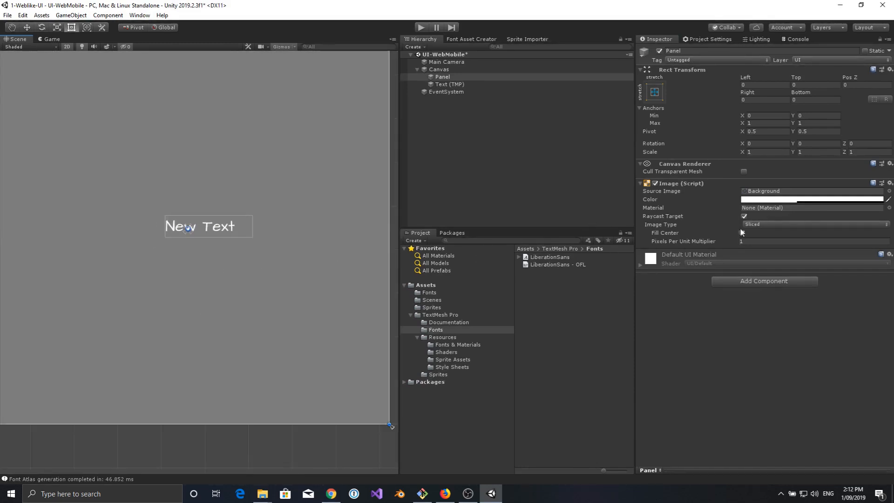
pyautogui.click(449, 85)
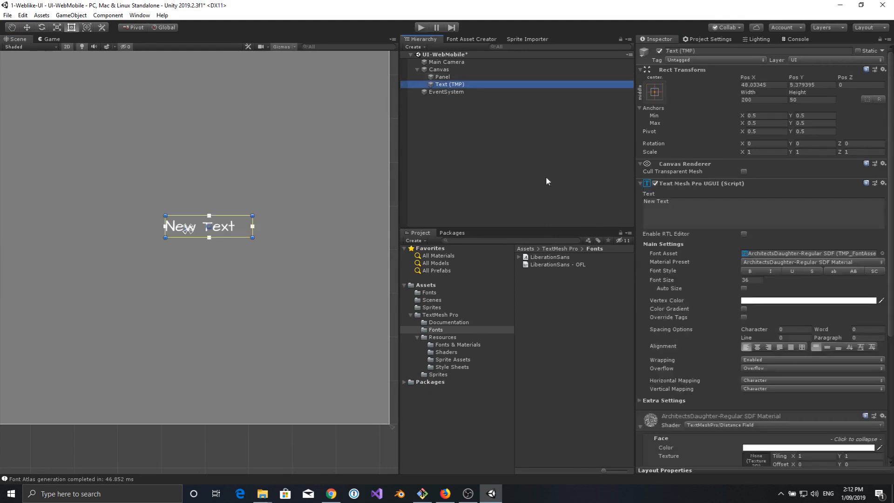
pyautogui.click(750, 280)
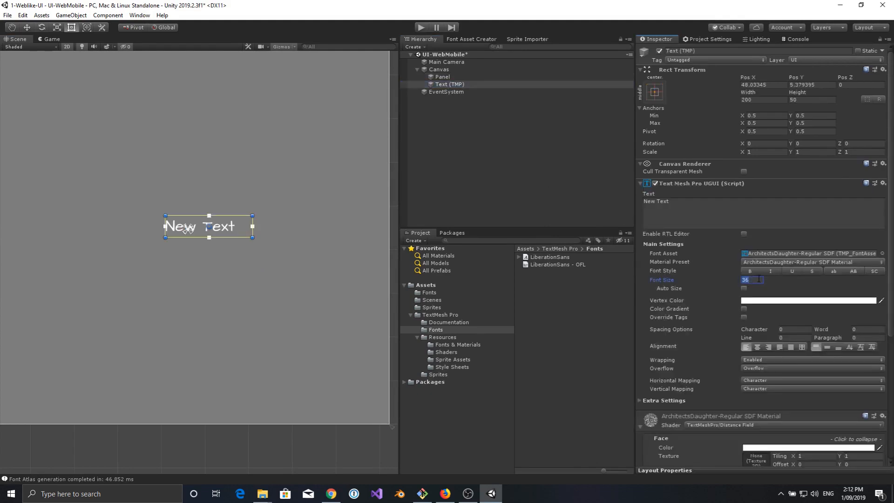
pyautogui.write('50')
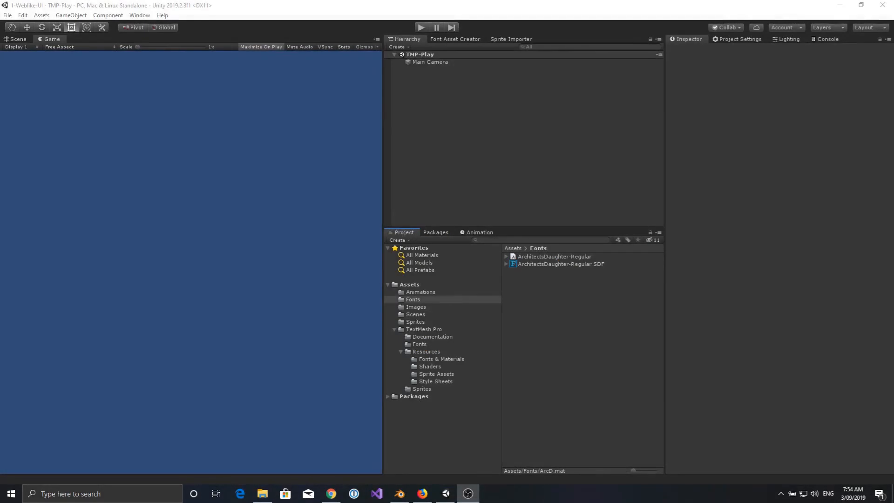
pyautogui.moveTo(318, 4)
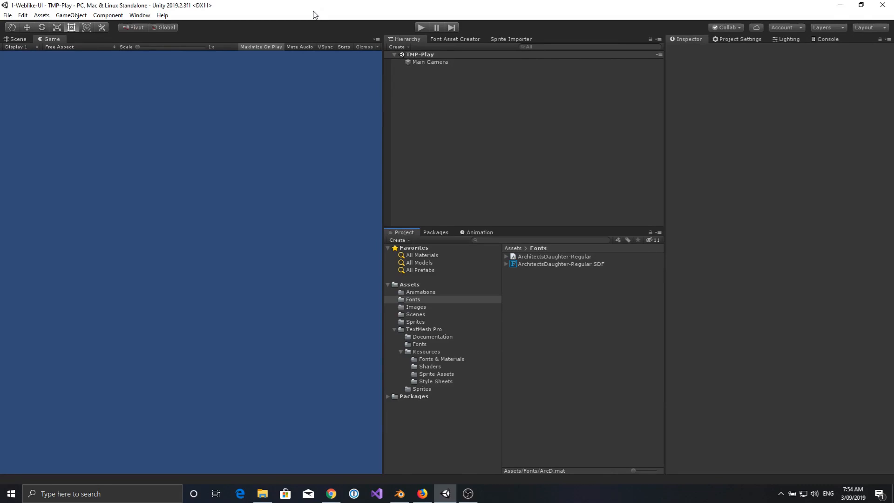
pyautogui.moveTo(202, 28)
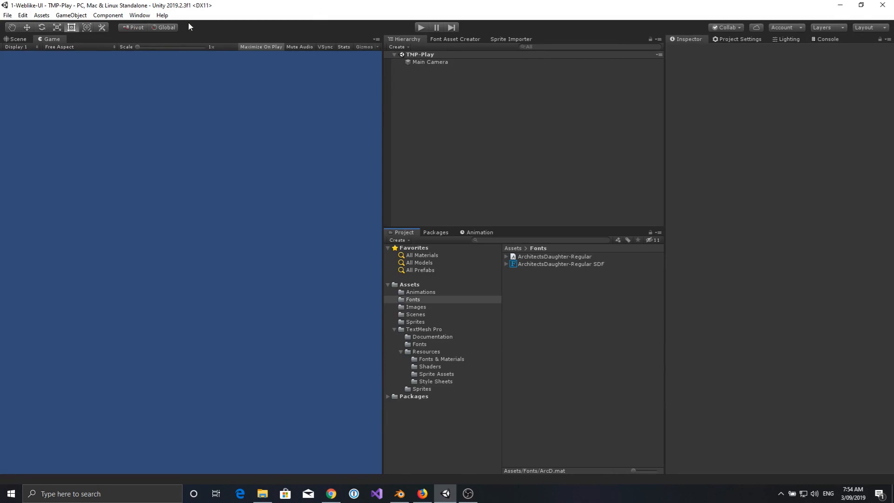
pyautogui.moveTo(112, 23)
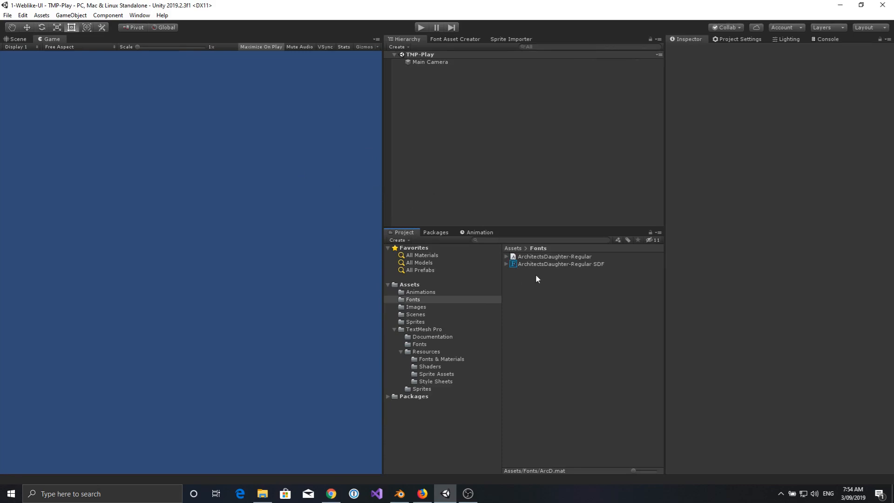
pyautogui.click(330, 493)
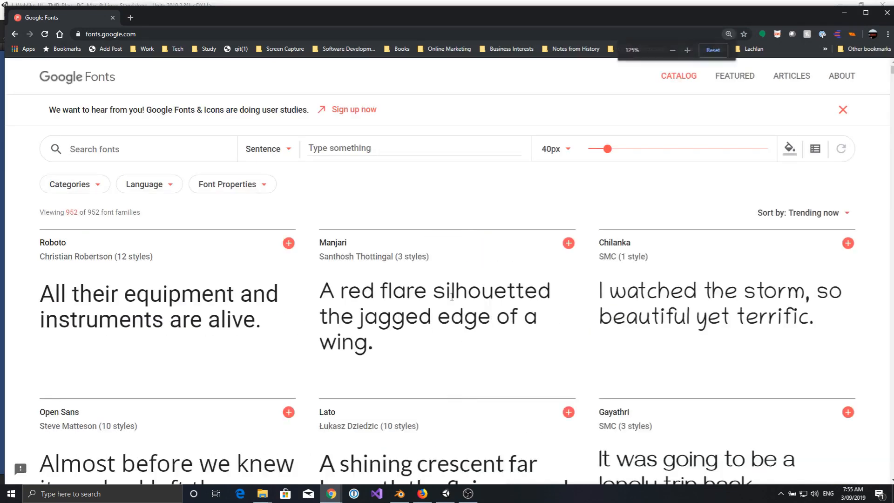
# Step: Zoom out and scroll the Google Fonts catalog to open the PT Serif specimen page
pyautogui.click(672, 50)
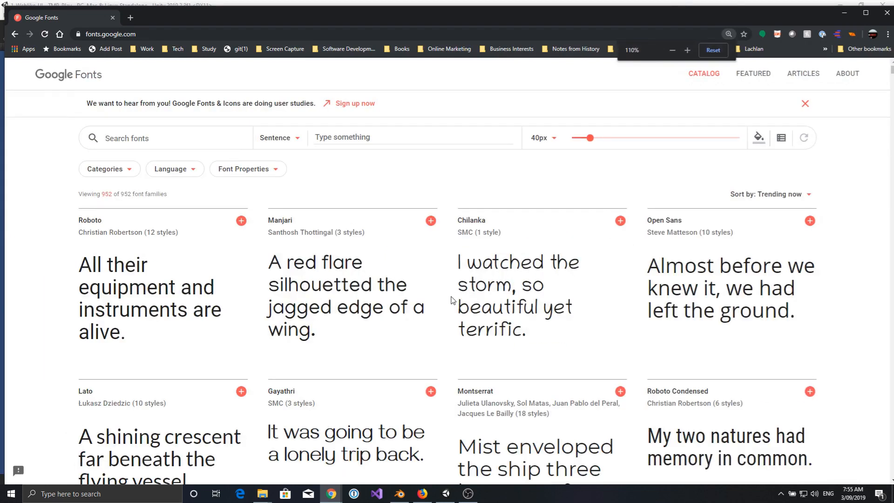
pyautogui.scroll(-3)
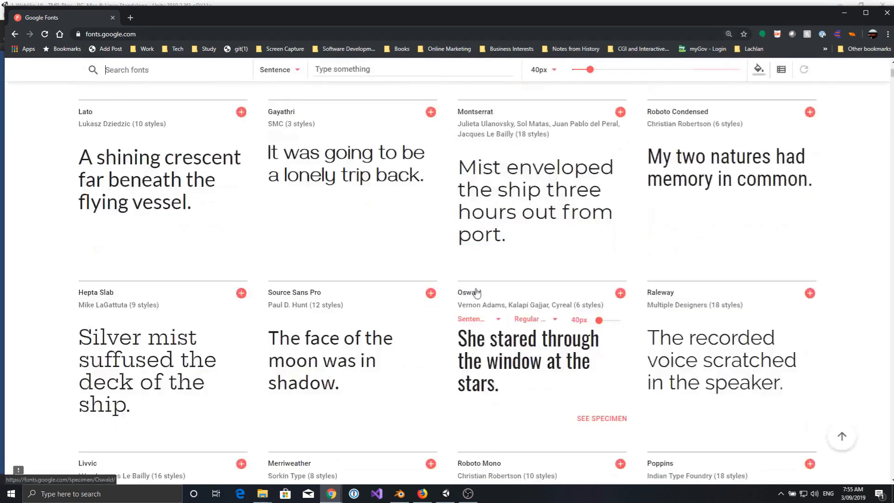
pyautogui.scroll(-3)
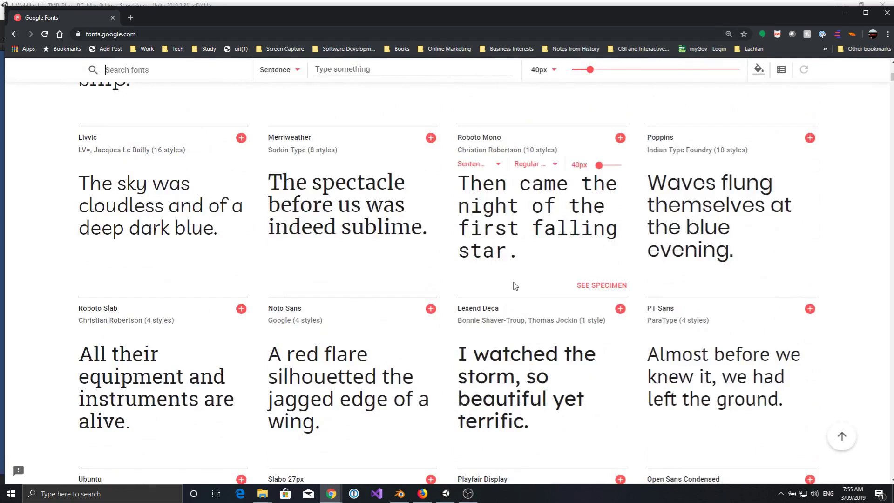
pyautogui.moveTo(449, 235)
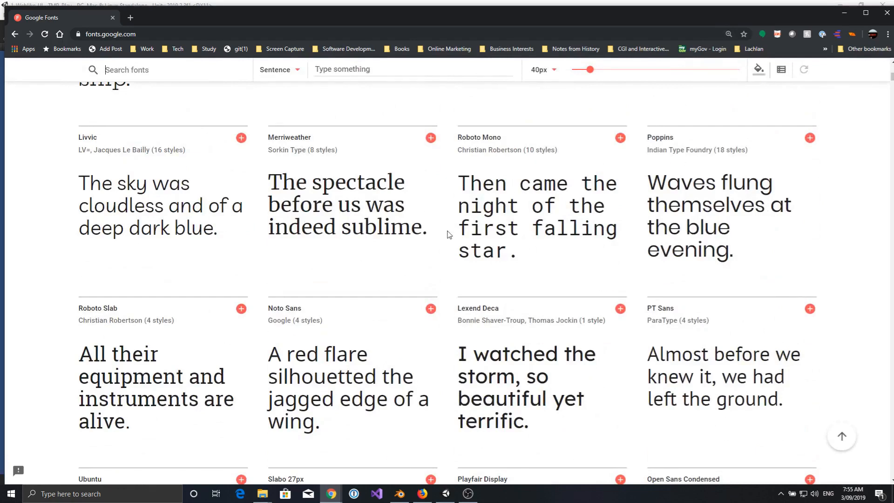
pyautogui.scroll(-3)
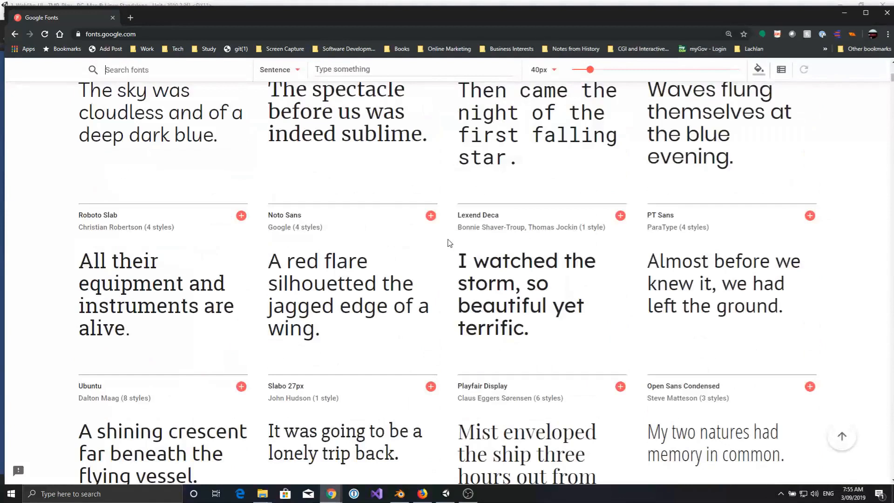
pyautogui.scroll(-3)
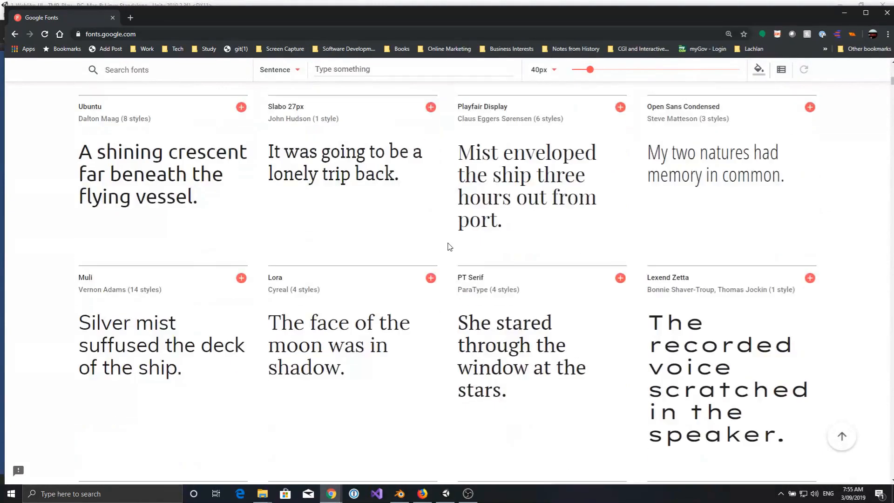
pyautogui.scroll(-3)
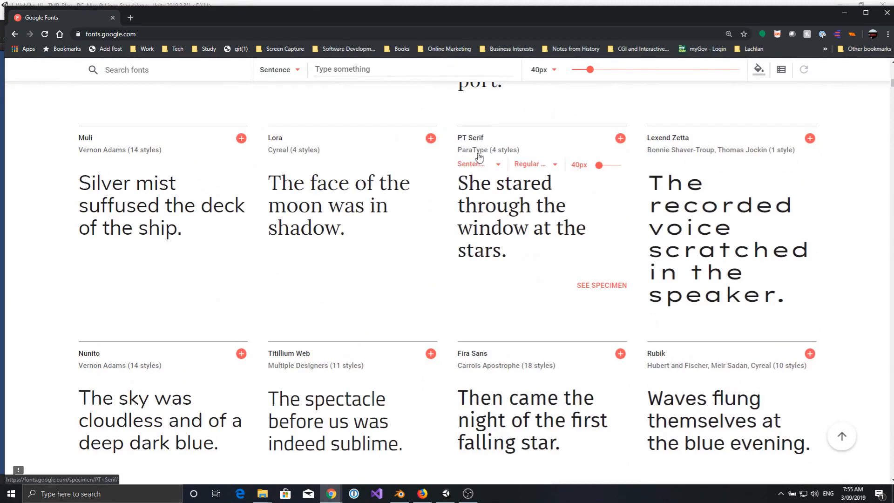
pyautogui.click(601, 285)
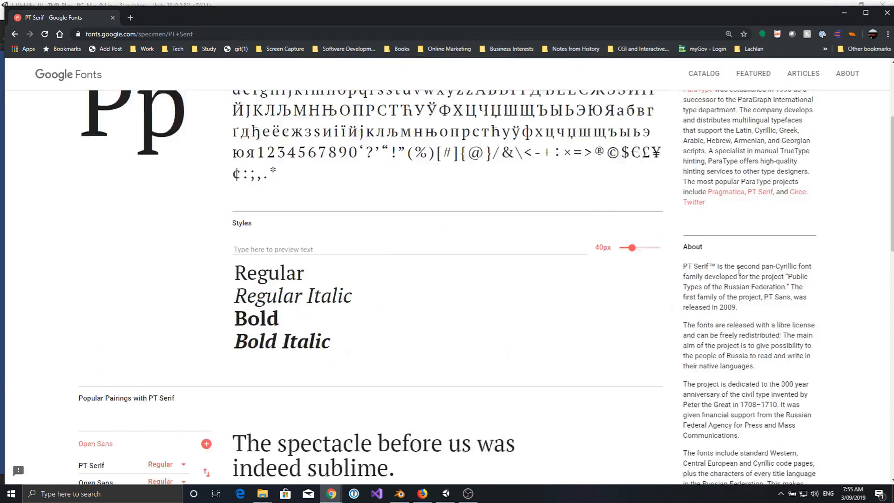
pyautogui.scroll(-3)
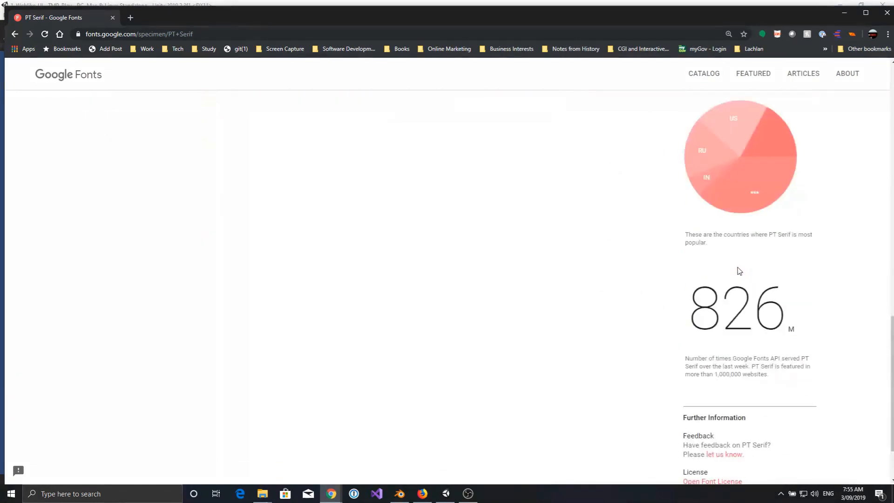
pyautogui.scroll(3)
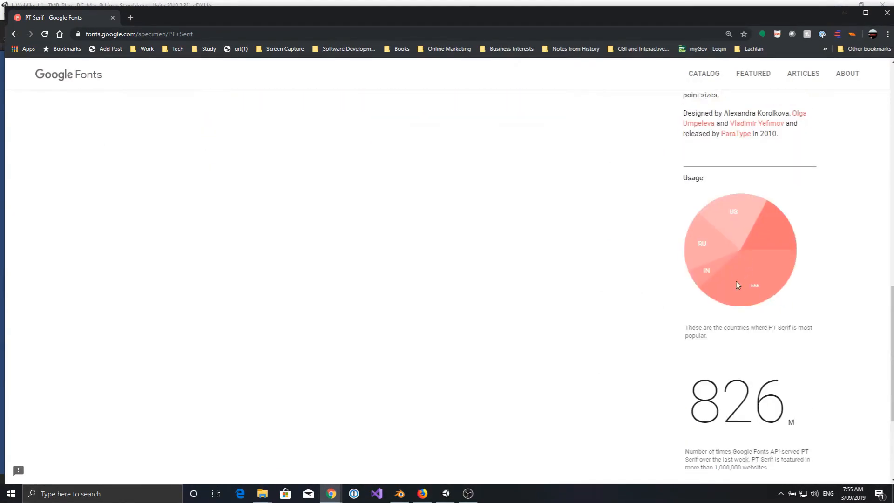
pyautogui.scroll(-3)
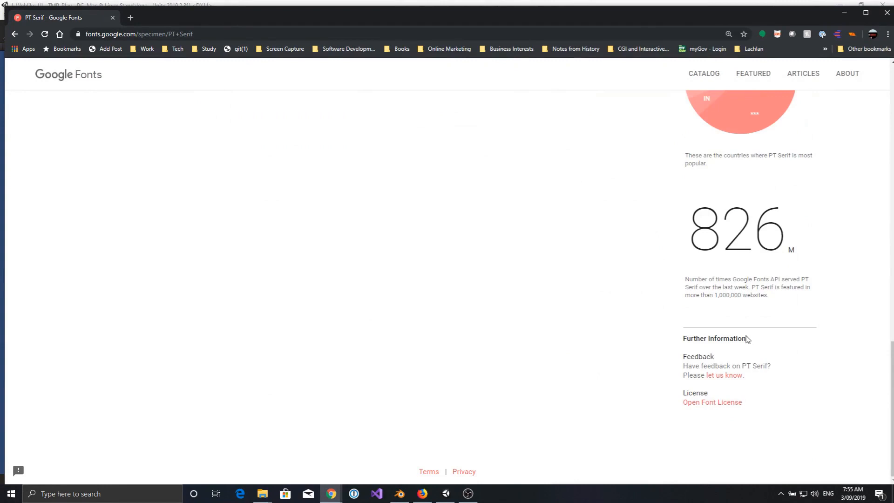
pyautogui.moveTo(733, 384)
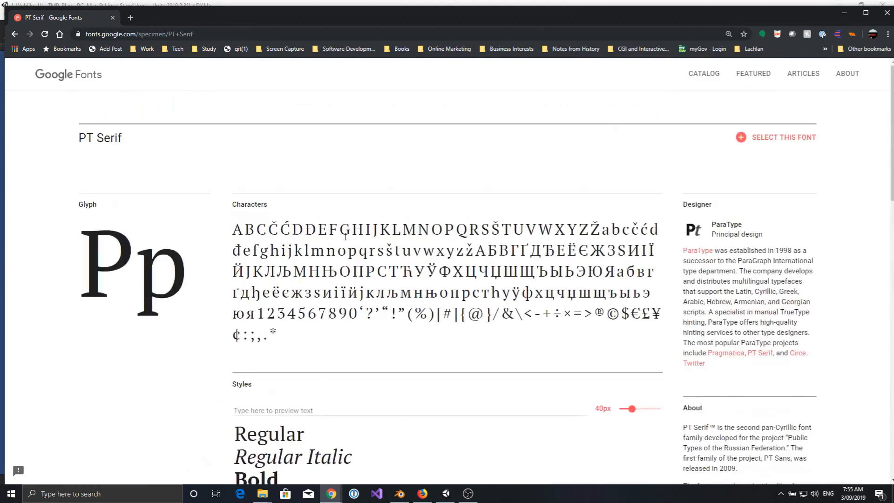
pyautogui.scroll(-3)
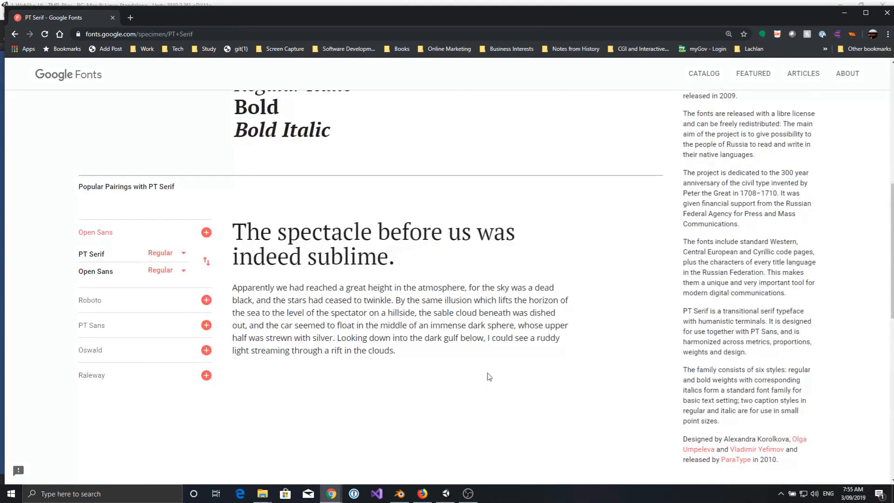
pyautogui.moveTo(842, 15)
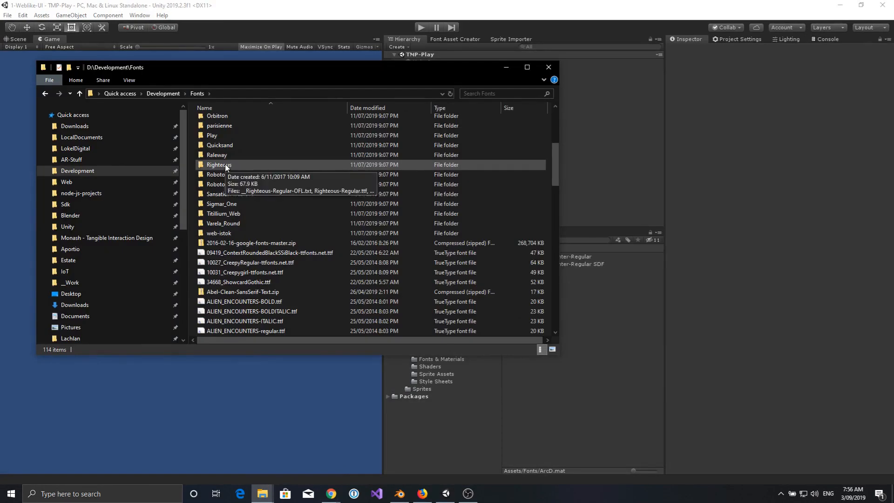
# Step: Copy Righteous-Regular.ttf from the Righteous folder into Unity's Assets/Fonts folder
pyautogui.doubleClick(218, 165)
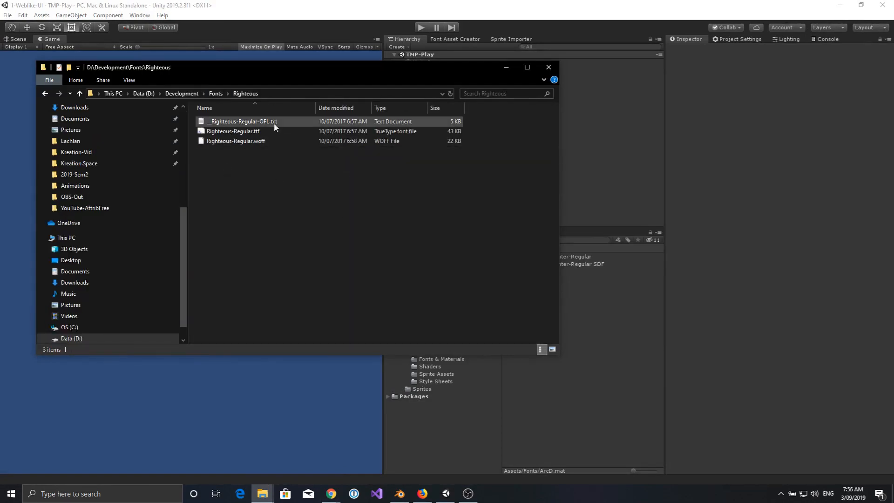
pyautogui.click(236, 141)
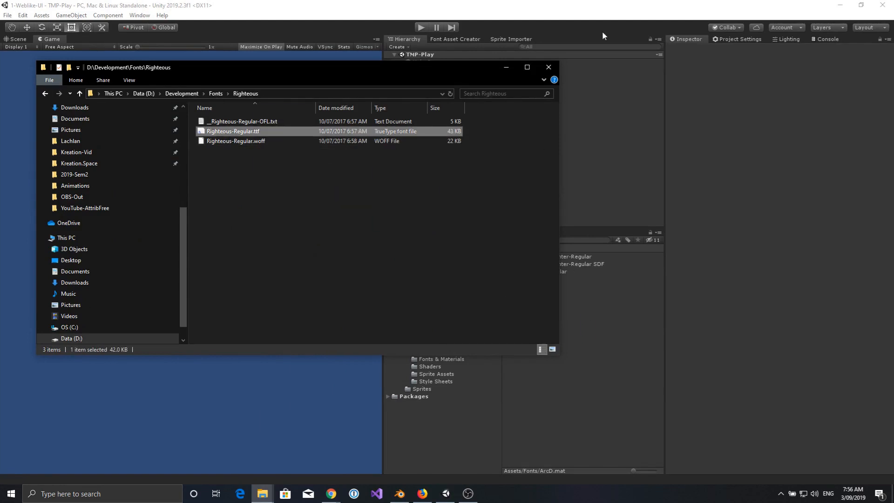
pyautogui.click(548, 67)
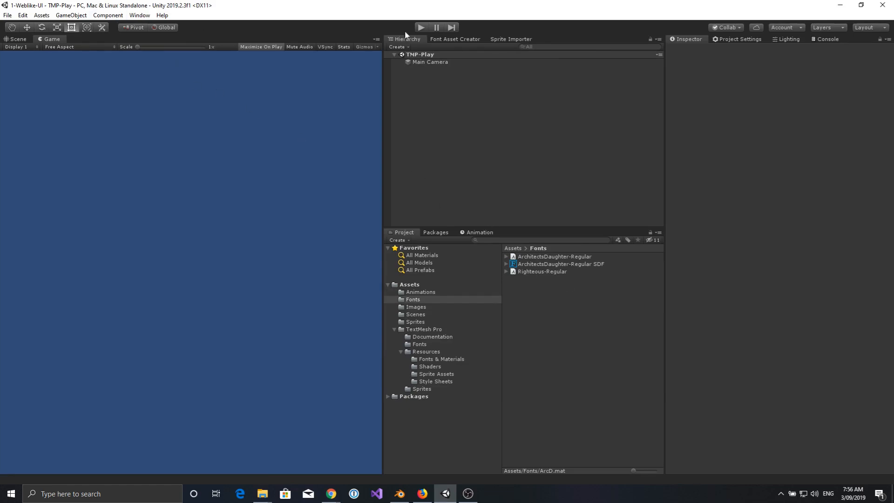
# Step: Reopen the Font Asset Creator via Window > TextMeshPro with Righteous-Regular as source
pyautogui.click(455, 38)
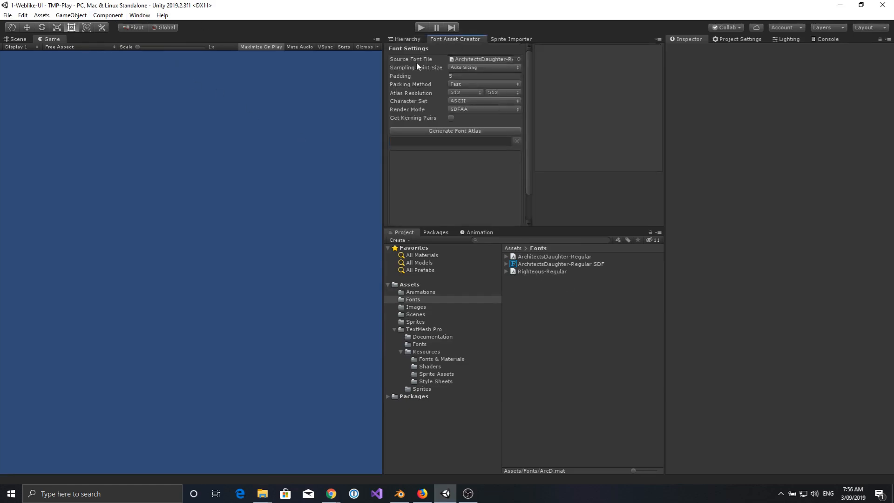
pyautogui.click(141, 15)
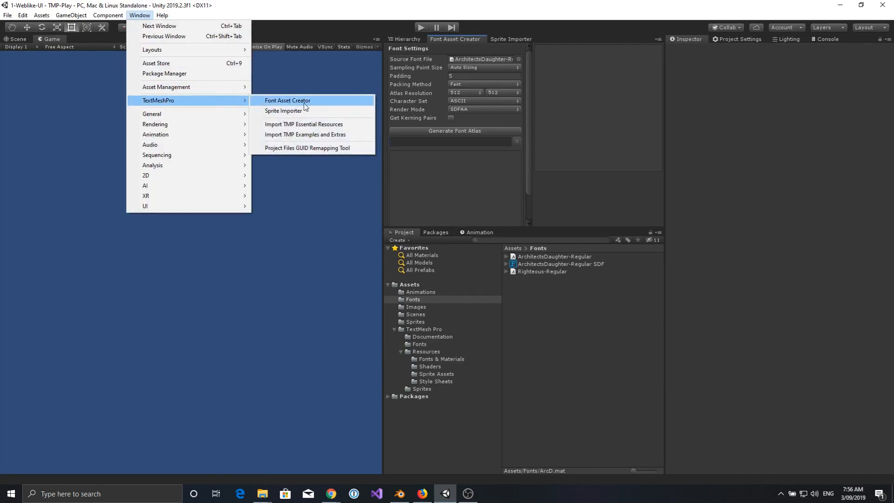
pyautogui.click(288, 100)
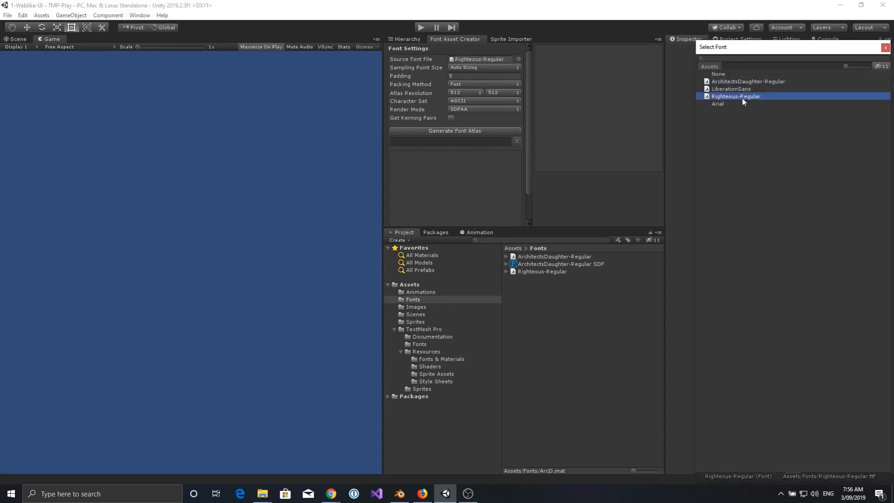
pyautogui.click(736, 96)
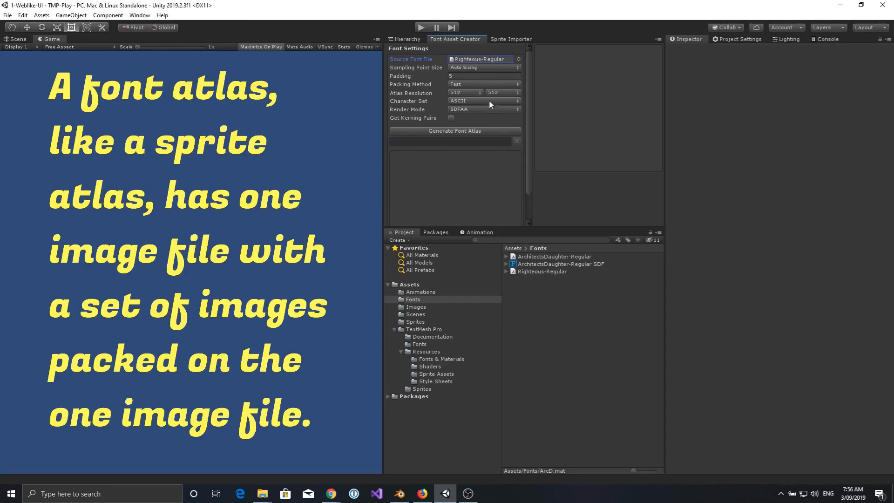
pyautogui.moveTo(486, 122)
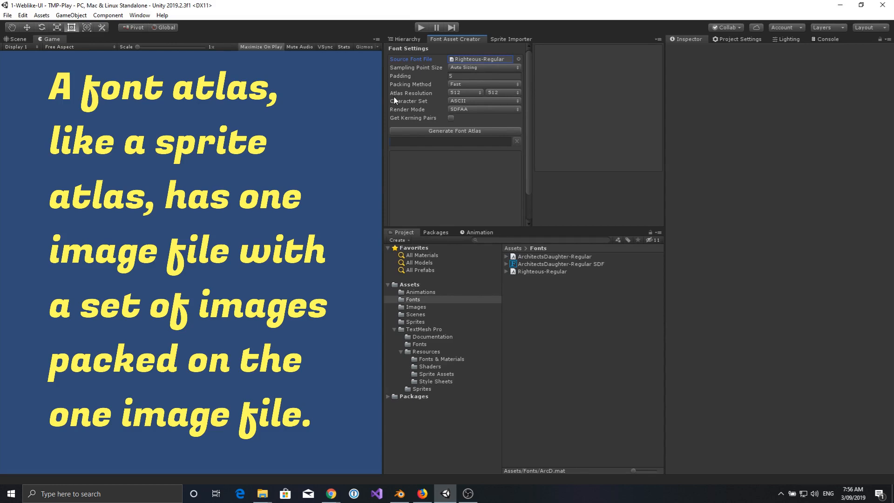
pyautogui.moveTo(405, 97)
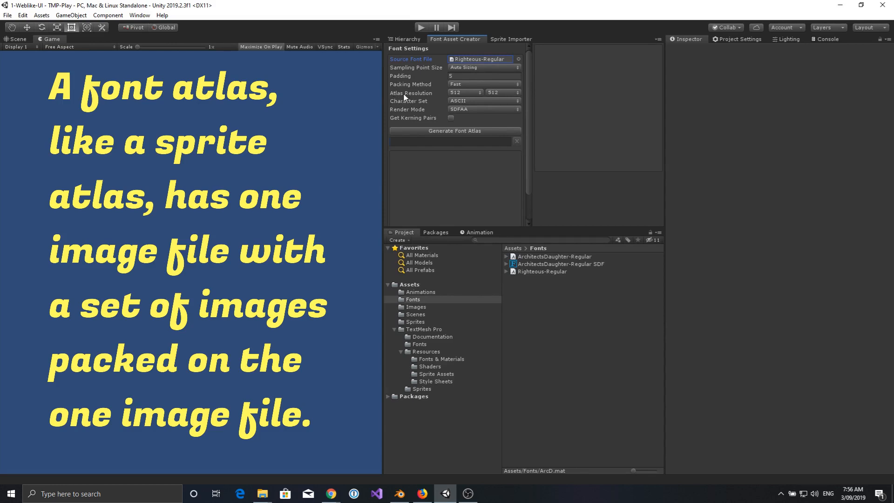
pyautogui.moveTo(397, 101)
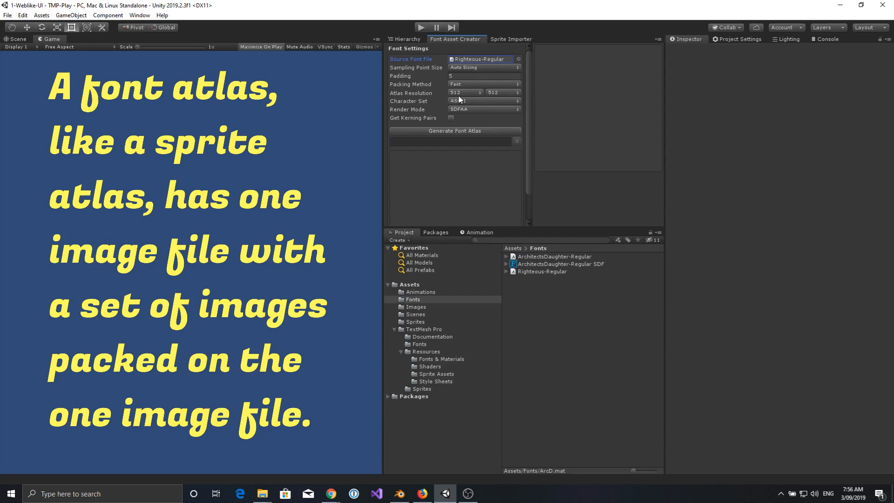
pyautogui.click(465, 92)
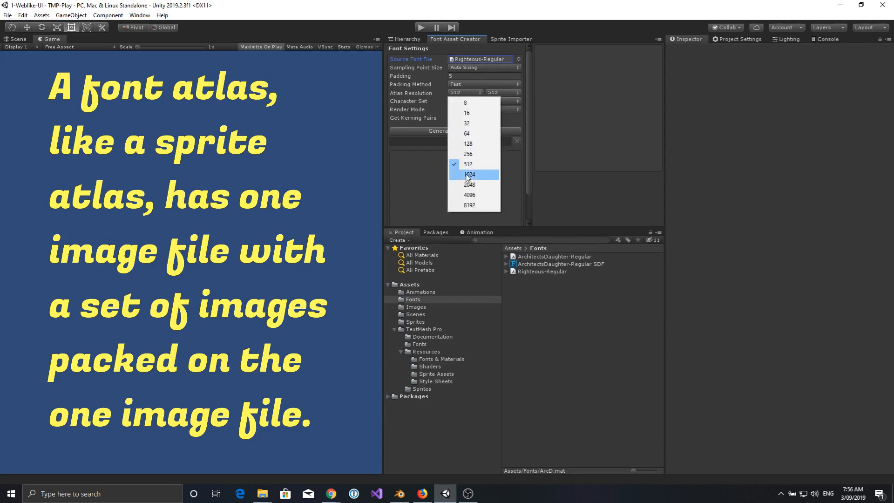
pyautogui.click(469, 184)
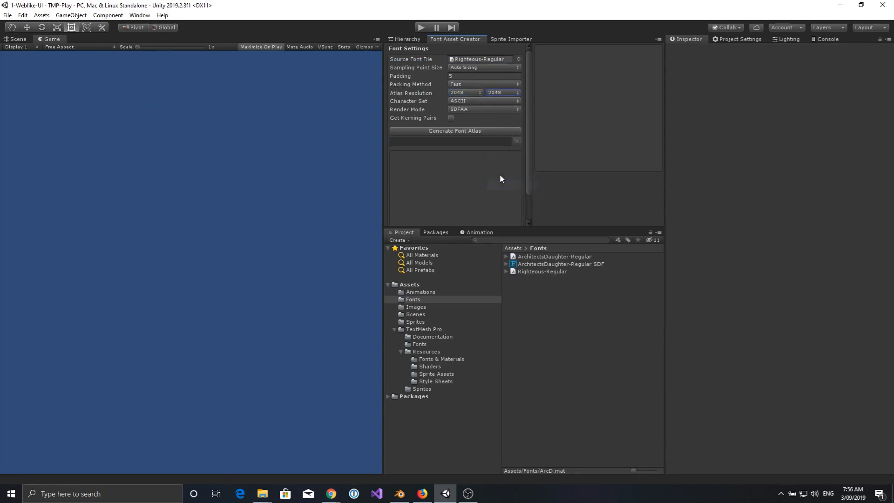
pyautogui.moveTo(458, 110)
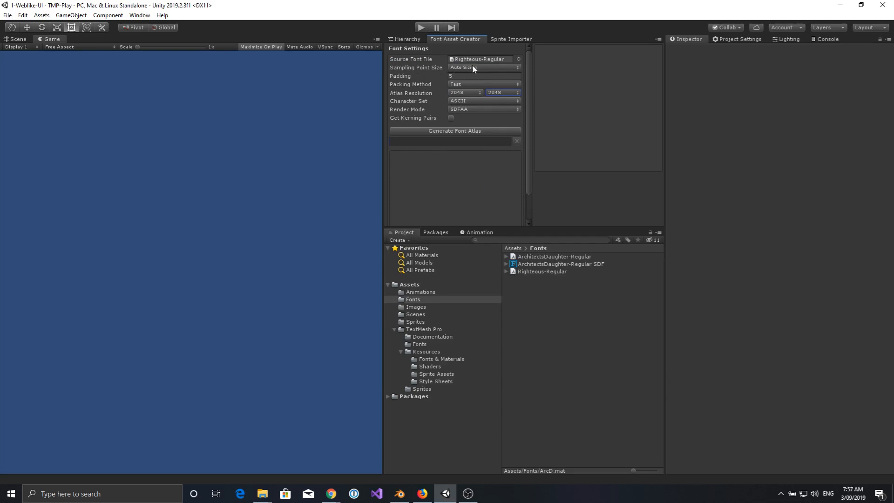
pyautogui.moveTo(500, 154)
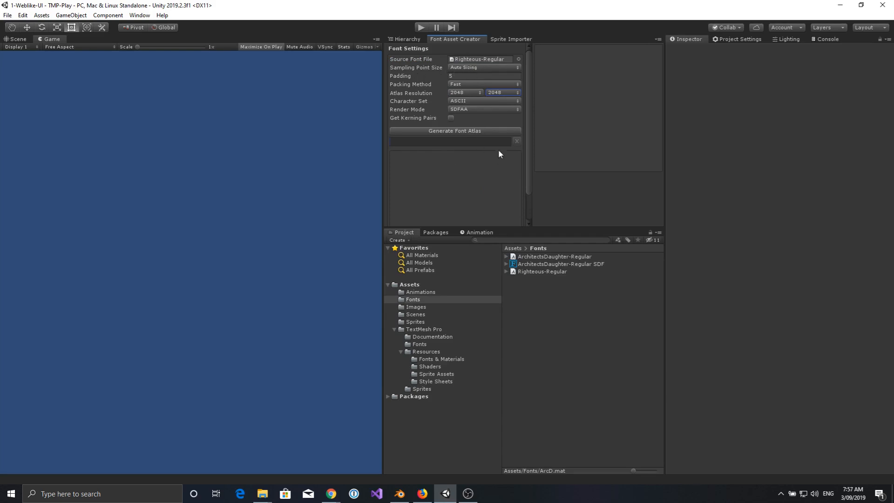
pyautogui.click(455, 131)
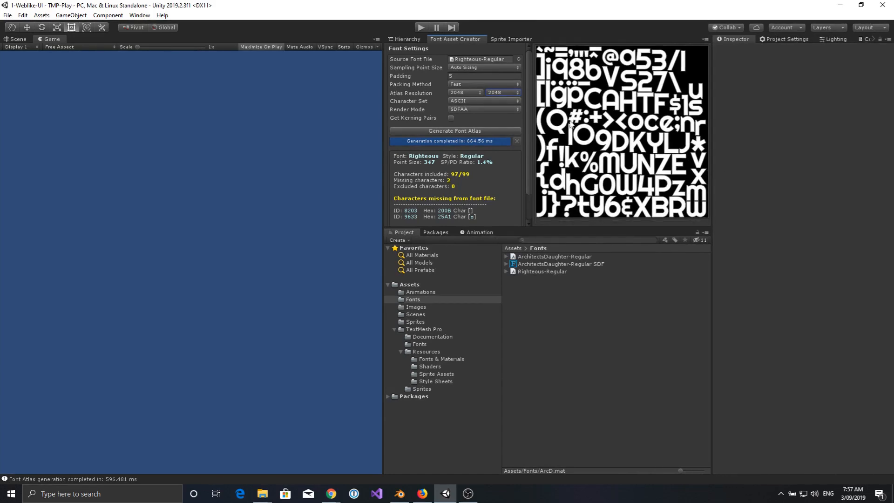
pyautogui.moveTo(639, 106)
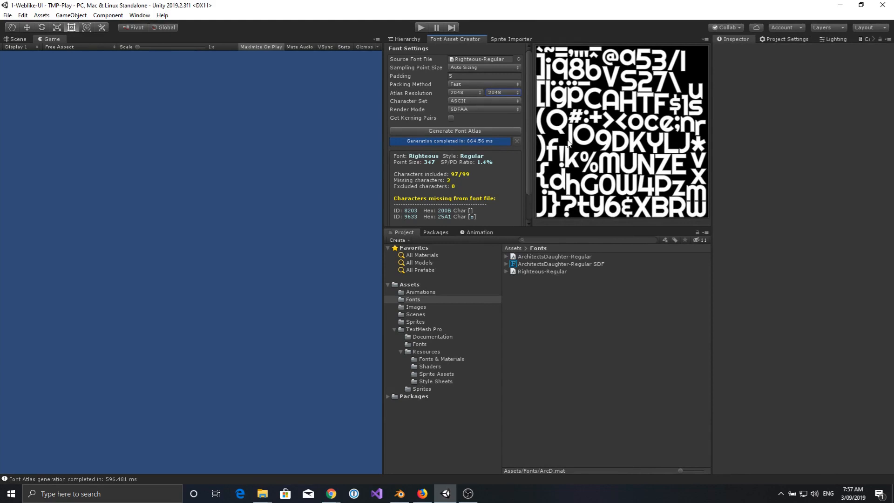
pyautogui.moveTo(637, 196)
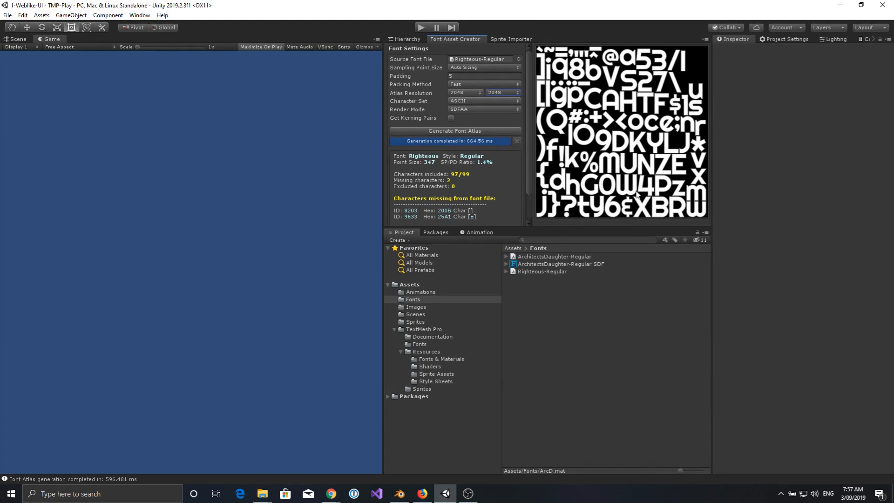
pyautogui.moveTo(682, 188)
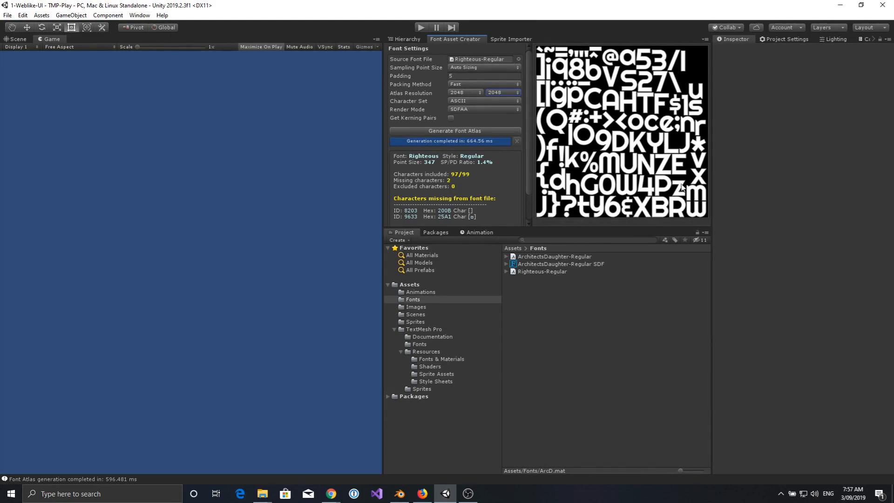
pyautogui.moveTo(637, 151)
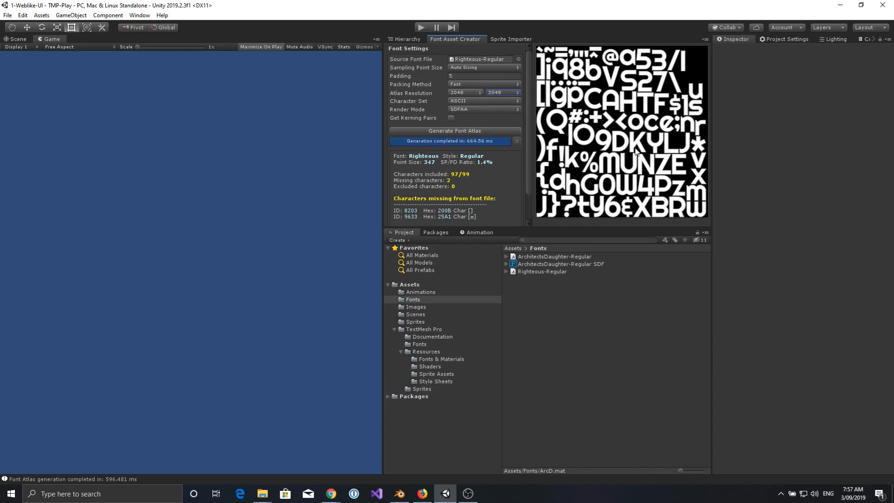
pyautogui.moveTo(576, 110)
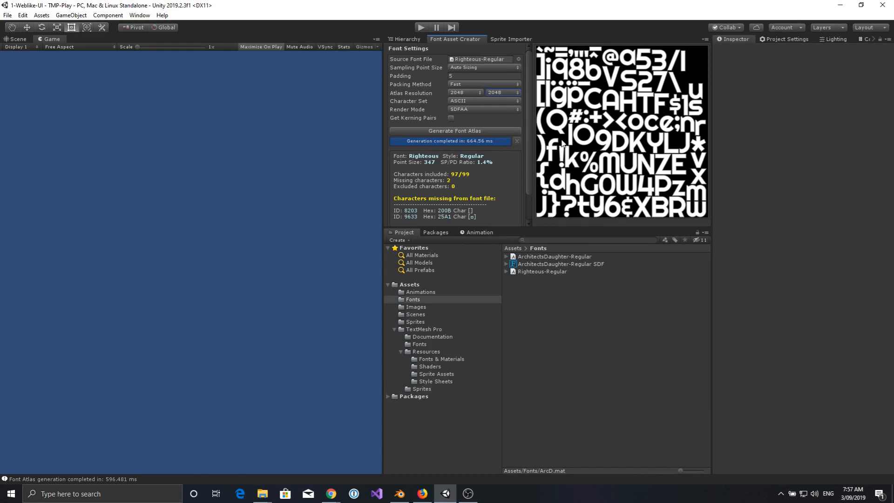
pyautogui.moveTo(610, 104)
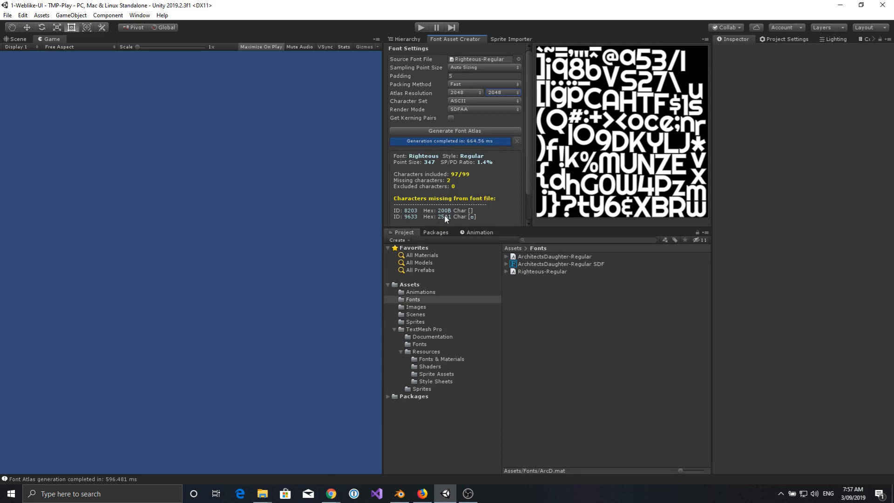
pyautogui.moveTo(597, 165)
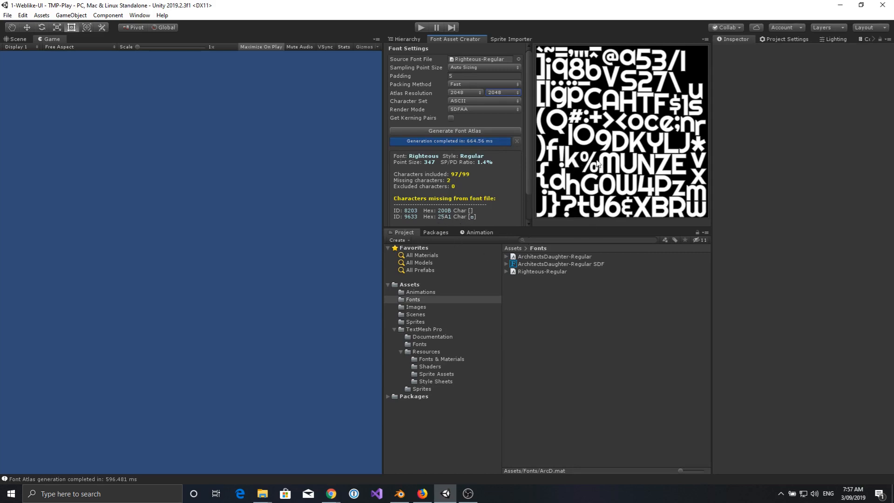
pyautogui.moveTo(619, 159)
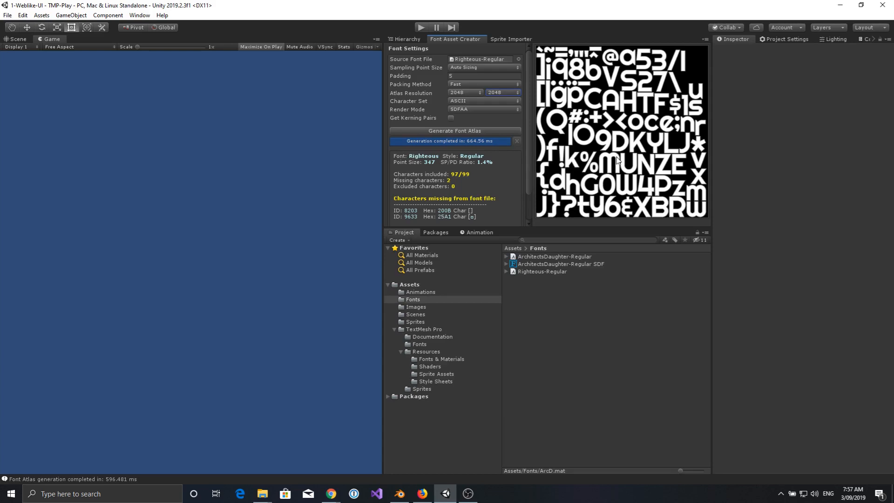
pyautogui.moveTo(599, 195)
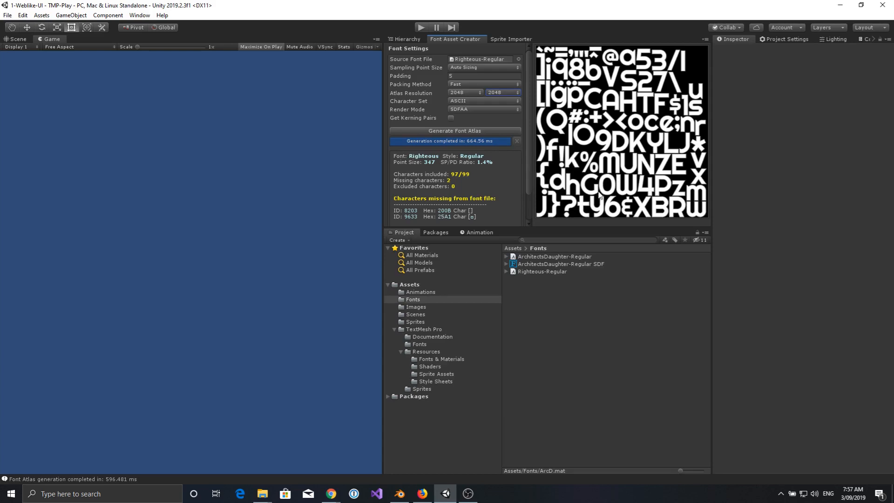
pyautogui.moveTo(600, 67)
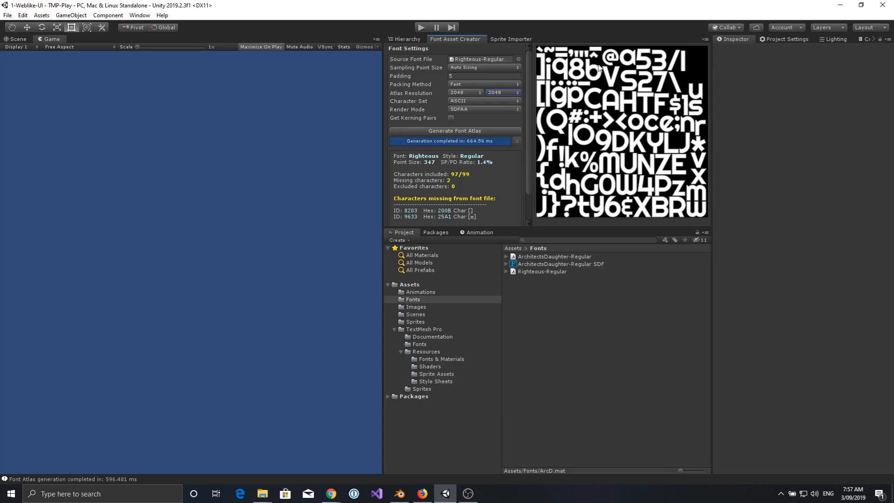
pyautogui.moveTo(598, 78)
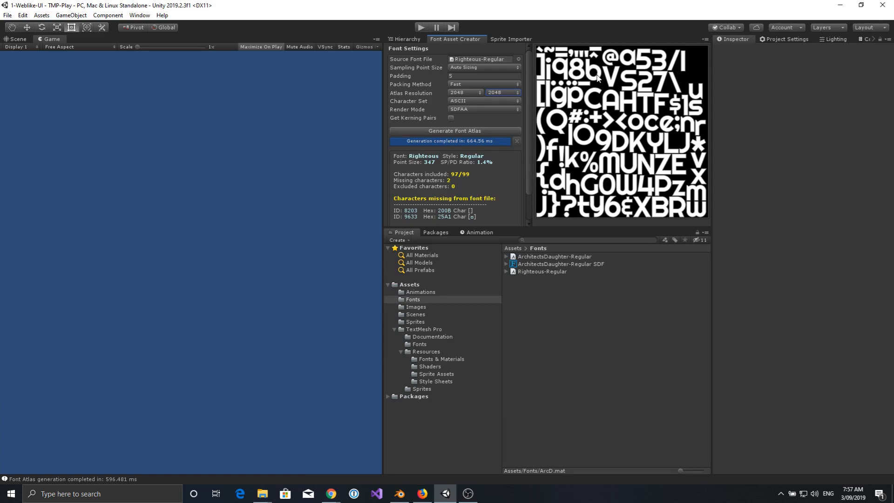
pyautogui.moveTo(588, 113)
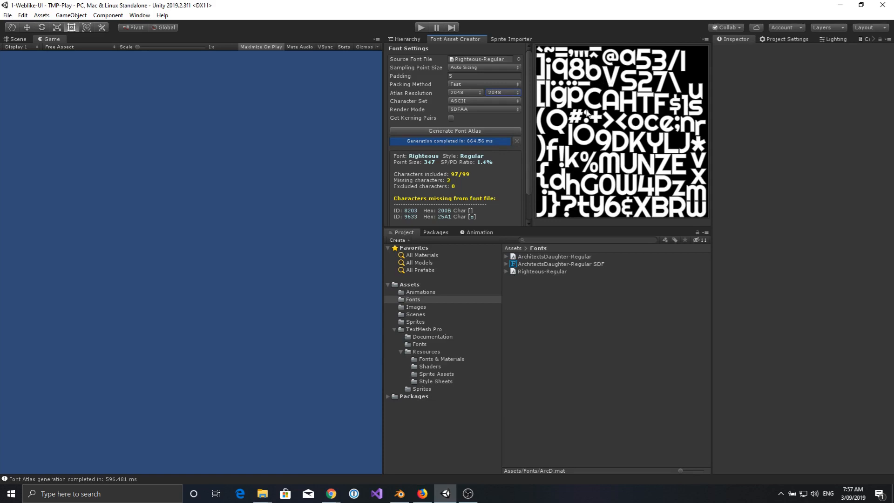
pyautogui.moveTo(646, 95)
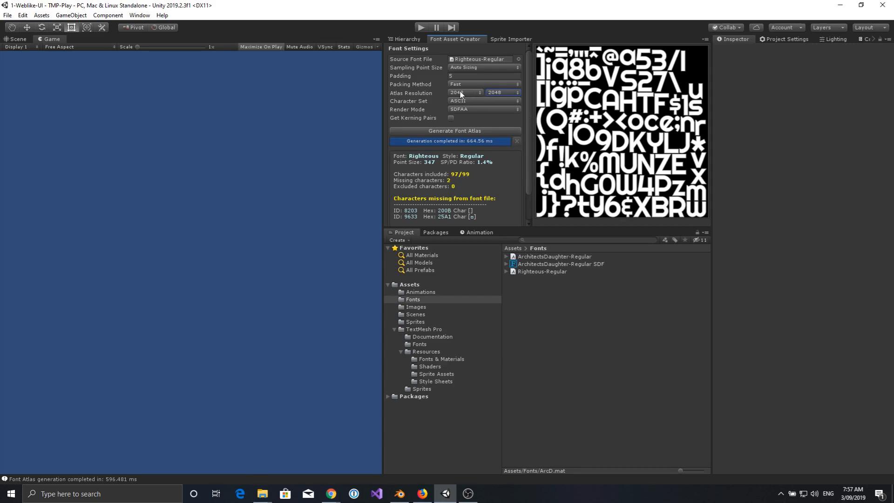
pyautogui.click(465, 92)
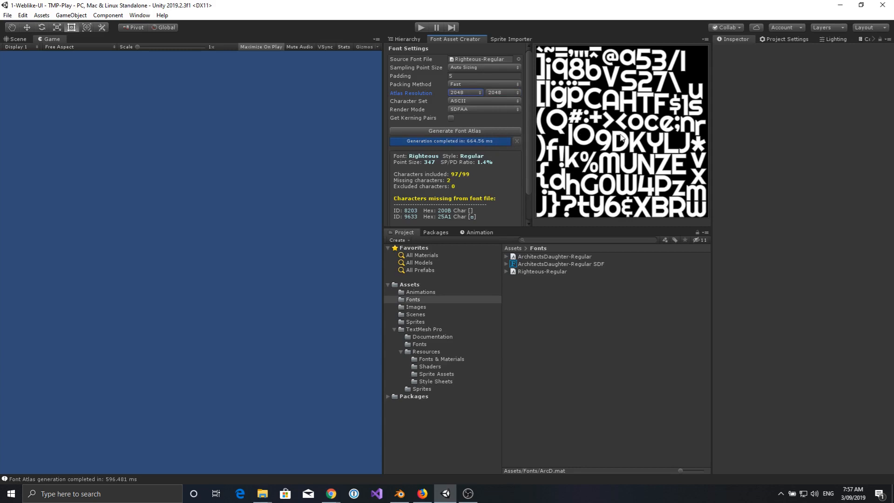
pyautogui.moveTo(641, 204)
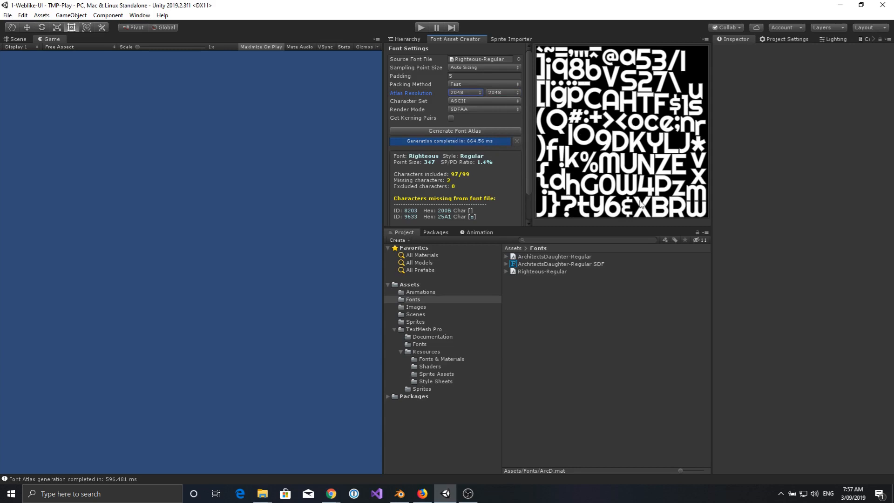
pyautogui.moveTo(542, 183)
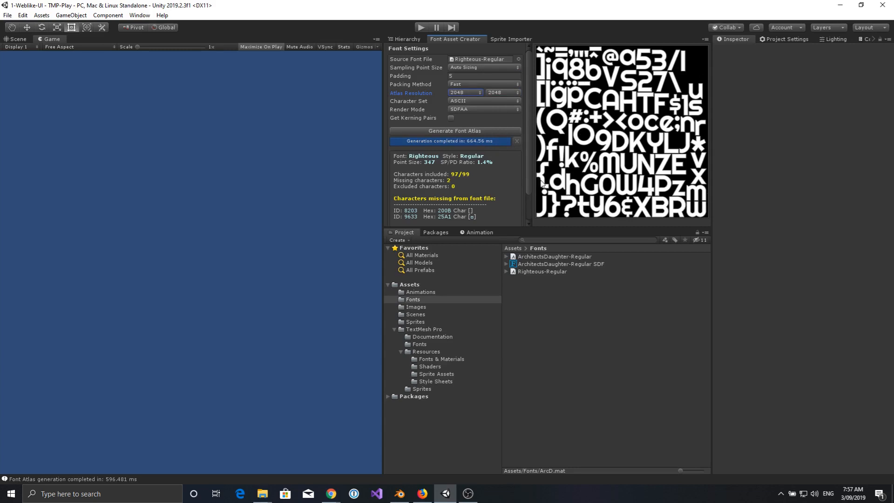
pyautogui.moveTo(538, 92)
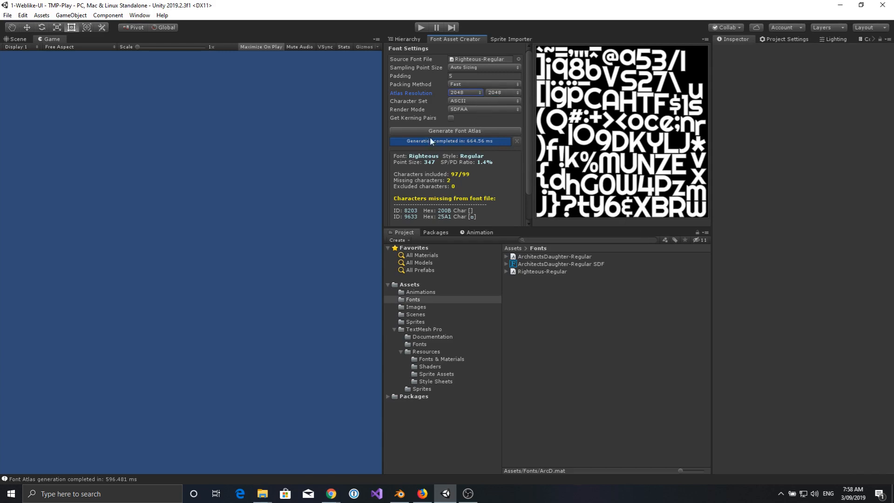
pyautogui.moveTo(503, 155)
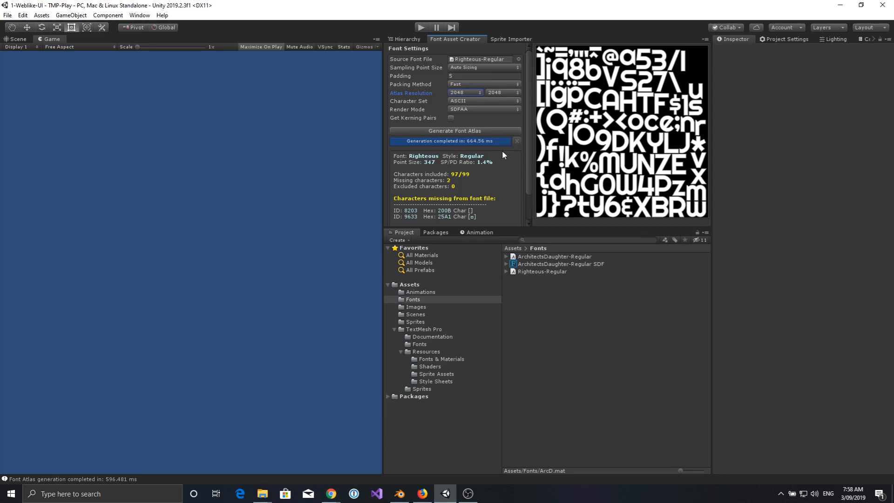
pyautogui.scroll(-3)
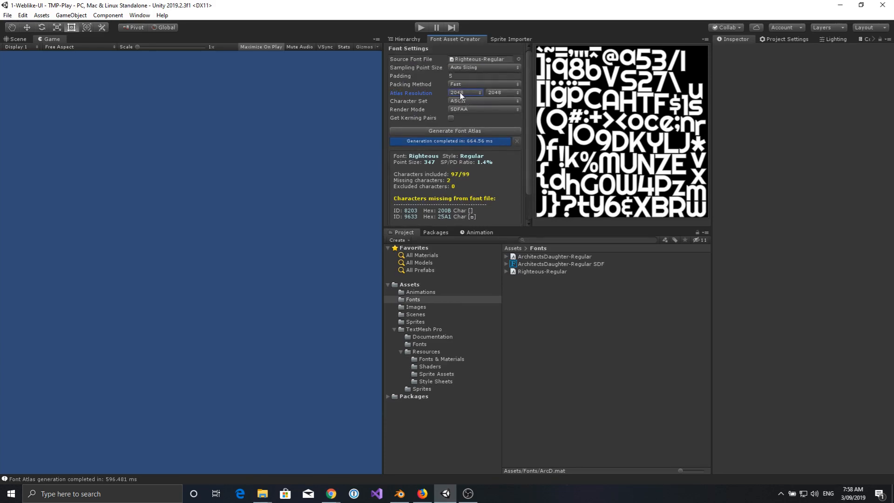
# Step: Set atlas width and height to 4096 and regenerate the Righteous font atlas
pyautogui.click(466, 93)
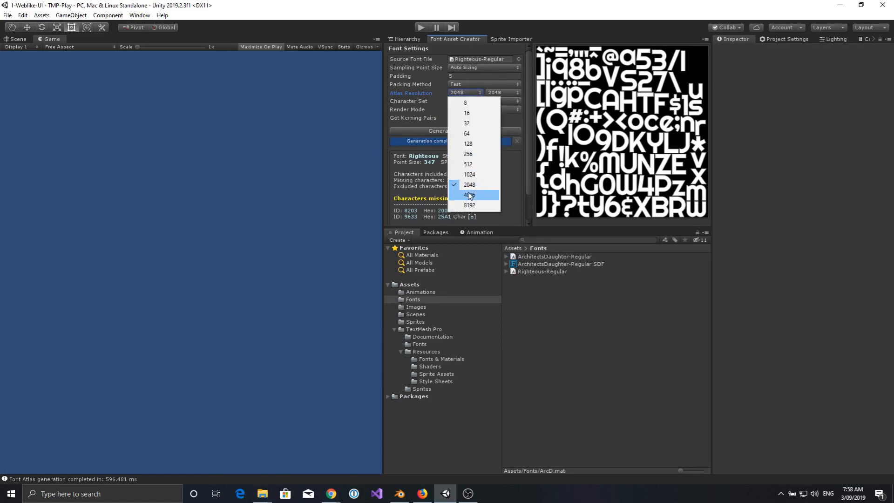
pyautogui.click(469, 195)
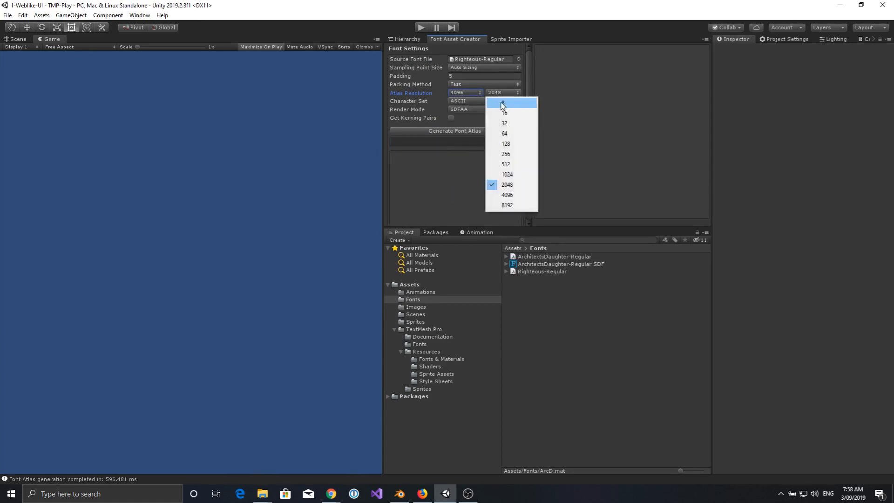
pyautogui.click(507, 195)
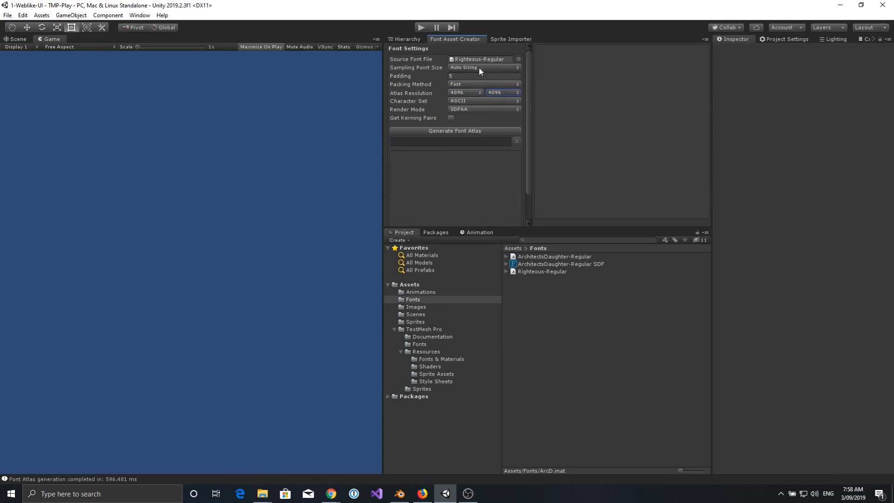
pyautogui.click(455, 131)
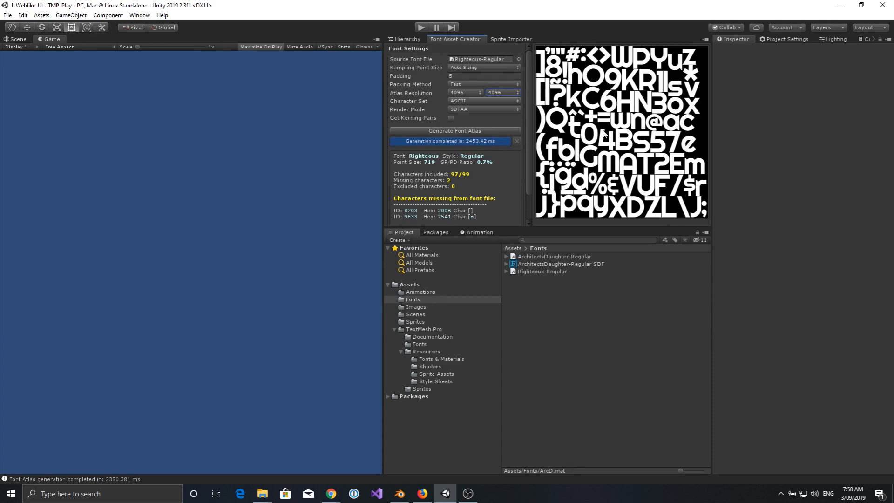
pyautogui.moveTo(587, 131)
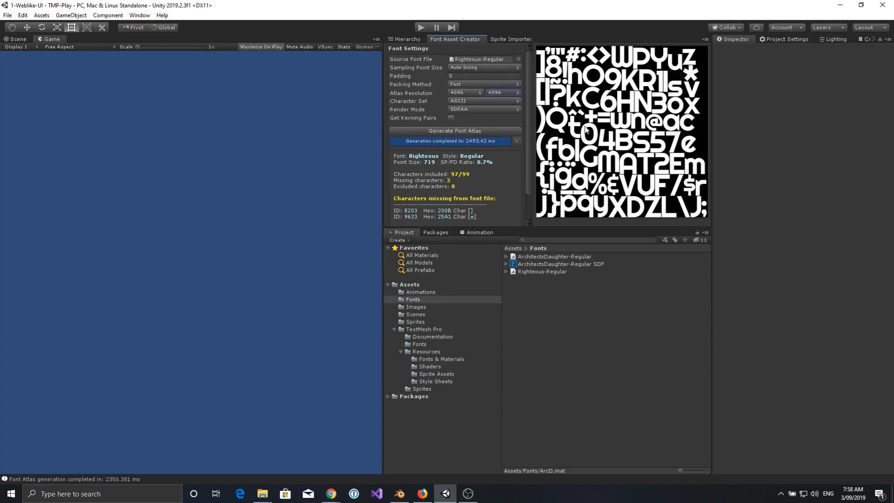
pyautogui.moveTo(584, 164)
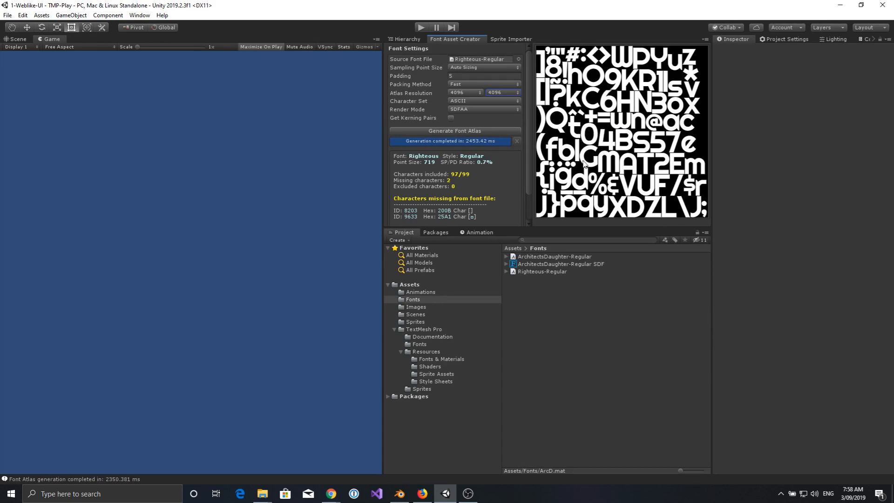
pyautogui.scroll(-3)
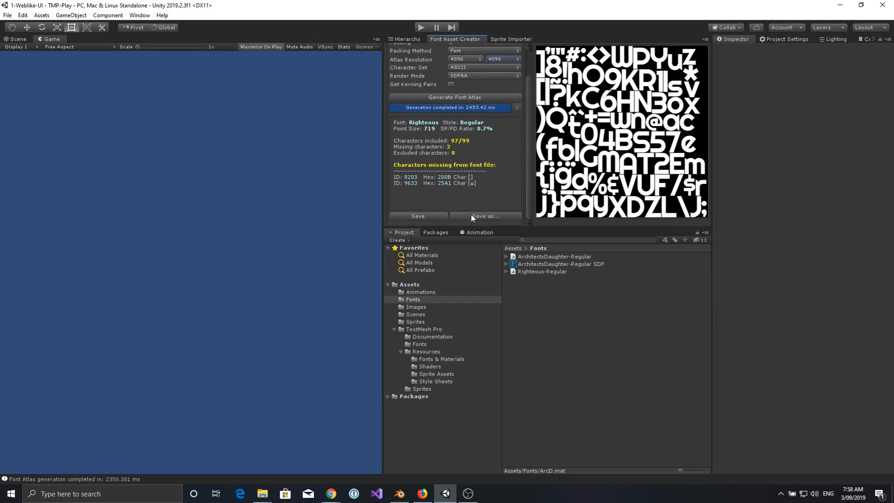
# Step: Save the atlas as Righteous-Regular SDF.asset in Assets/Fonts
pyautogui.click(485, 216)
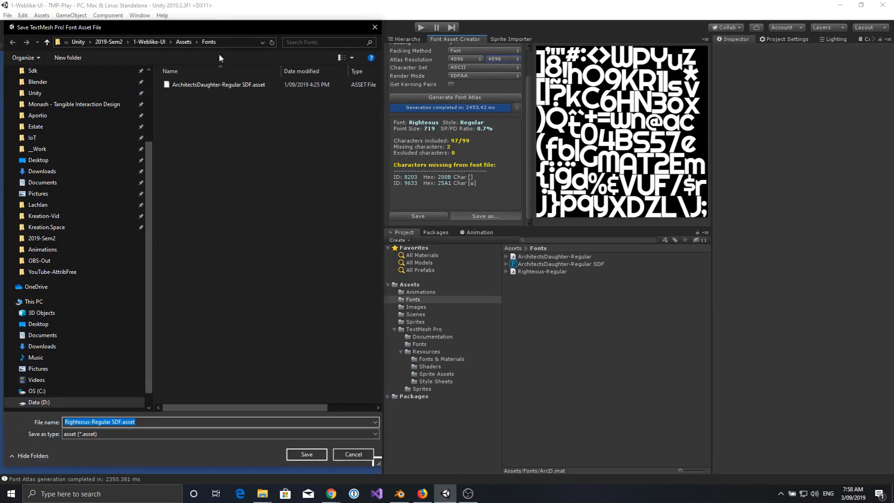
pyautogui.moveTo(105, 444)
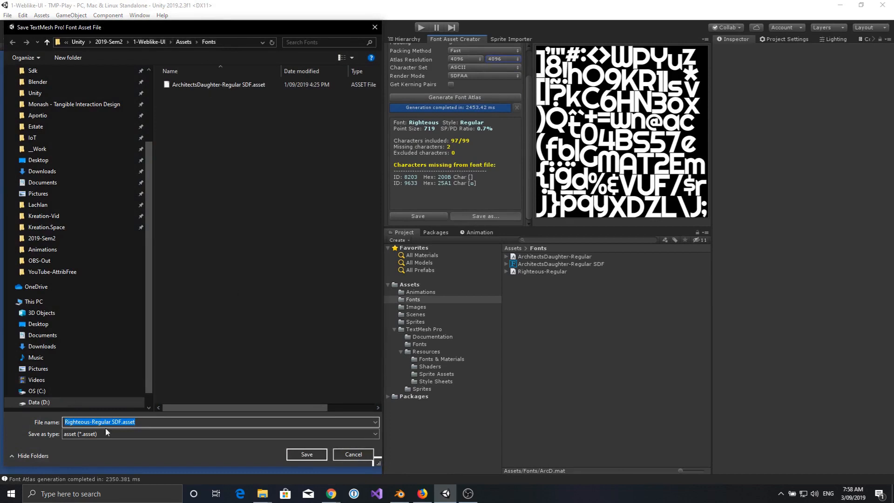
pyautogui.moveTo(307, 454)
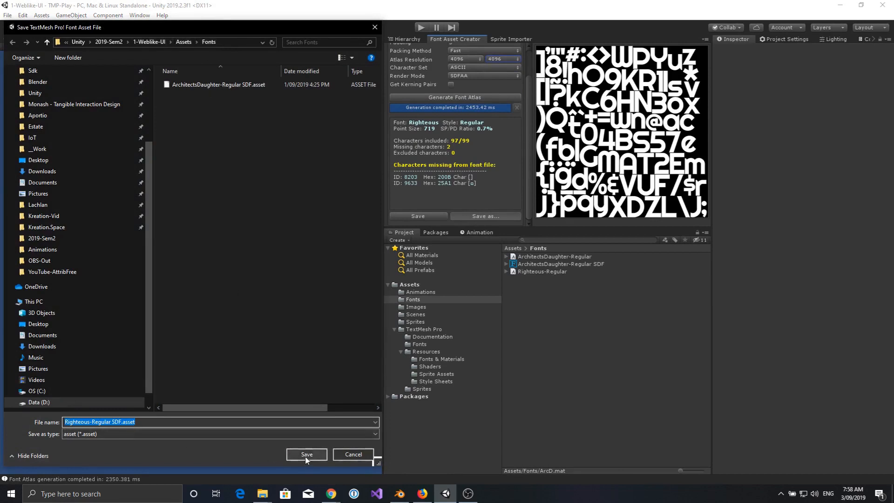
pyautogui.click(306, 454)
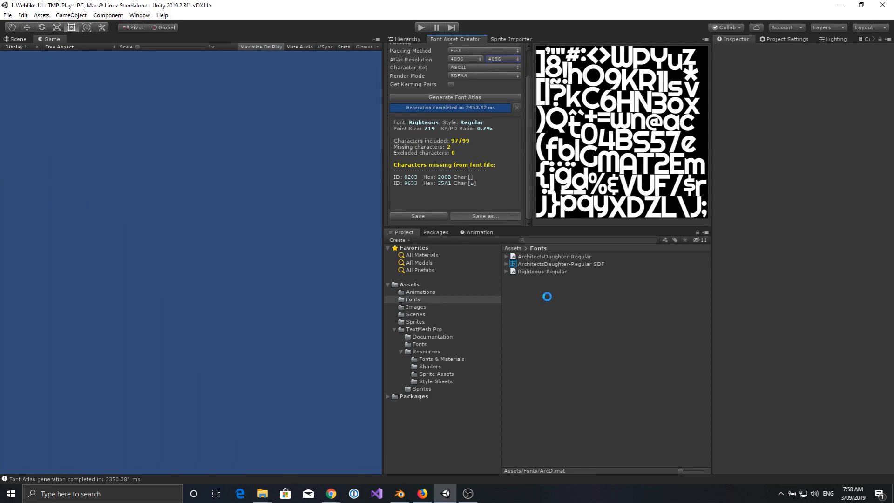
pyautogui.click(418, 216)
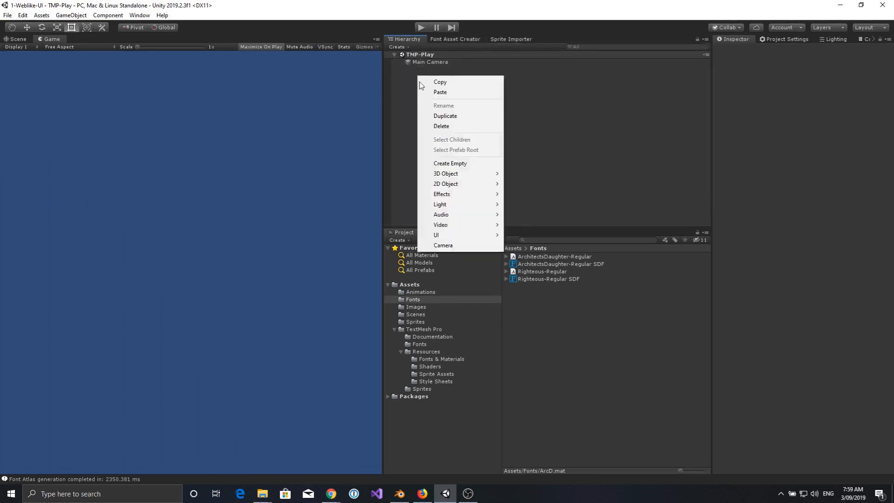
pyautogui.moveTo(455, 235)
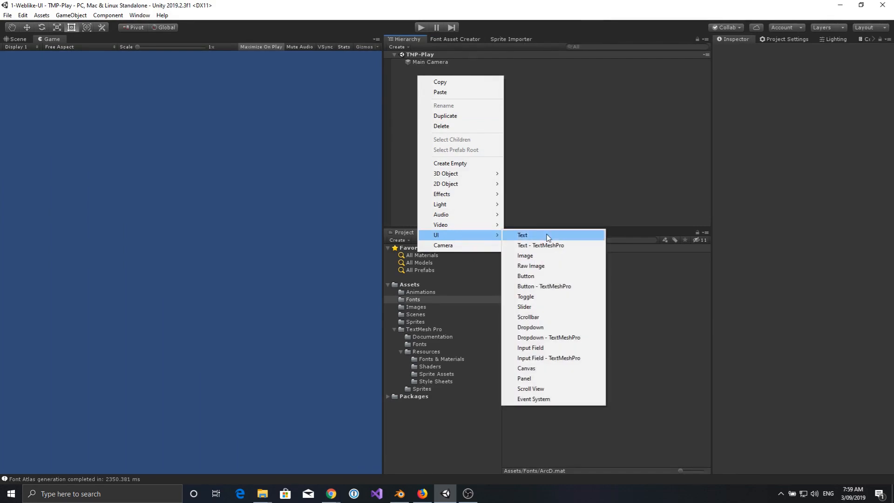
pyautogui.moveTo(541, 378)
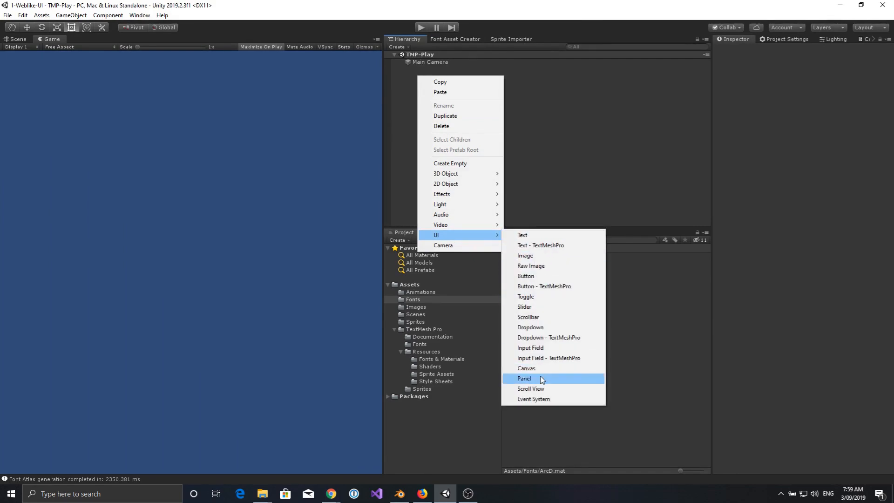
# Step: Switch from the Game view back to the Scene view showing the Panel
pyautogui.click(524, 378)
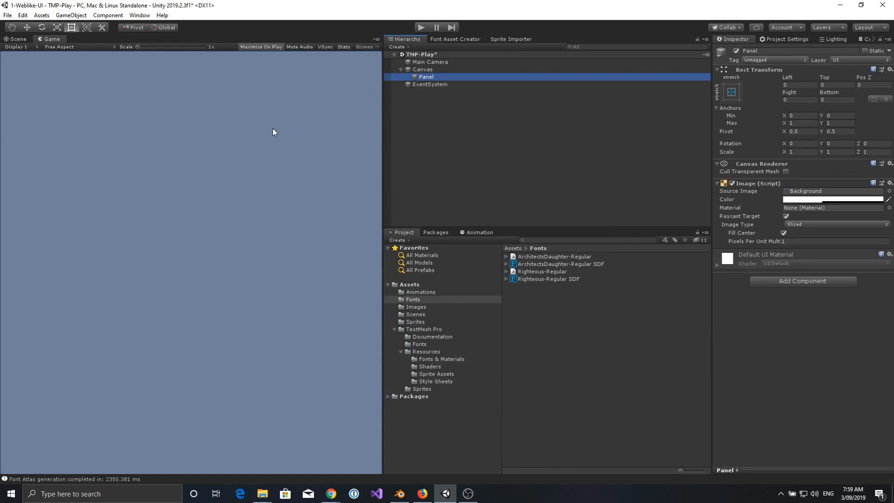
pyautogui.moveTo(266, 84)
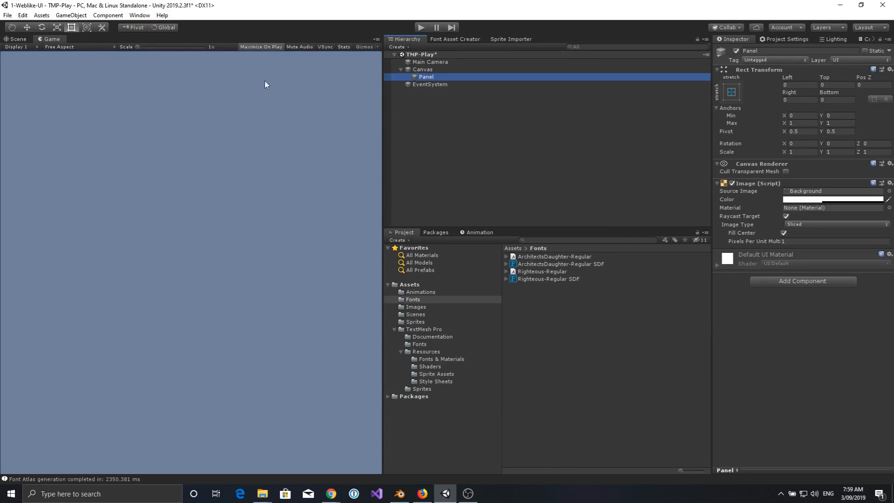
pyautogui.moveTo(209, 122)
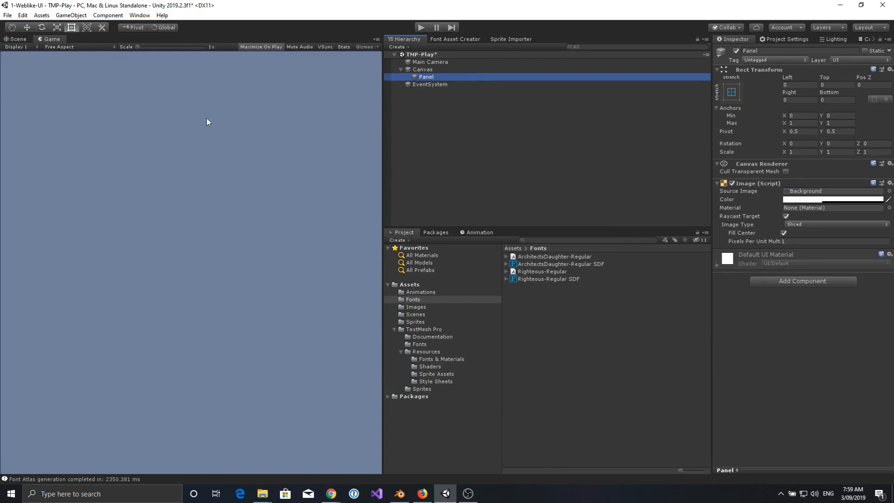
pyautogui.click(15, 39)
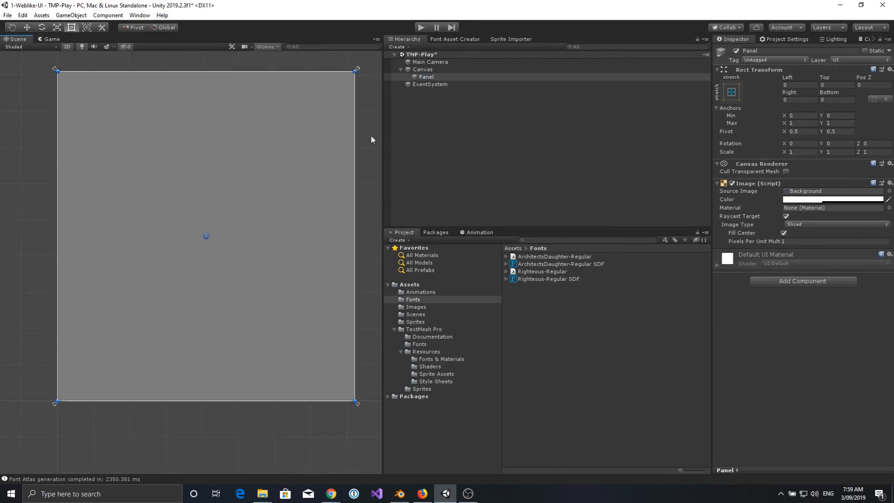
# Step: Create a Text - TextMeshPro object under Panel using the Righteous-Regular SDF font asset
pyautogui.rightClick(426, 77)
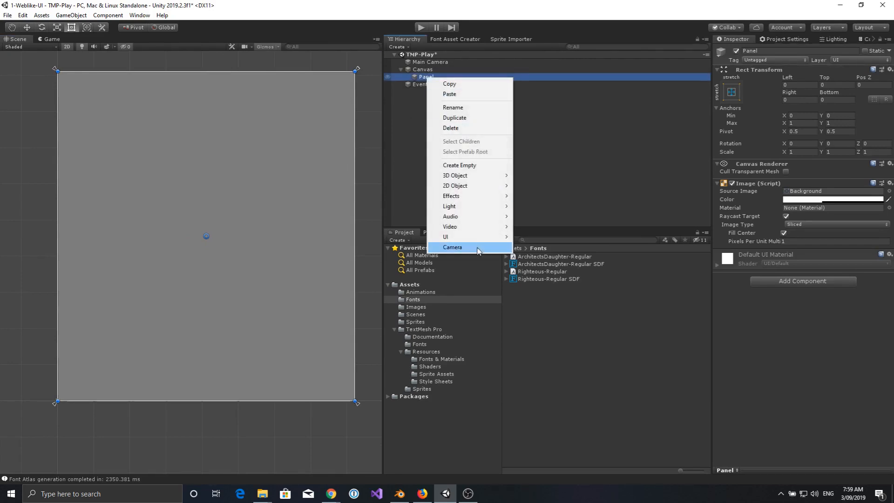
pyautogui.moveTo(446, 237)
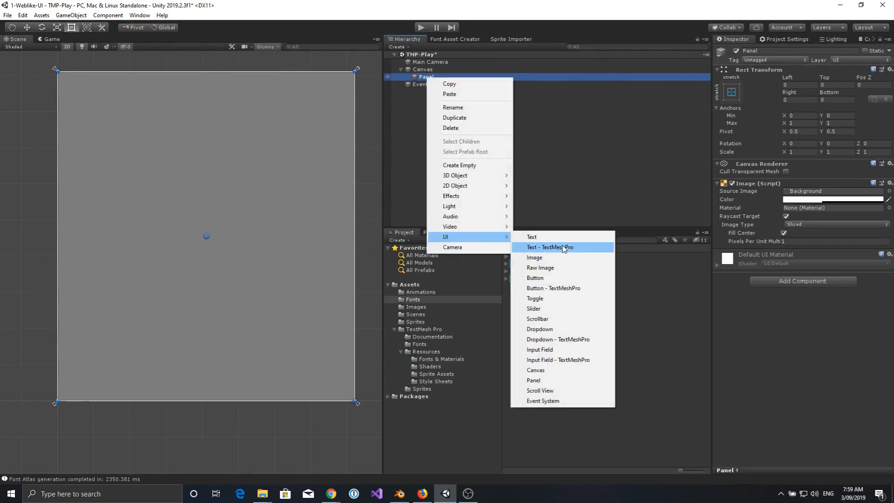
pyautogui.click(550, 247)
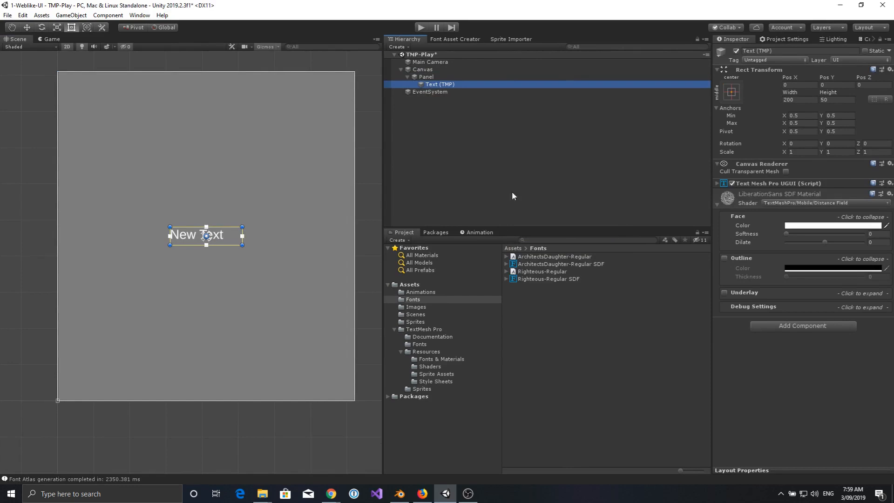
pyautogui.moveTo(717, 185)
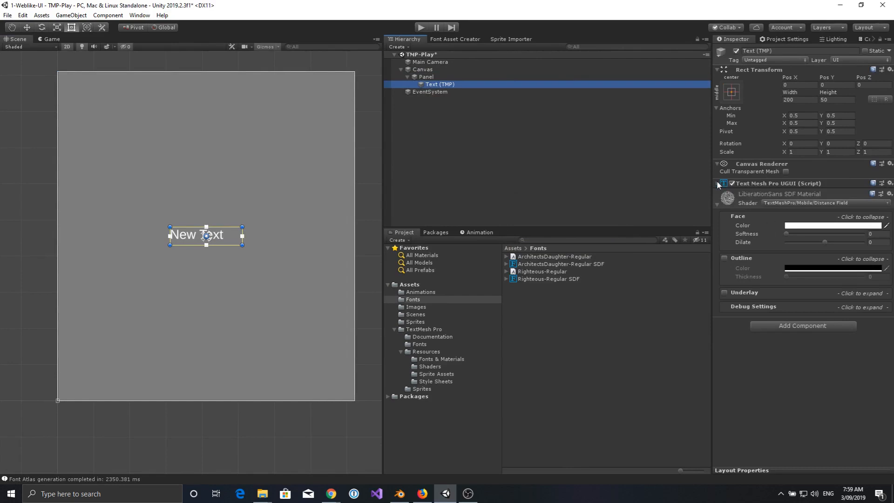
pyautogui.click(723, 183)
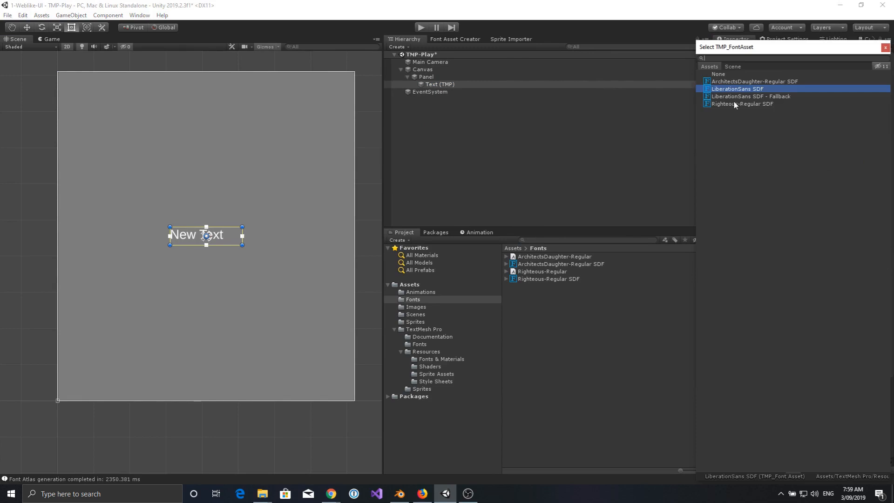
pyautogui.click(742, 104)
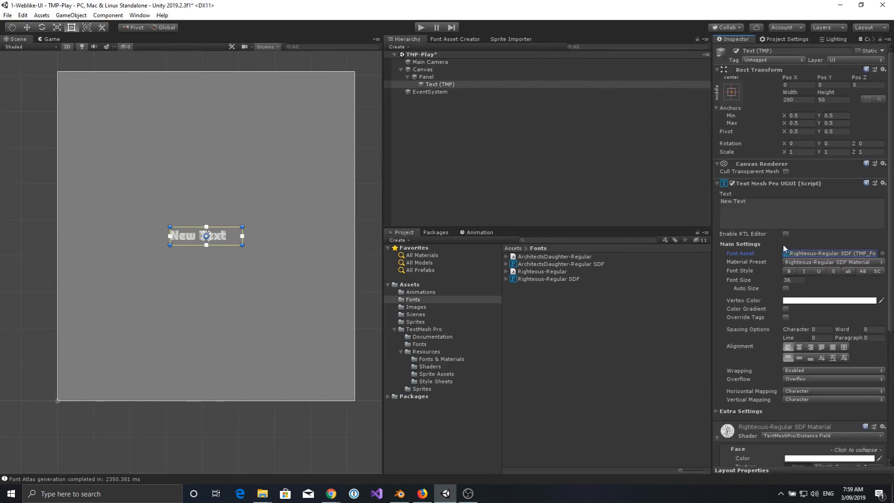
pyautogui.moveTo(409, 122)
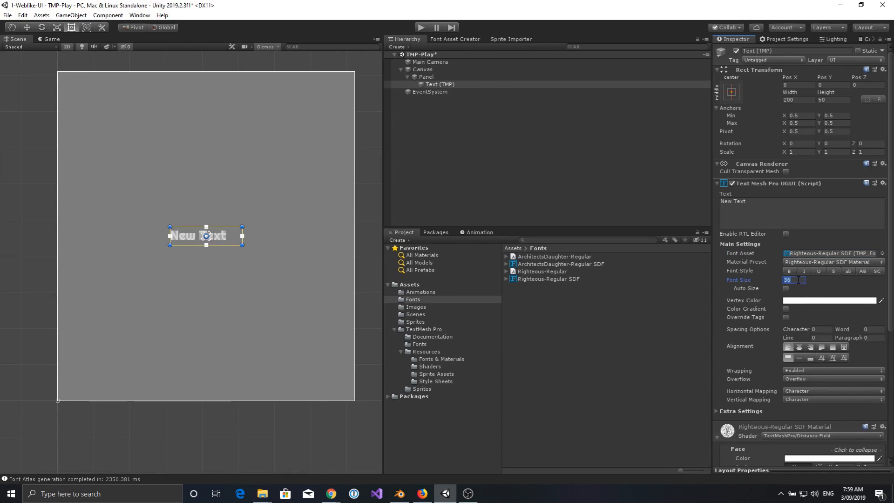
# Step: Set the text's font size to 120
pyautogui.write('12')
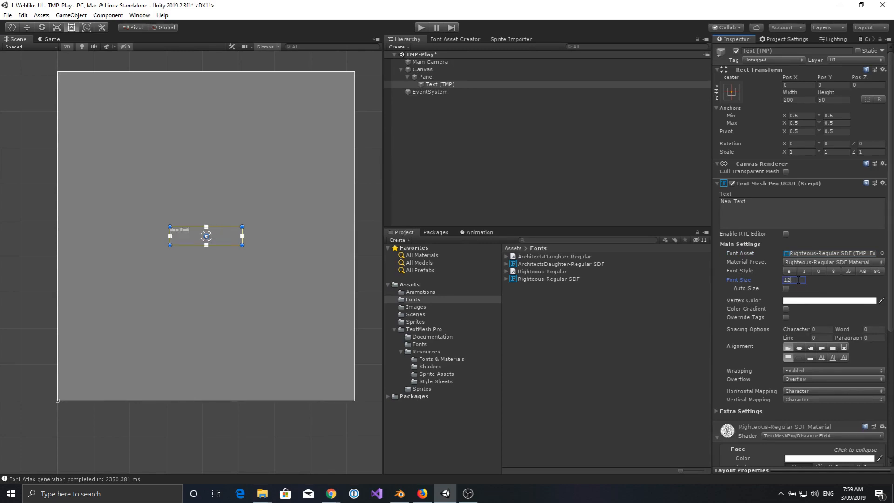
pyautogui.write('120')
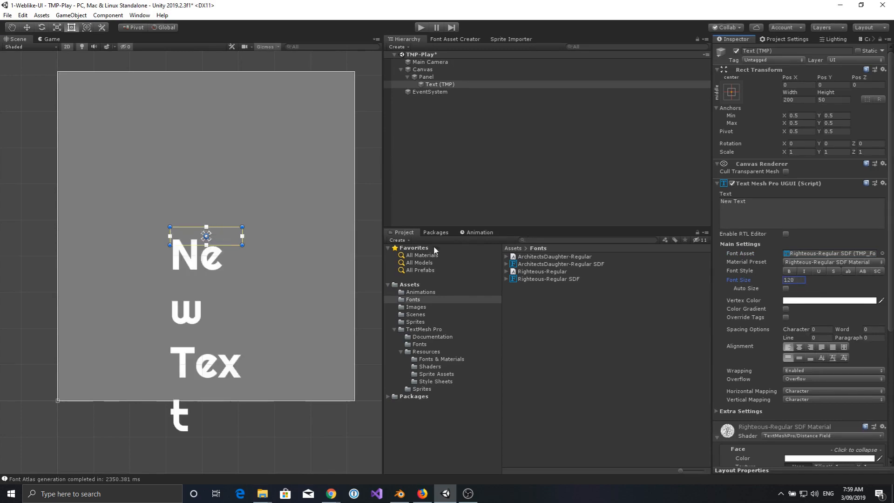
pyautogui.click(798, 100)
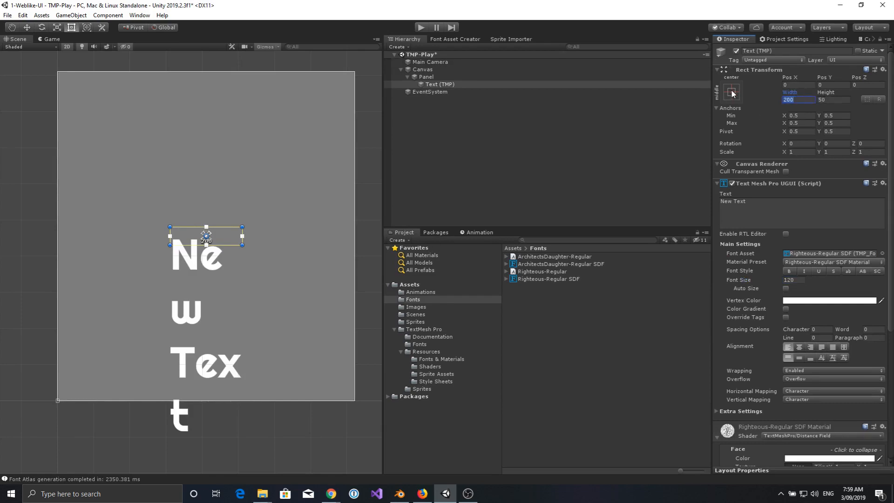
# Step: Apply the top-stretch anchor preset and set Left and Right margins to 0
pyautogui.click(732, 91)
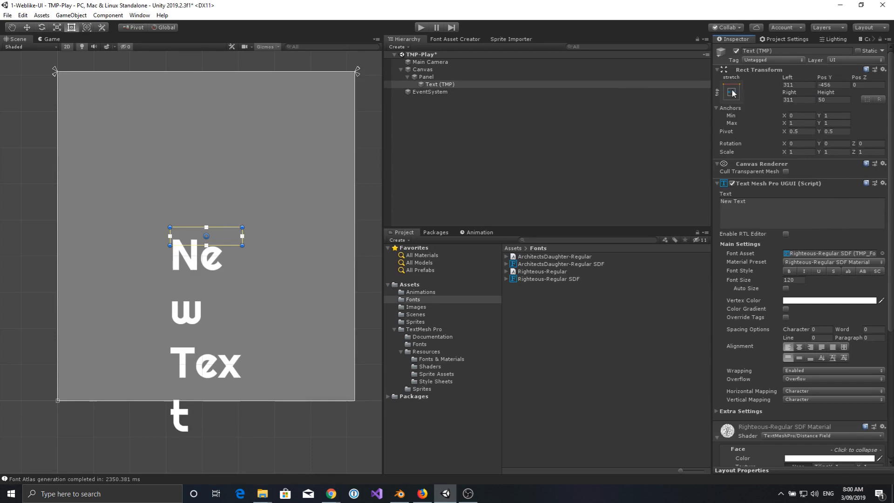
pyautogui.write('0')
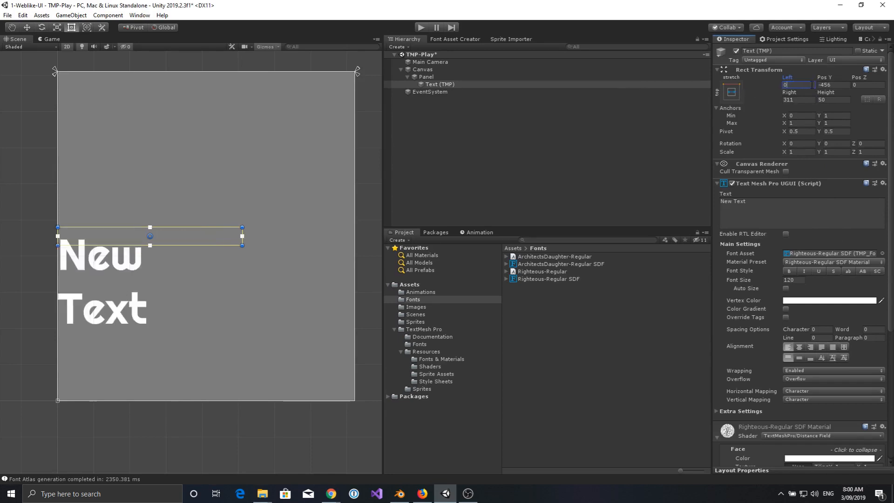
pyautogui.write('0')
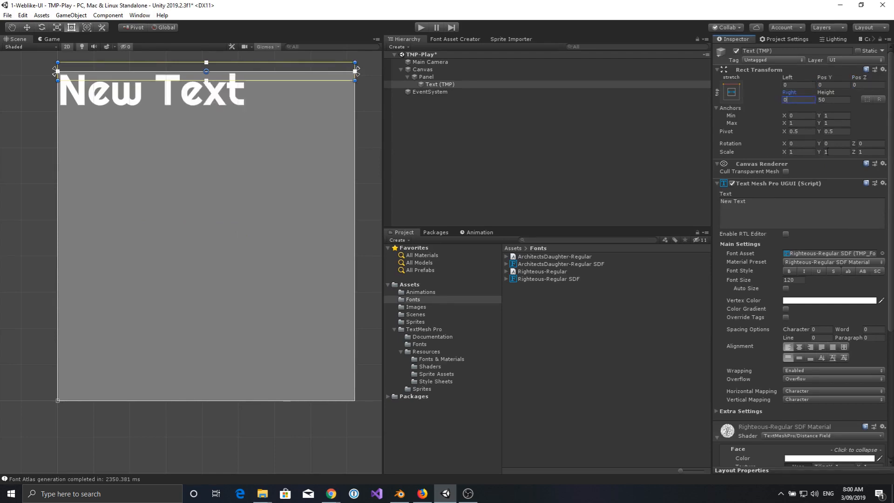
pyautogui.moveTo(838, 162)
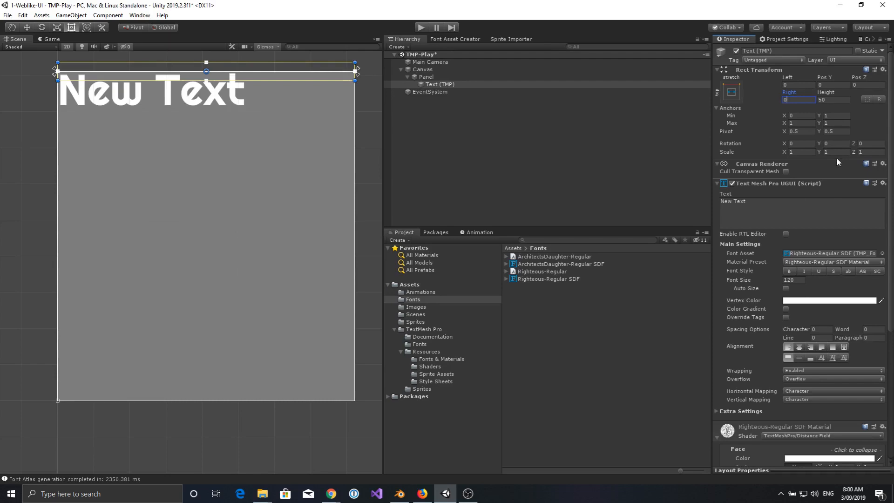
pyautogui.click(834, 131)
pyautogui.write('1')
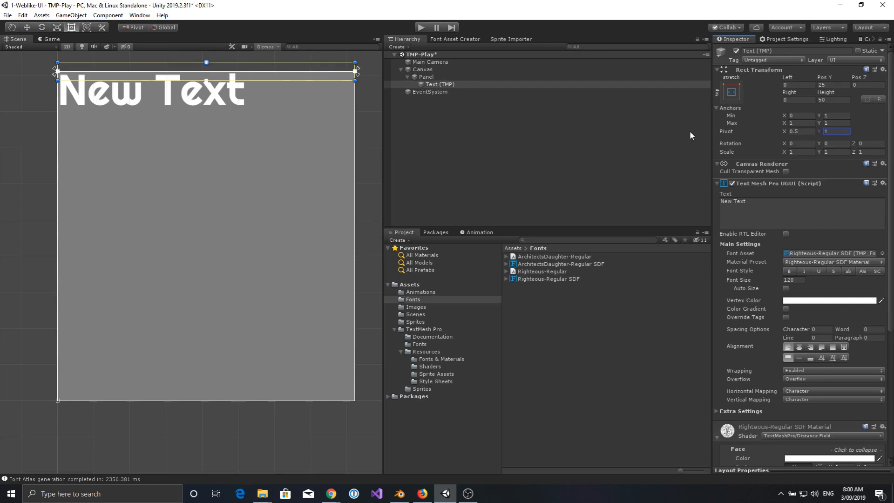
pyautogui.moveTo(308, 103)
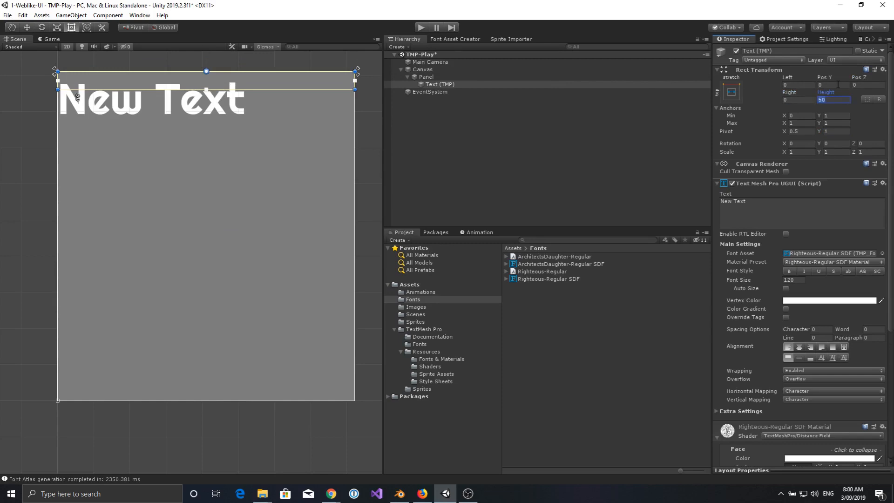
# Step: Give the text box a top-edge pivot, Pos Y 0 and height 150
pyautogui.write('120')
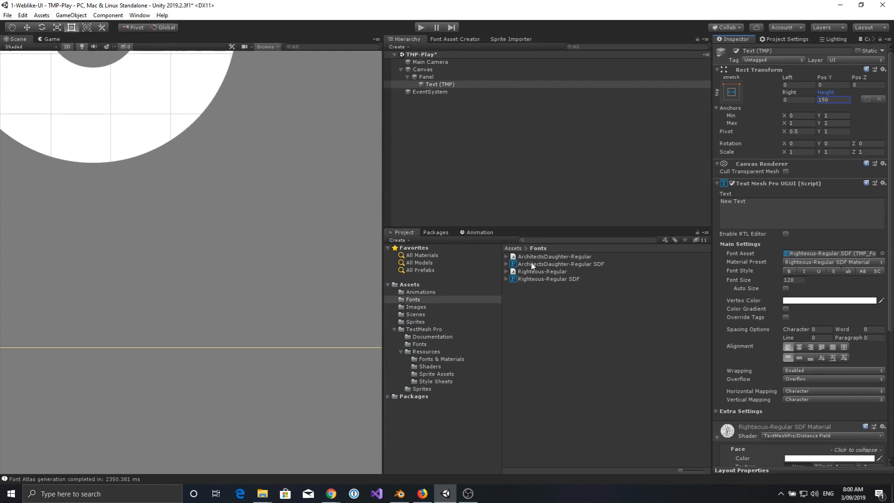
pyautogui.moveTo(563, 278)
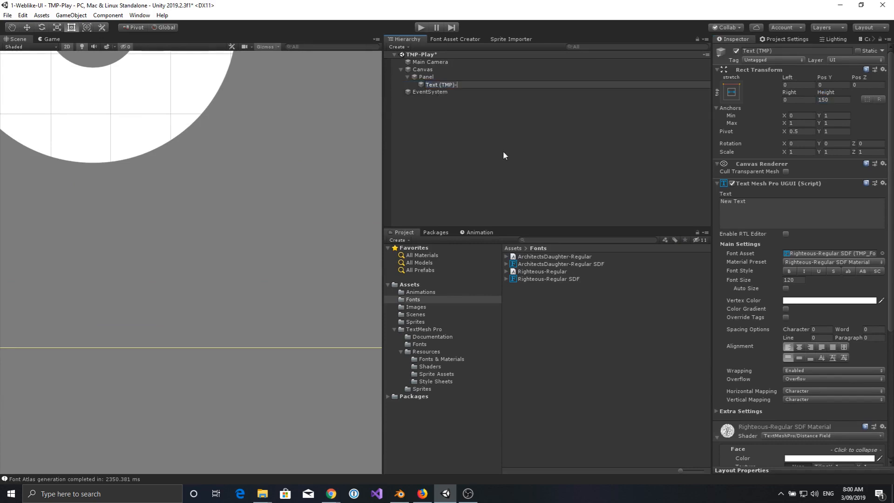
# Step: Rename the object Text (TMP)-Righteous-HighRes and change its text to High Rez
pyautogui.write('Righteous-Fi')
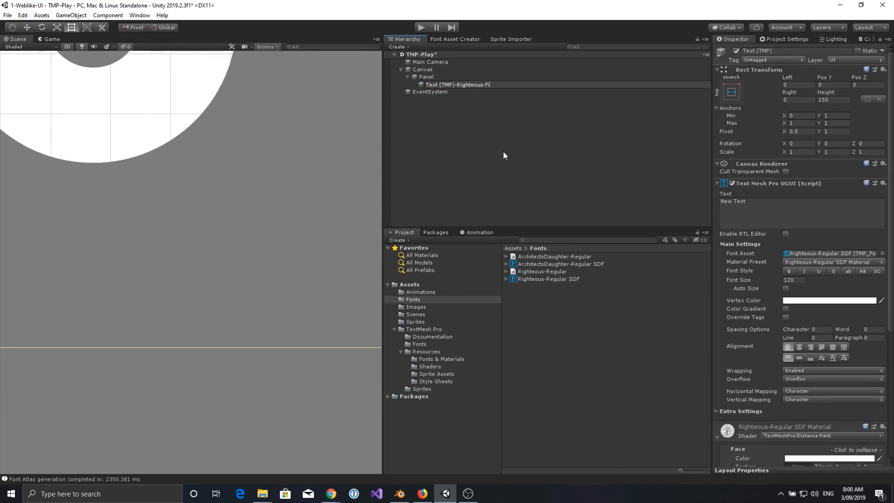
pyautogui.press('Backspace')
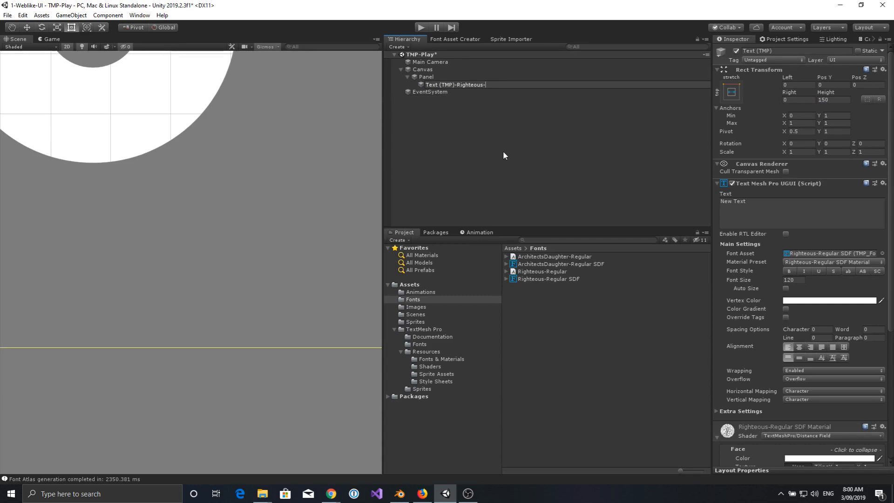
pyautogui.write('HighRes')
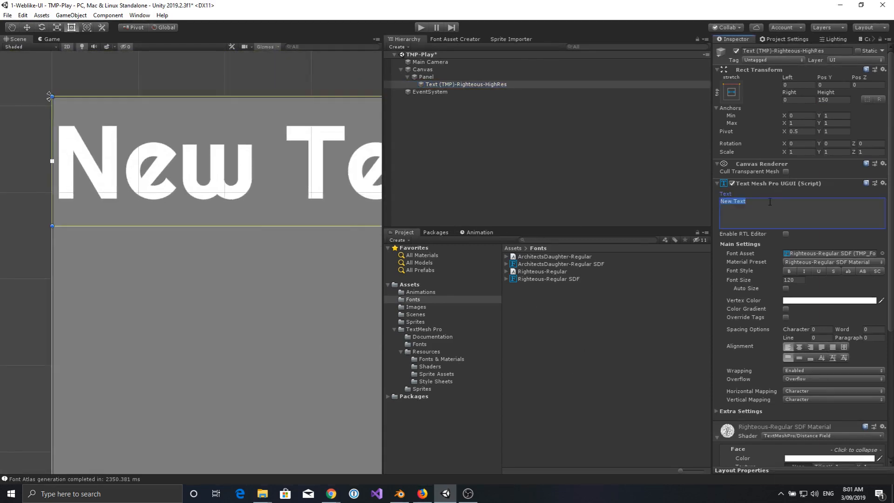
pyautogui.write('High Rez')
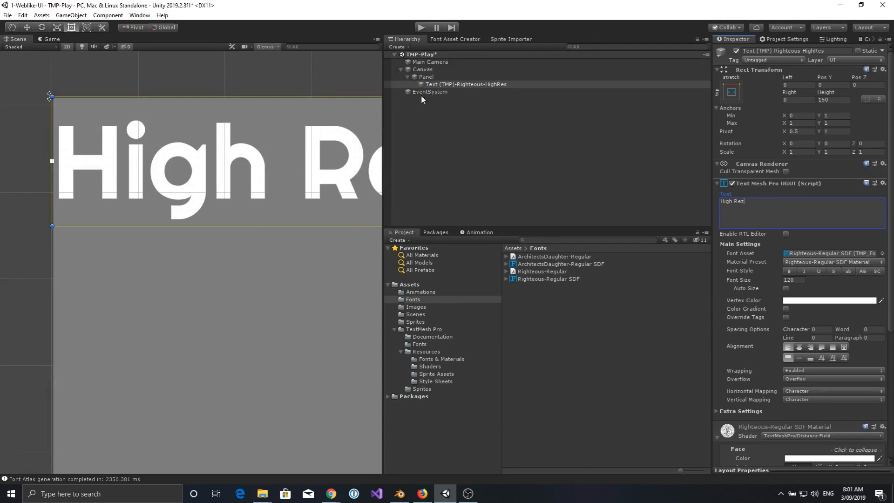
pyautogui.click(466, 85)
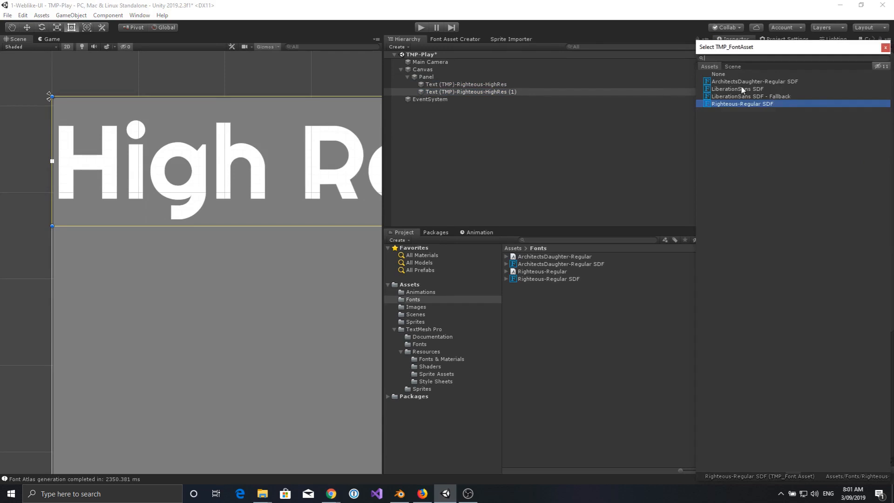
# Step: Set the duplicate's font to LiberationSans SDF and rename it Text (TMP)-Lib Sans - Low Res
pyautogui.click(738, 89)
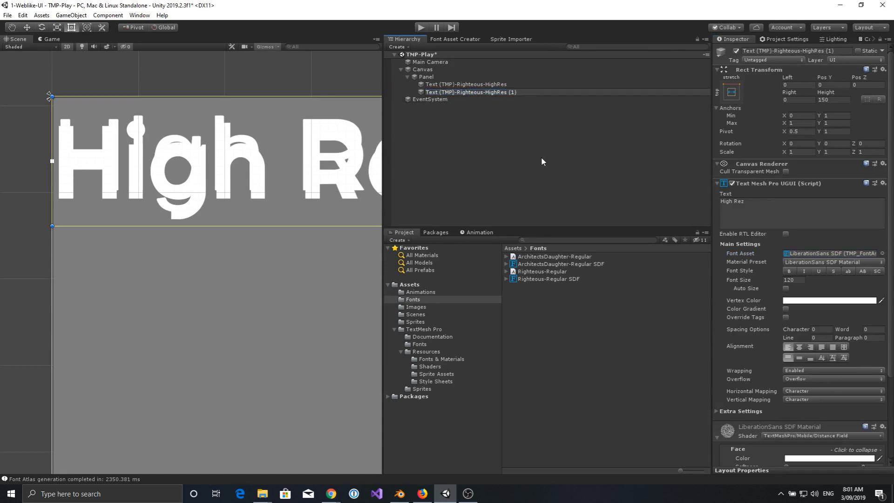
pyautogui.doubleClick(470, 91)
pyautogui.write('Text (TMP)-Lib Sans - Low')
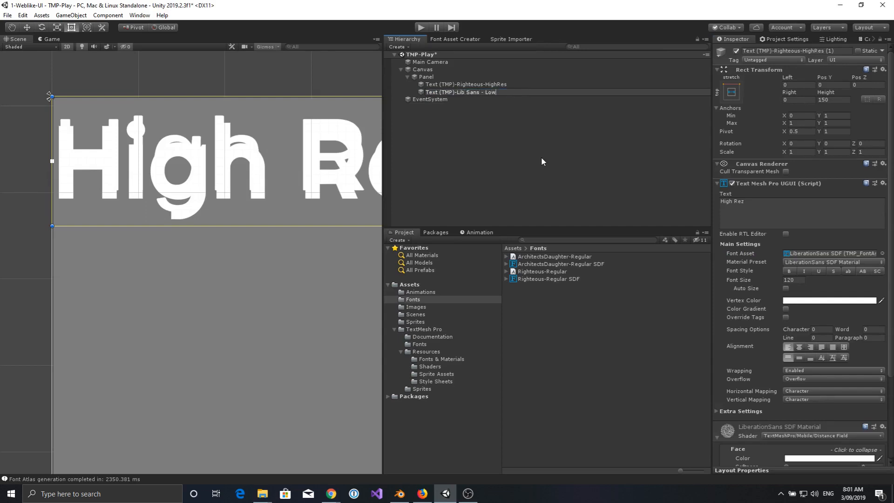
pyautogui.click(461, 91)
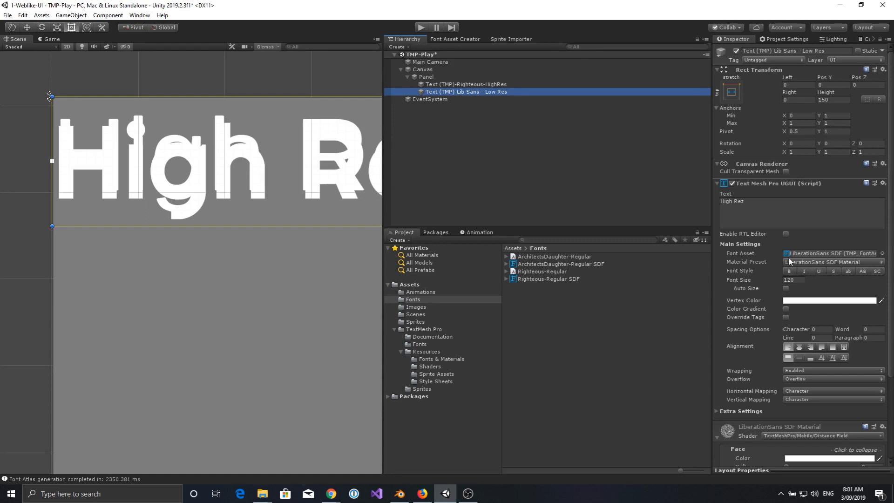
pyautogui.moveTo(759, 270)
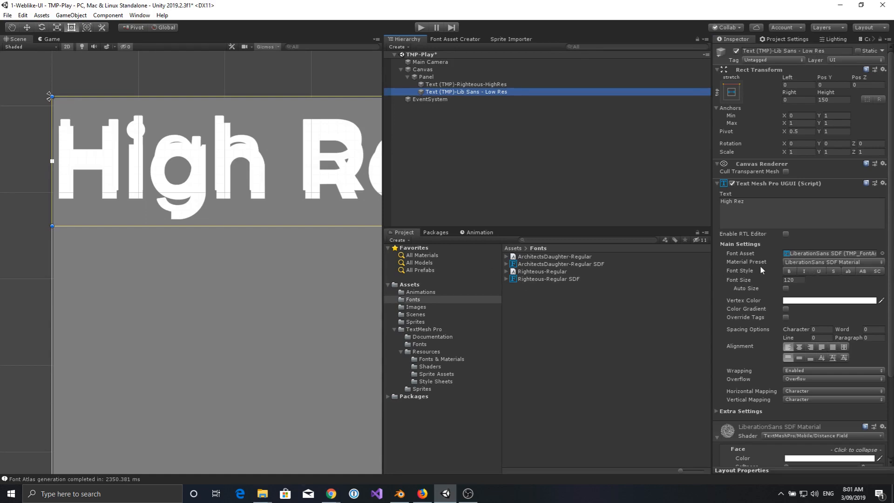
pyautogui.moveTo(486, 139)
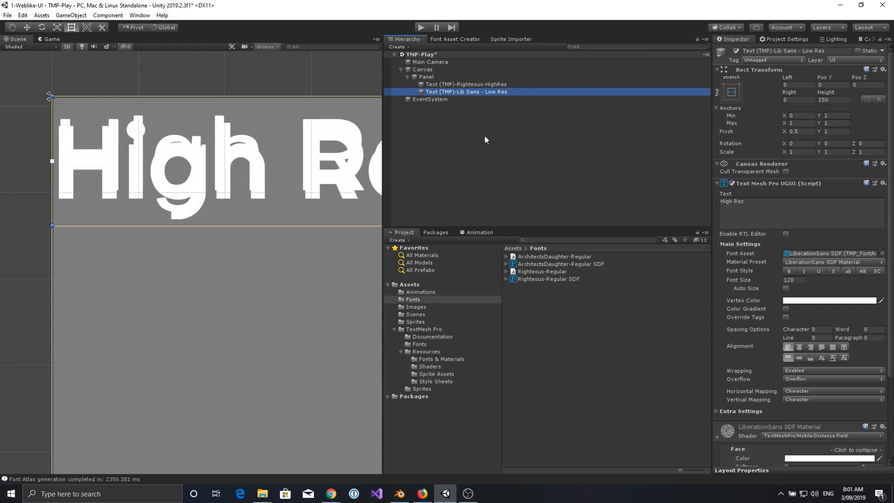
# Step: Set the Lib Sans text's Pos Y to -200 and change its text to 'Default Font'
pyautogui.click(826, 85)
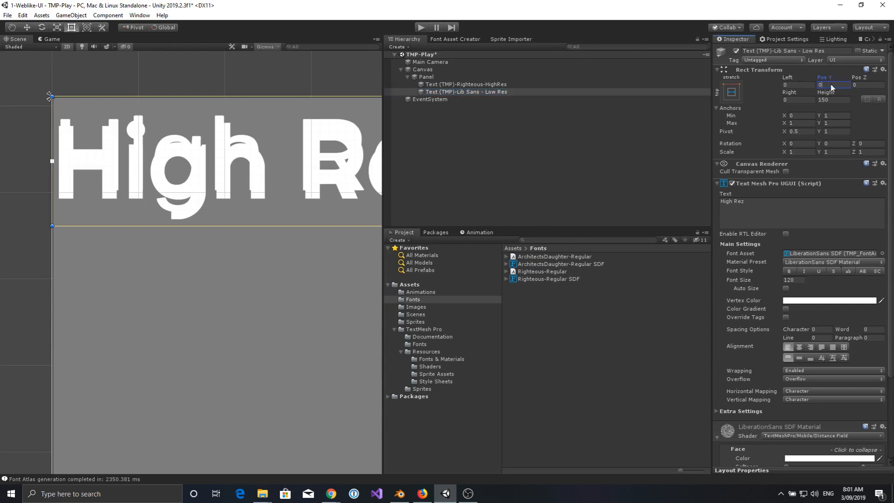
pyautogui.write('200')
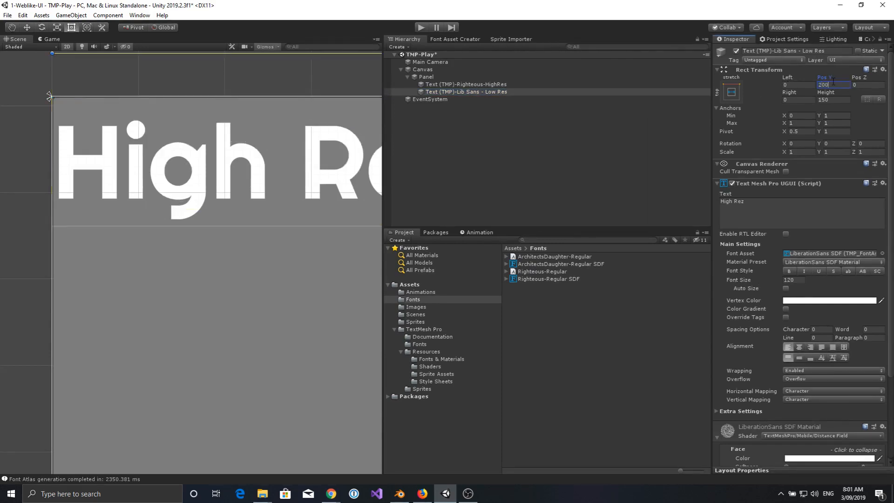
pyautogui.write('-200')
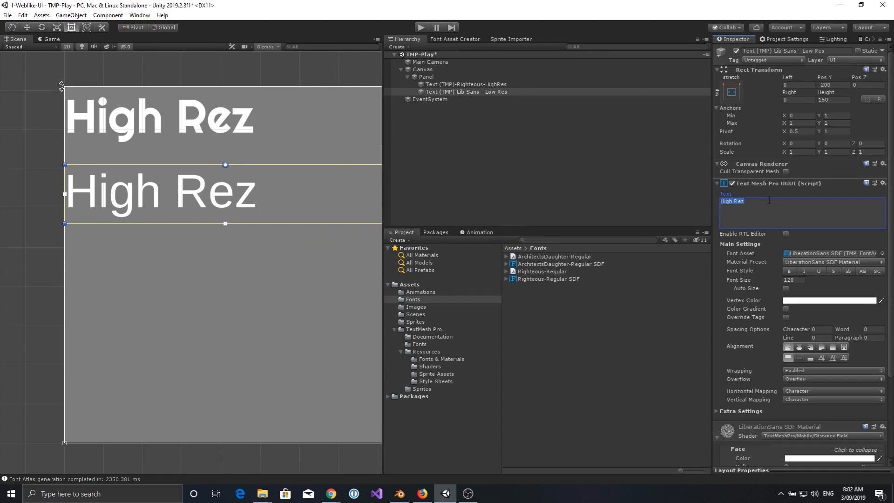
pyautogui.write('Default Fo')
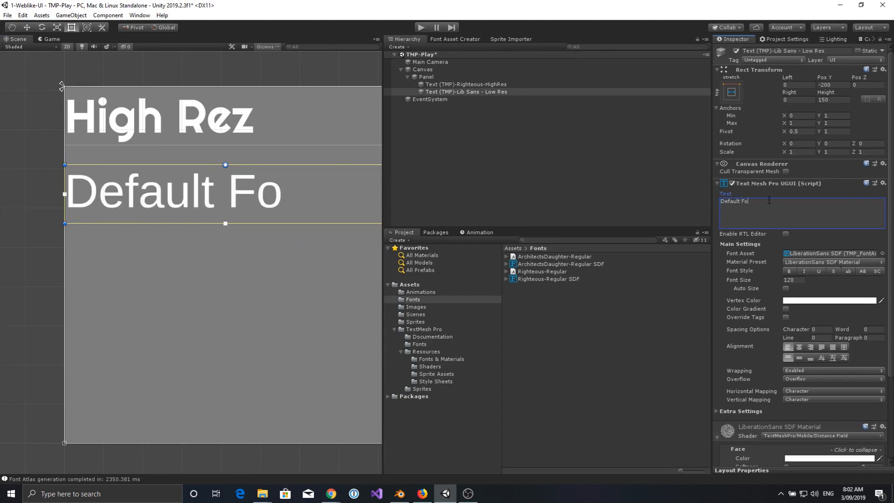
pyautogui.write('nt')
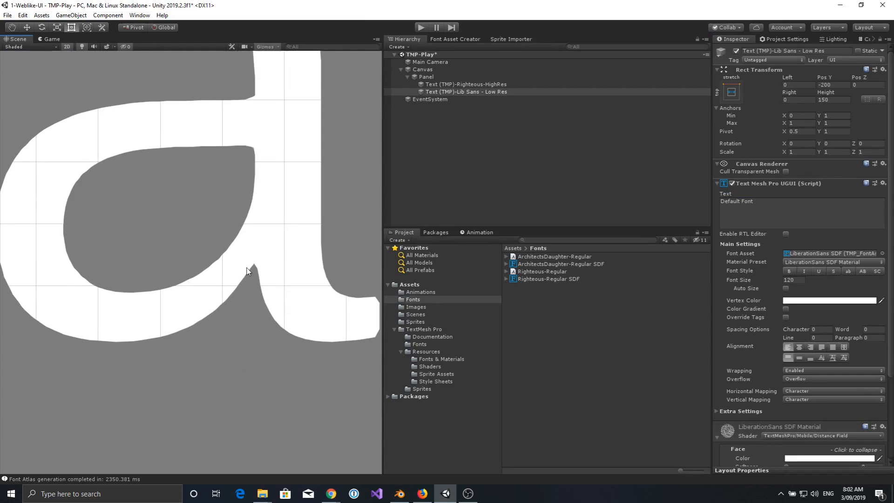
pyautogui.moveTo(221, 258)
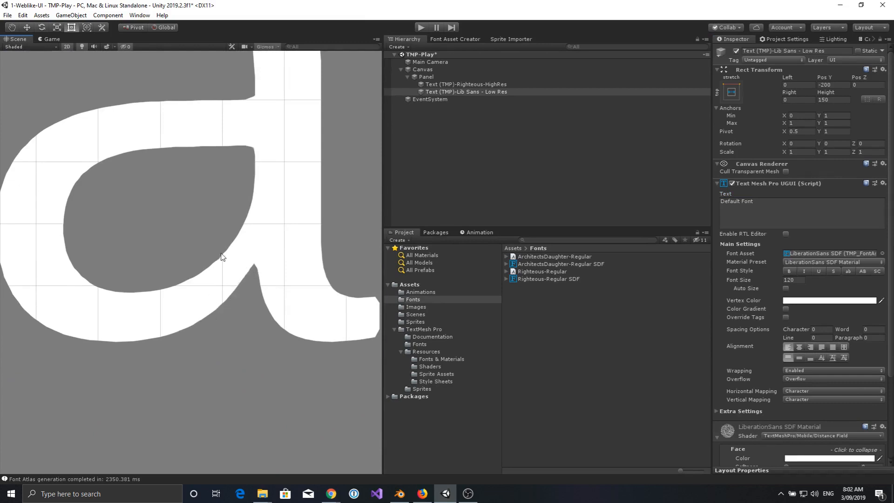
pyautogui.moveTo(274, 160)
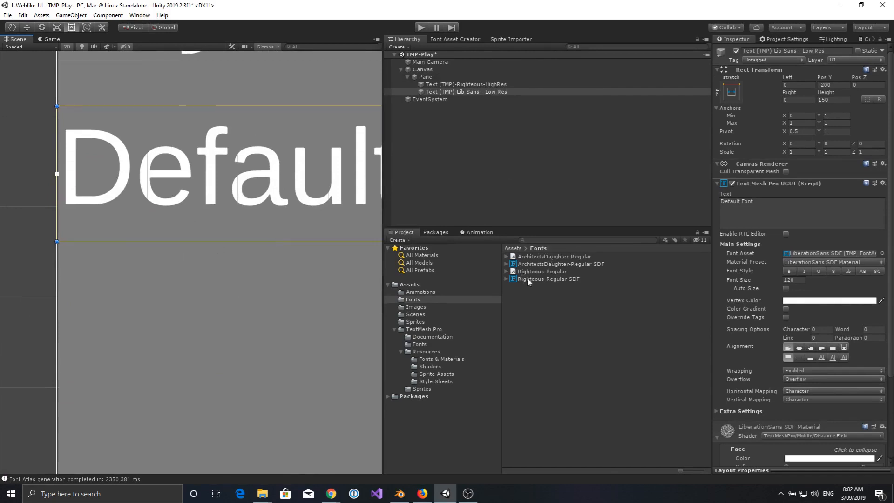
pyautogui.moveTo(540, 283)
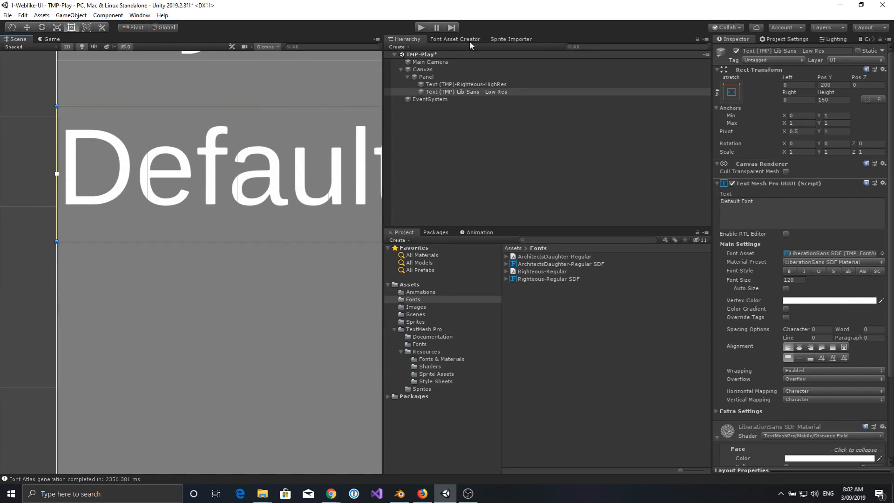
# Step: Generate Righteous atlases at 128 and 256 resolution, then select 512
pyautogui.click(456, 39)
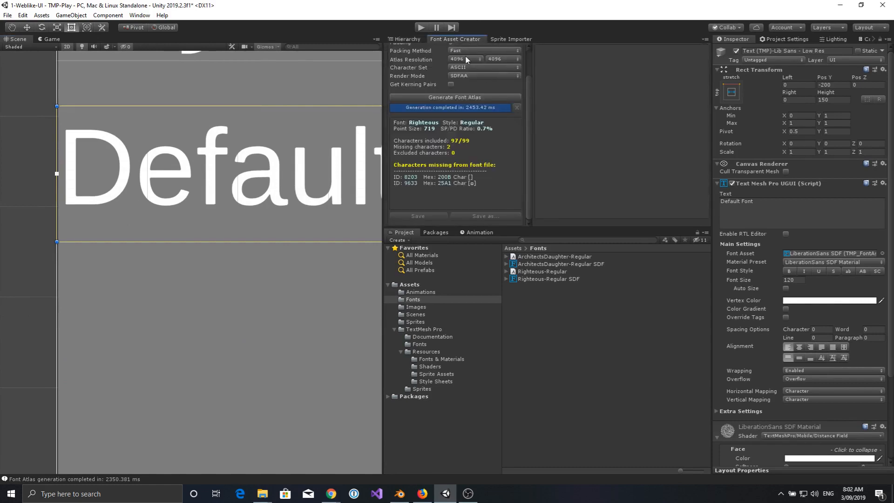
pyautogui.click(473, 60)
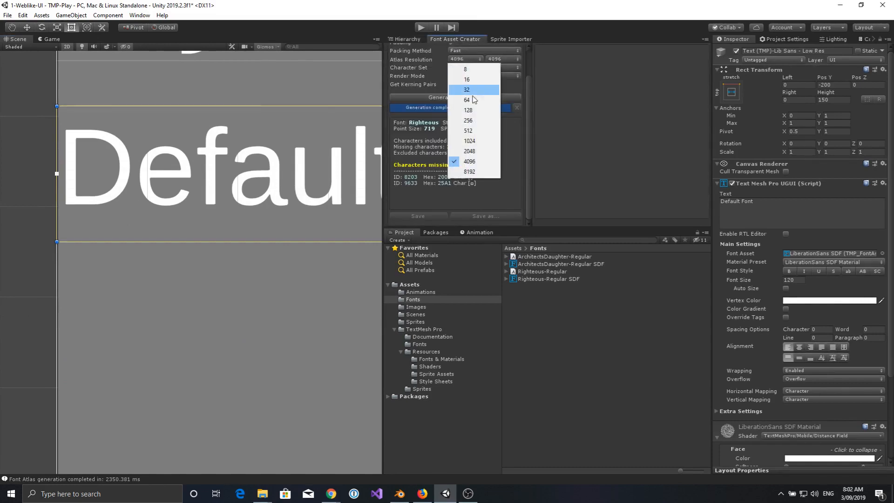
pyautogui.moveTo(473, 133)
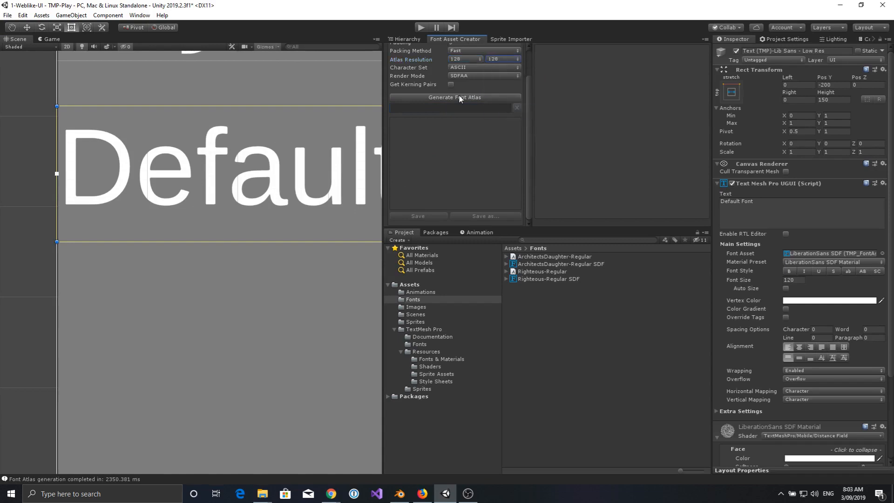
pyautogui.click(455, 97)
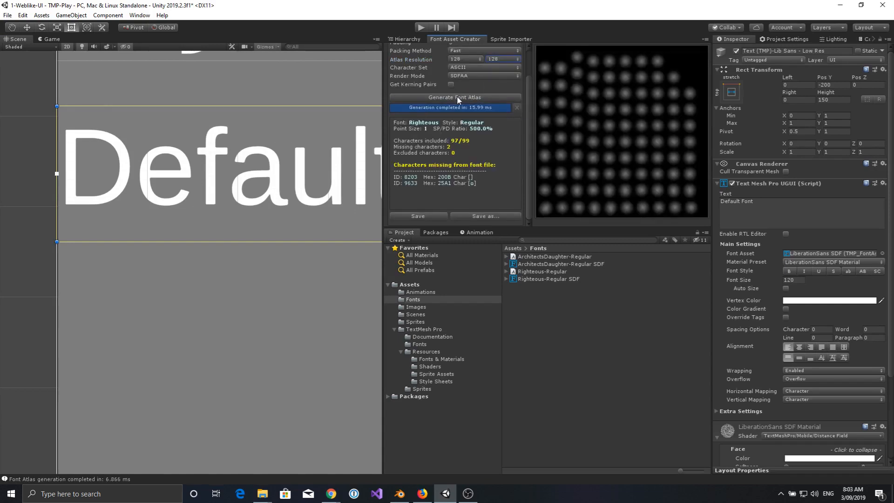
pyautogui.moveTo(502, 88)
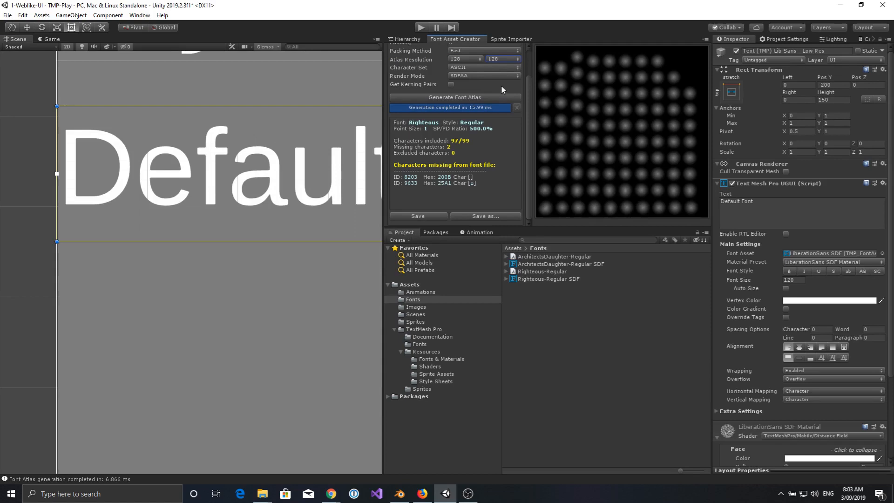
pyautogui.click(465, 59)
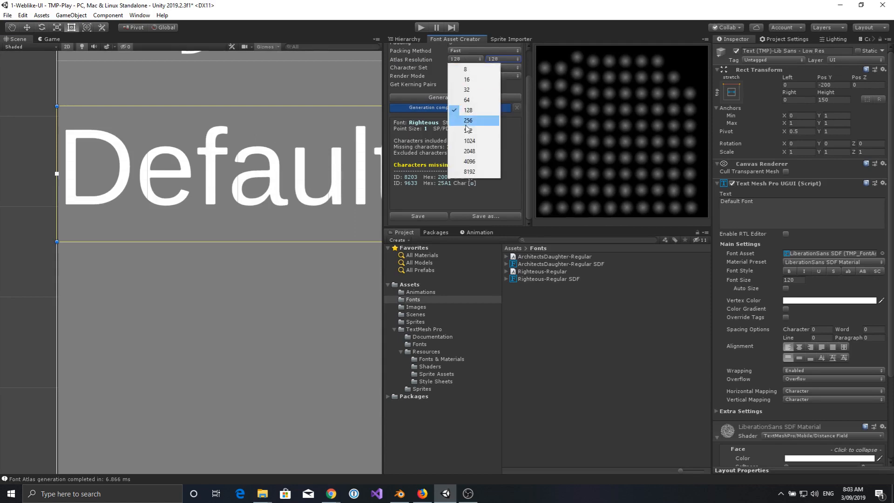
pyautogui.click(474, 120)
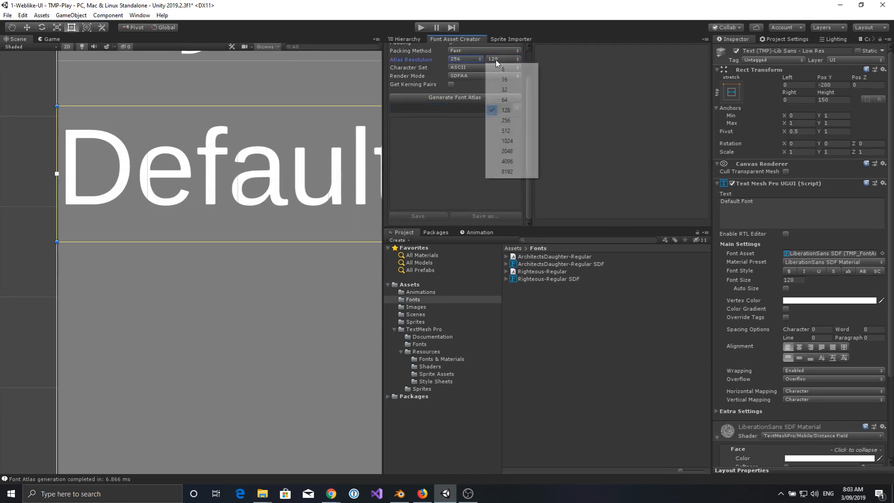
pyautogui.moveTo(505, 120)
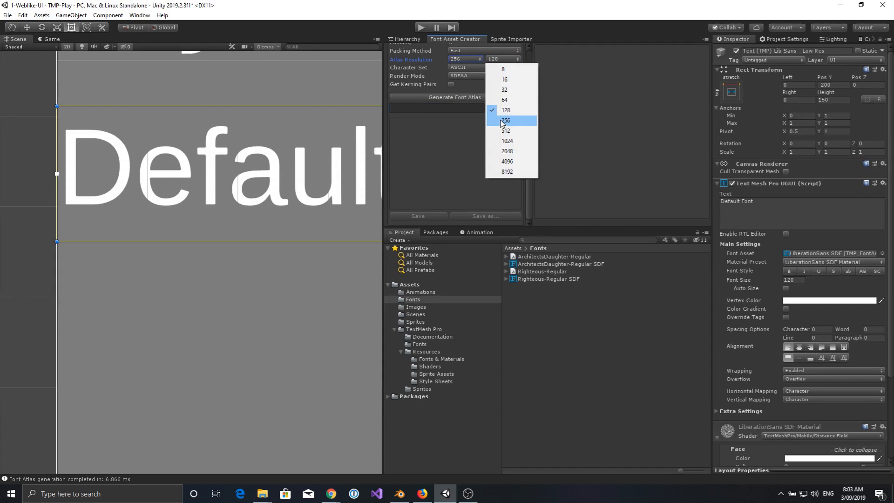
pyautogui.click(506, 120)
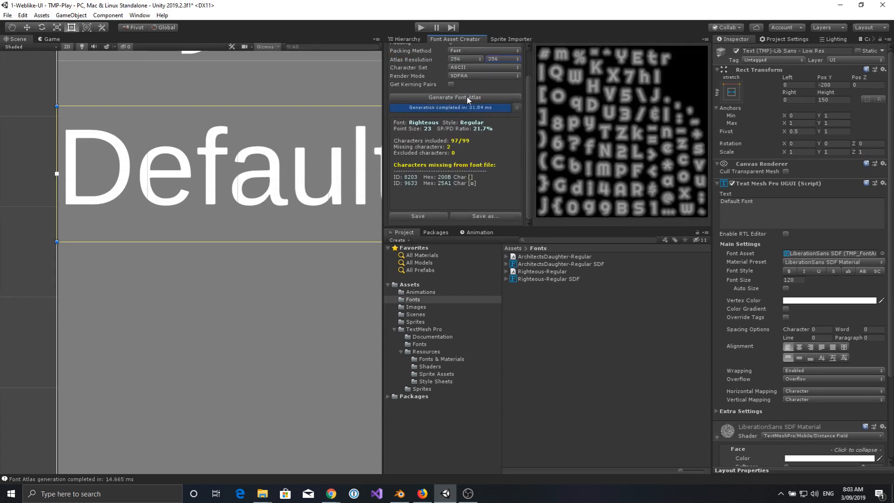
pyautogui.moveTo(607, 122)
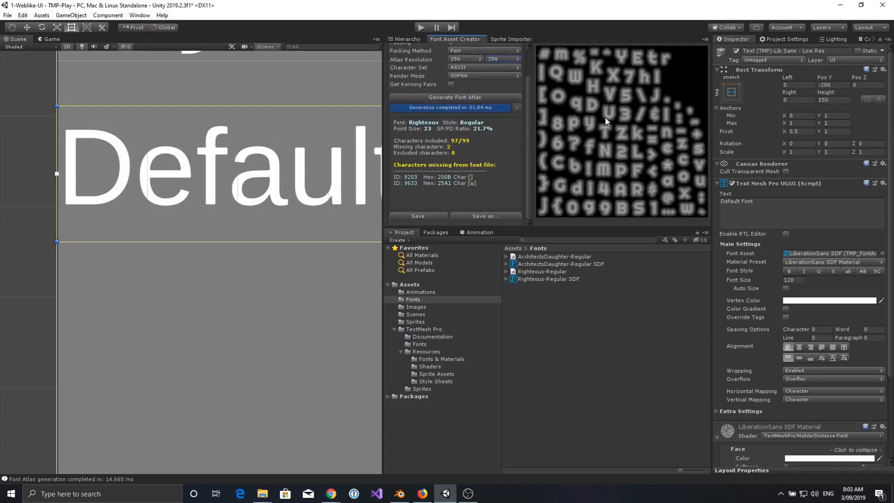
pyautogui.moveTo(605, 131)
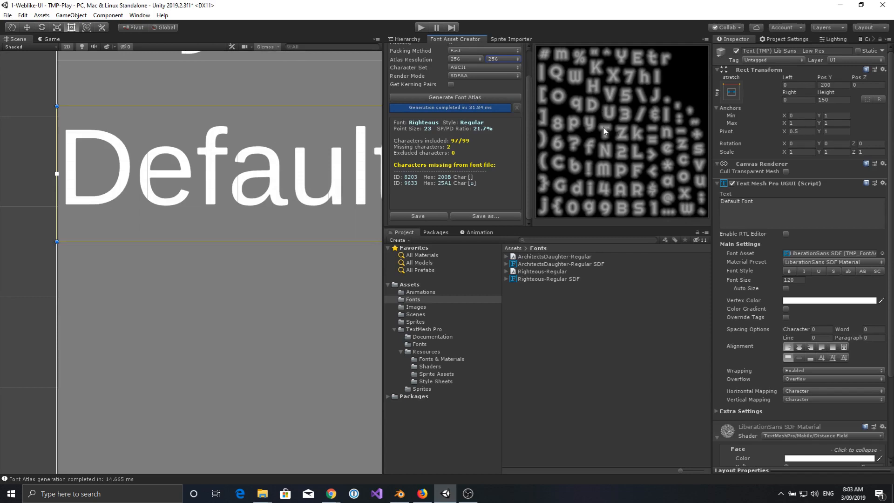
pyautogui.click(465, 60)
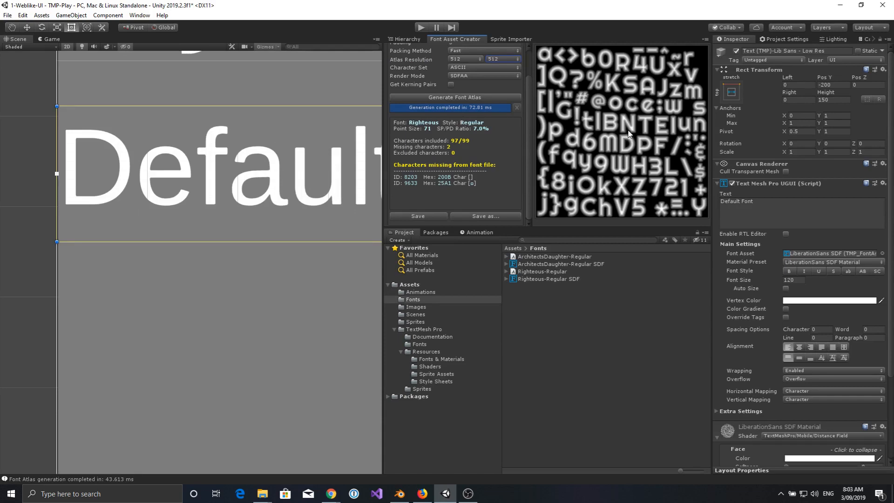
pyautogui.moveTo(633, 158)
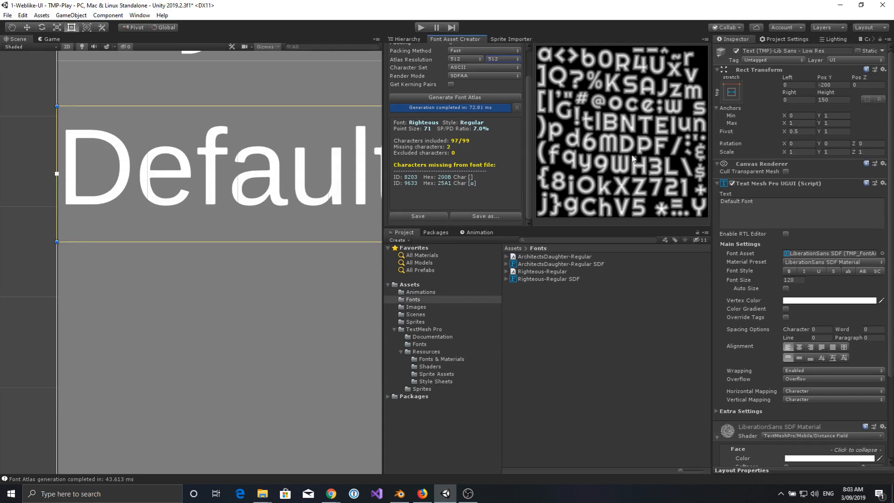
pyautogui.moveTo(463, 80)
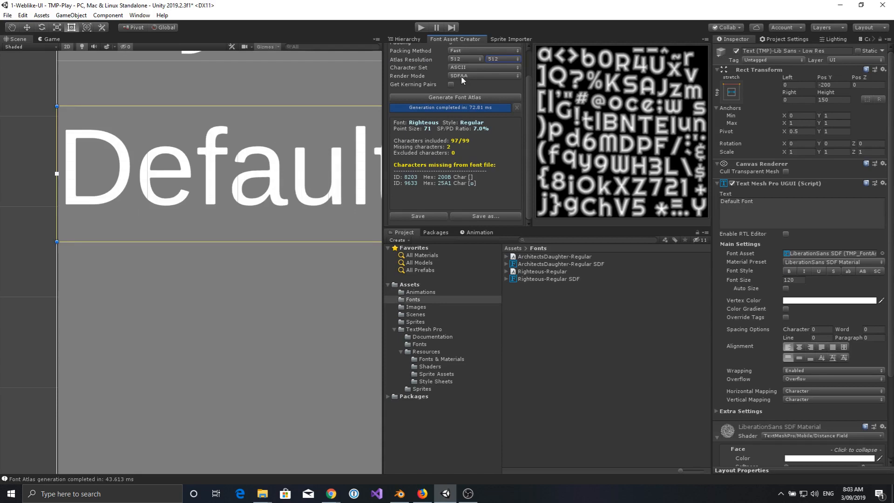
# Step: Switch the atlas render mode to SMOOTH and set resolution to 128, then 256
pyautogui.click(483, 75)
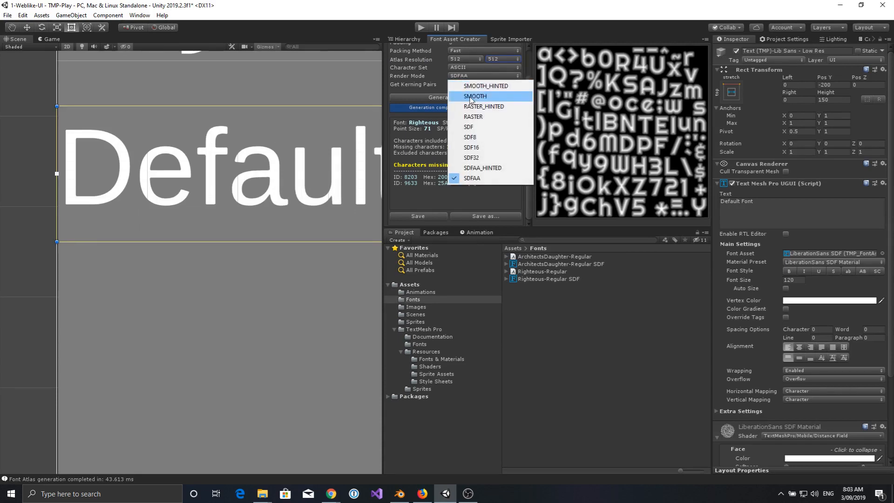
pyautogui.click(474, 96)
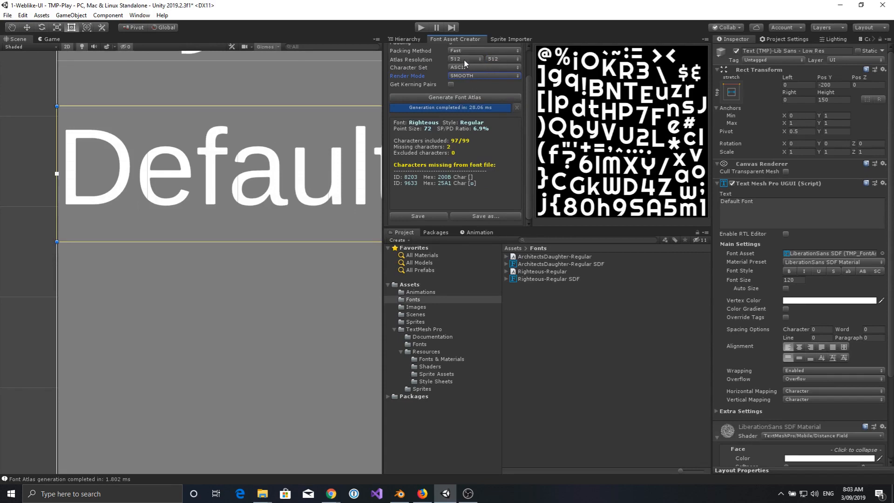
pyautogui.click(476, 59)
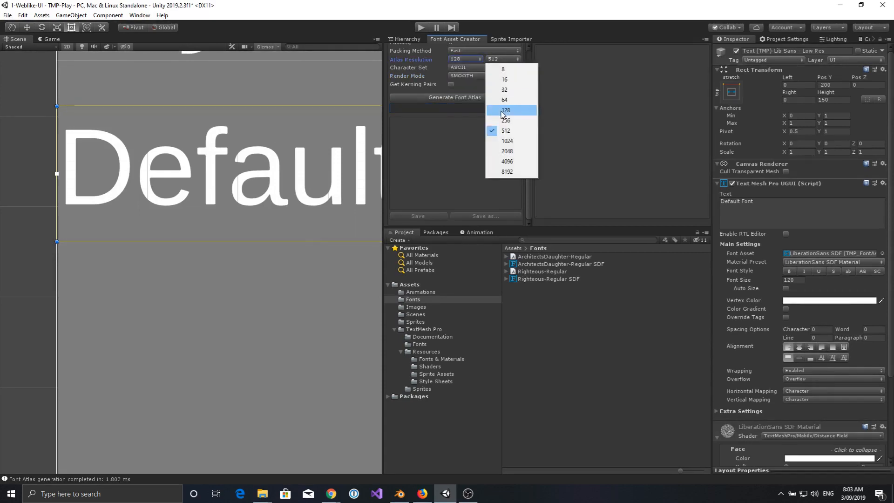
pyautogui.click(505, 110)
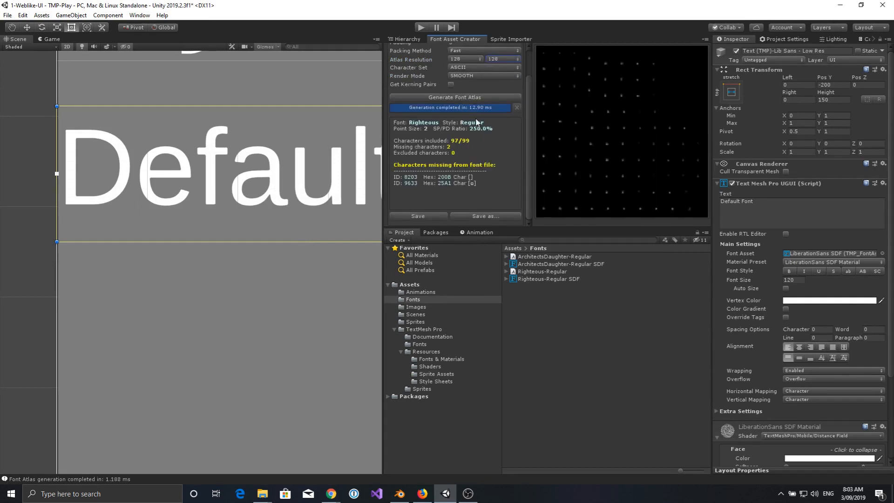
pyautogui.moveTo(610, 154)
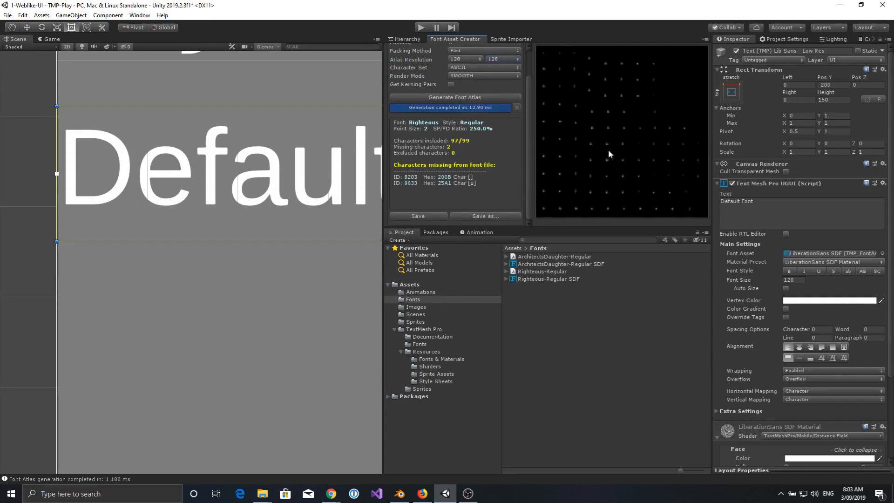
pyautogui.click(463, 59)
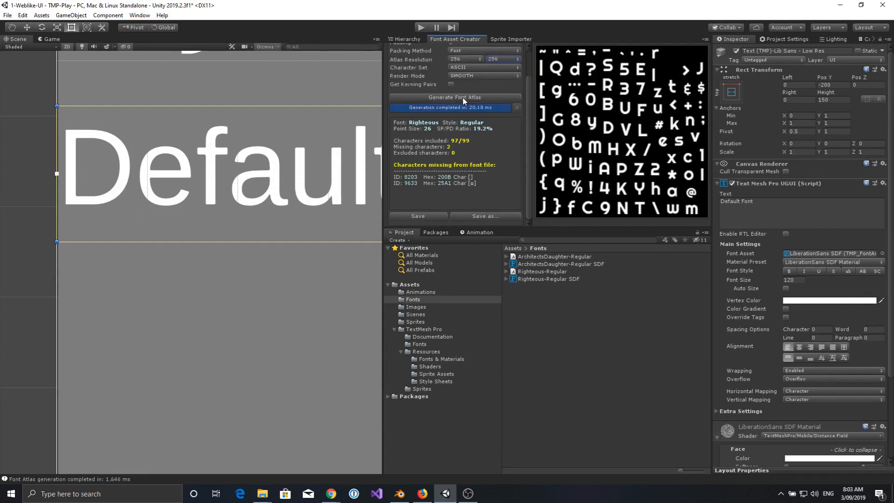
pyautogui.moveTo(593, 128)
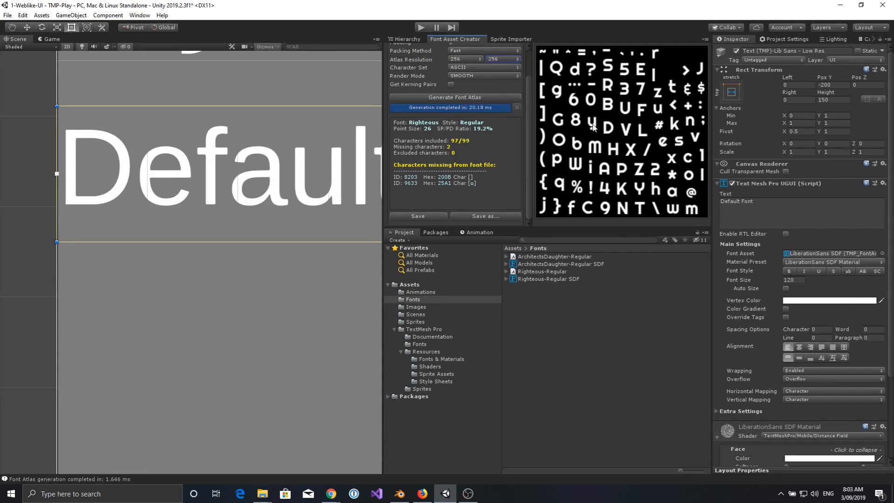
pyautogui.moveTo(484, 88)
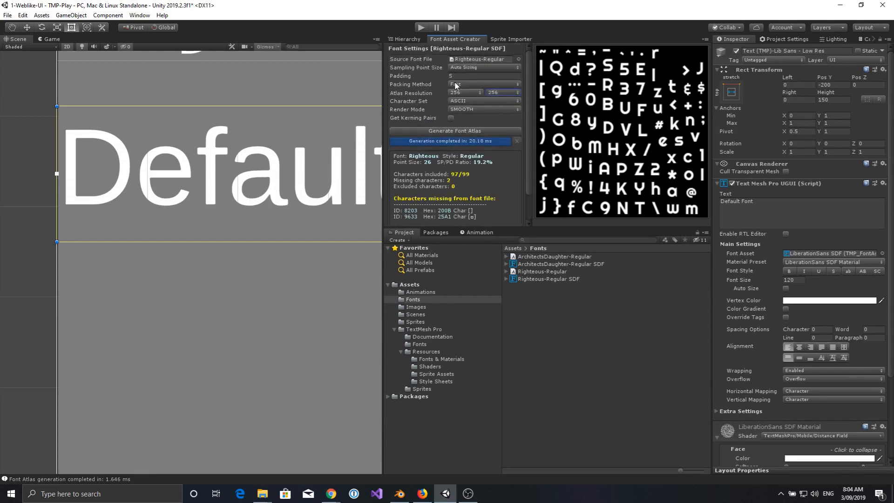
# Step: Keep Fast packing at 256 resolution and save the atlas as a new asset
pyautogui.click(484, 84)
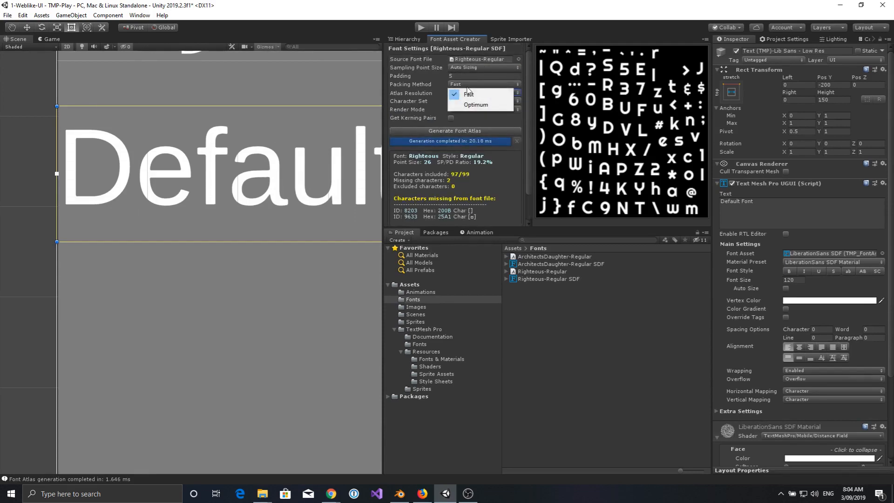
pyautogui.click(468, 94)
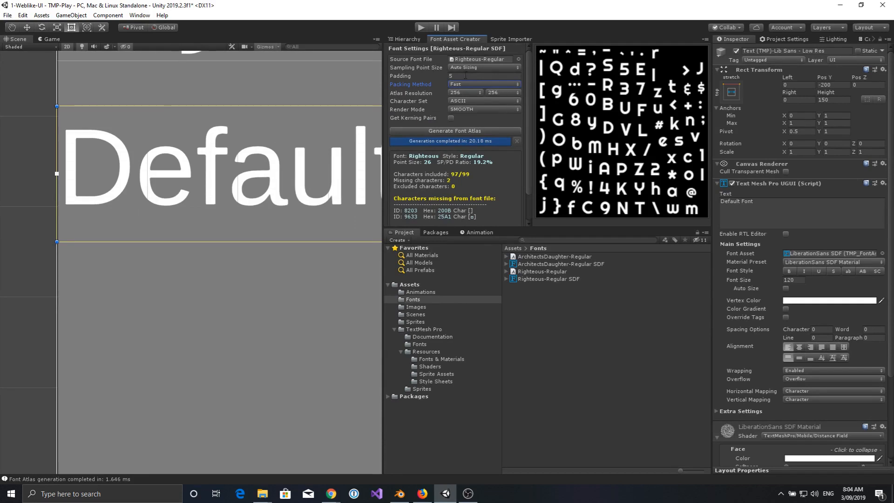
pyautogui.click(463, 93)
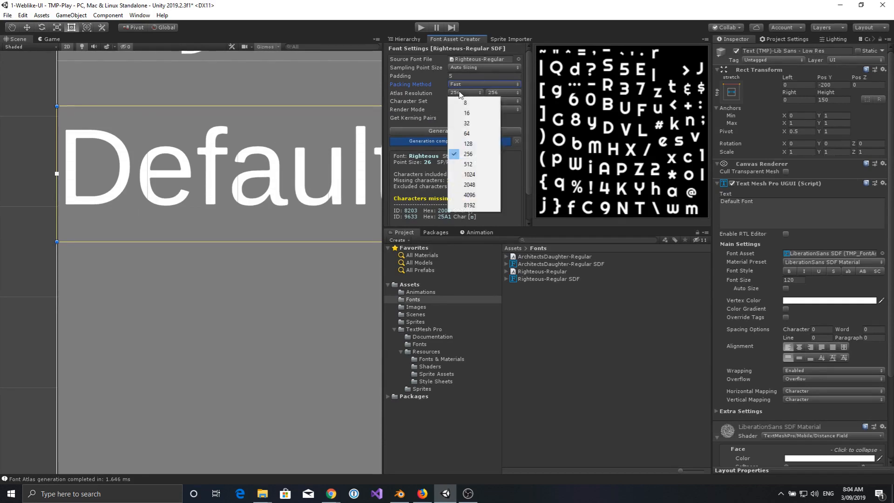
pyautogui.click(466, 154)
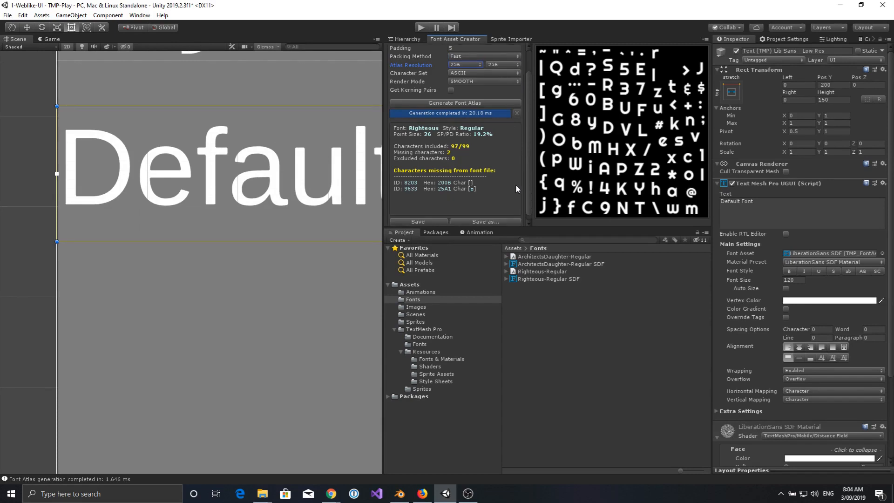
pyautogui.click(485, 221)
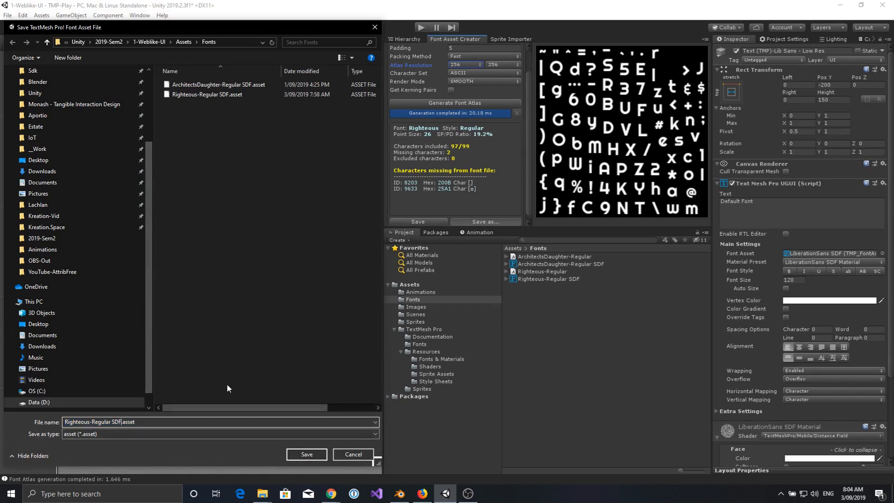
# Step: Save the font asset as Righteous-Regular-128 in Assets/Fonts
pyautogui.doubleClick(111, 422)
pyautogui.write('-1')
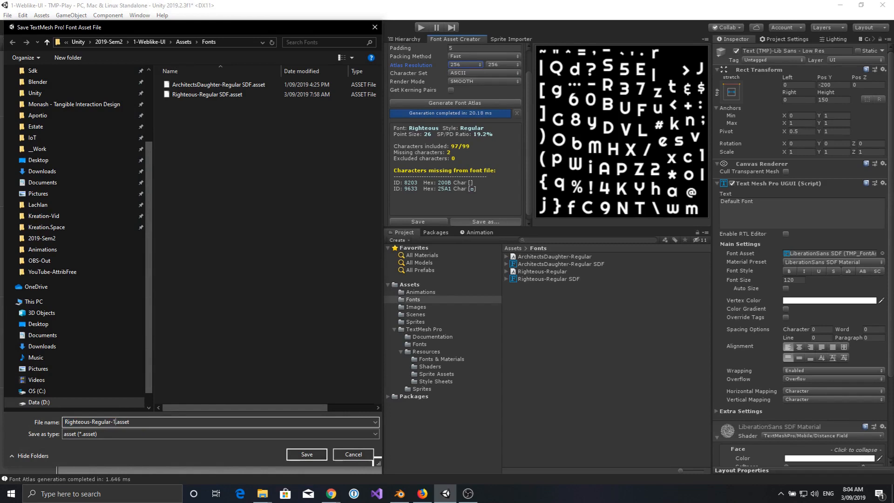
pyautogui.write('28')
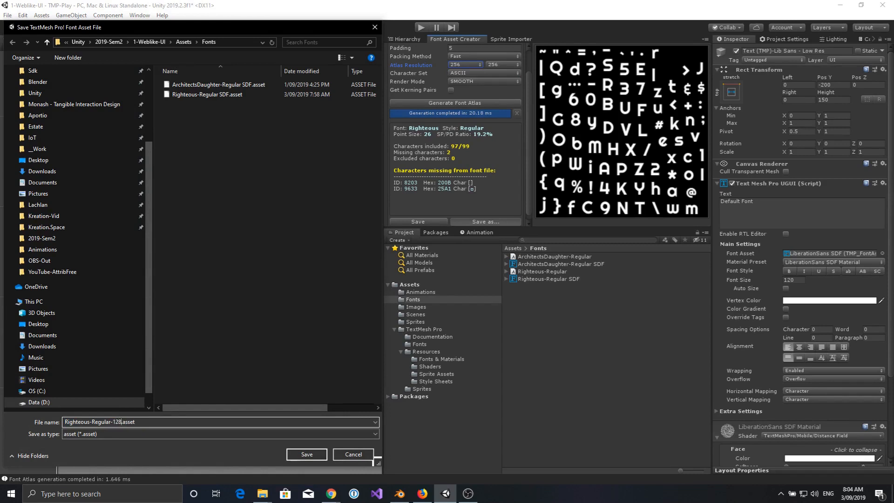
pyautogui.click(307, 454)
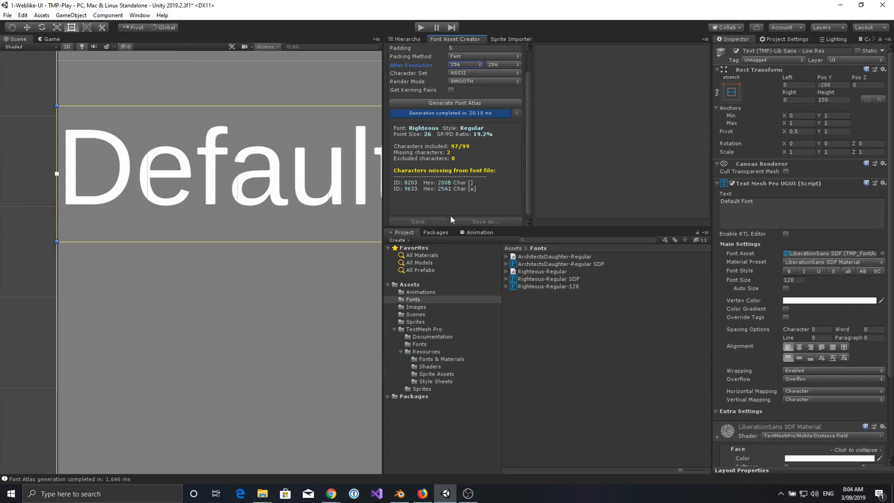
# Step: Duplicate Text (TMP)-Righteous-HighRes to create a Righteous-VeryLowRes copy
pyautogui.click(401, 39)
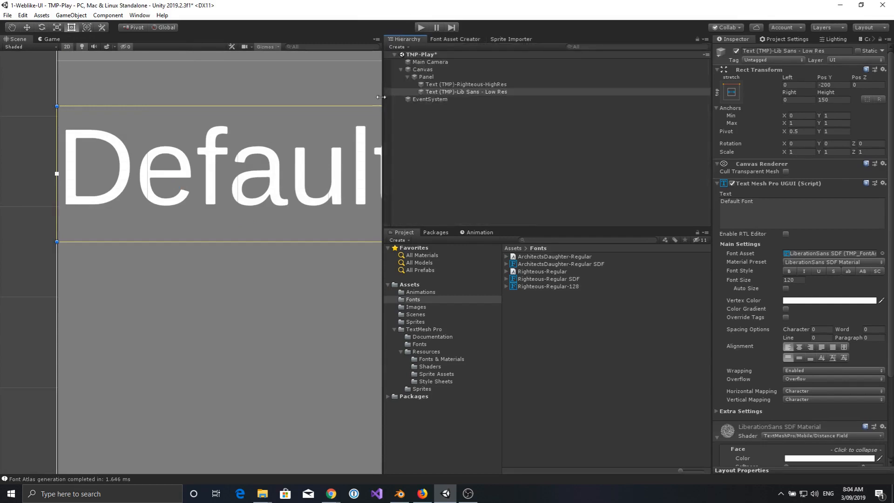
pyautogui.click(466, 85)
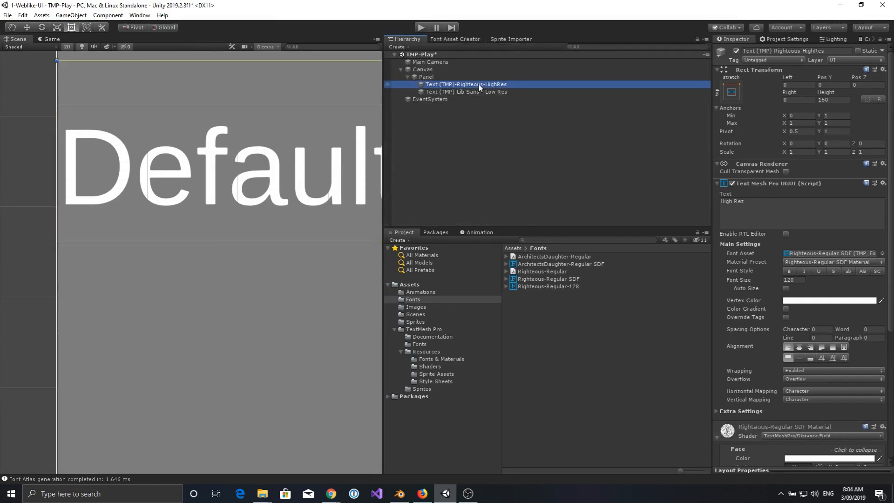
pyautogui.press('Ctrl+D')
pyautogui.write('Text (TMP)-Righteous-VeryLowRes')
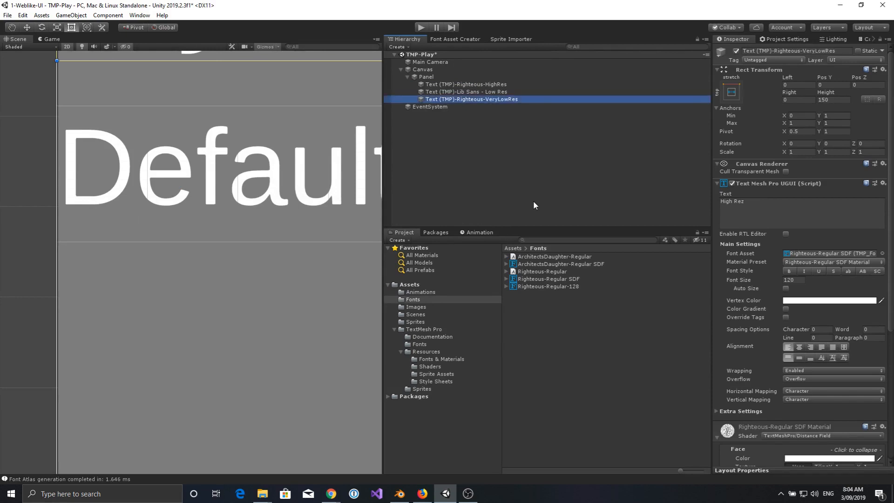
pyautogui.moveTo(462, 137)
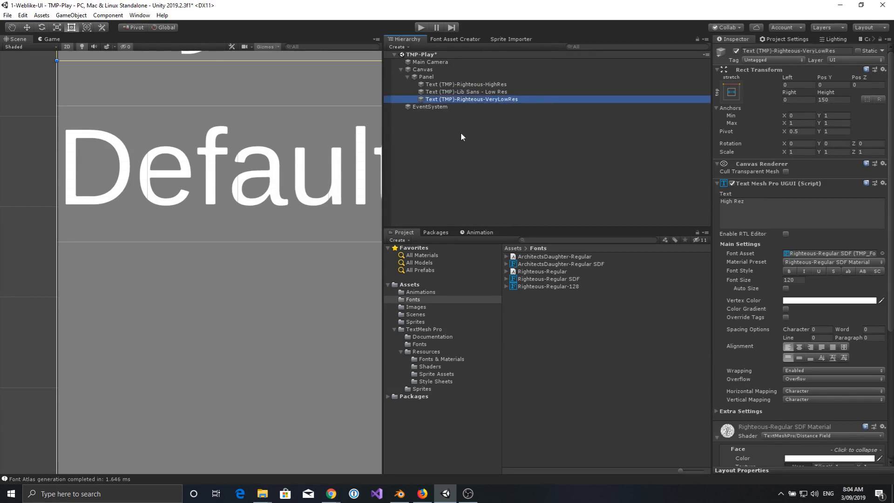
# Step: Rename the new font asset to Righteous-Regular-256 and select the VeryLowRes text
pyautogui.click(455, 39)
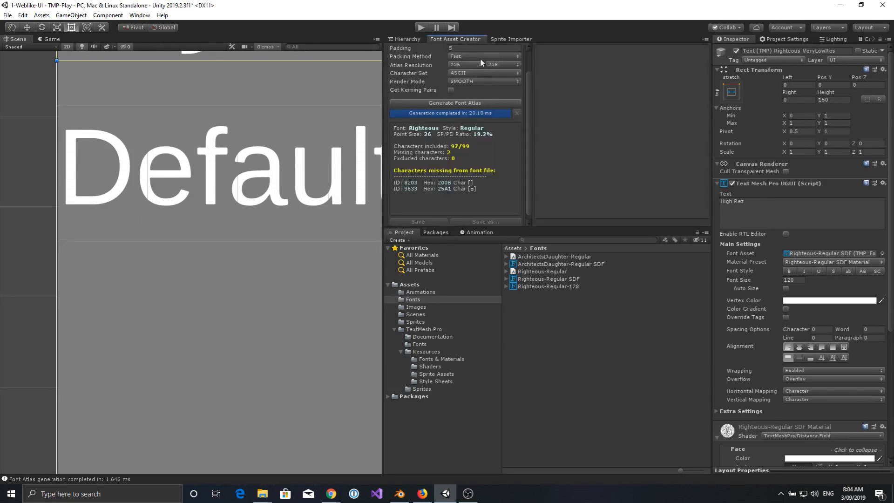
pyautogui.click(548, 286)
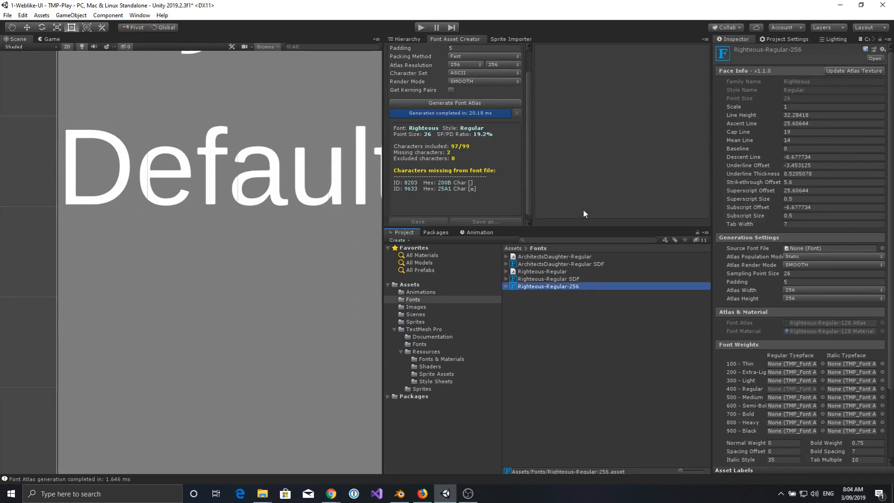
pyautogui.click(404, 39)
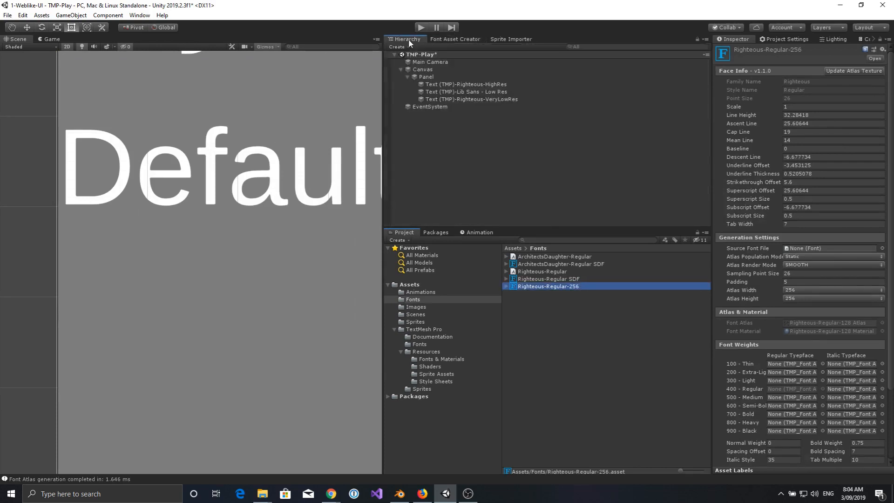
pyautogui.click(472, 99)
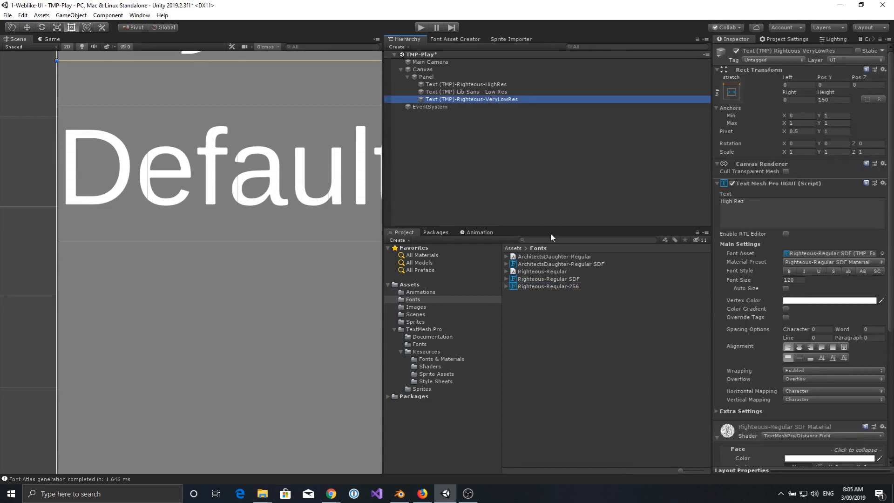
pyautogui.moveTo(308, 257)
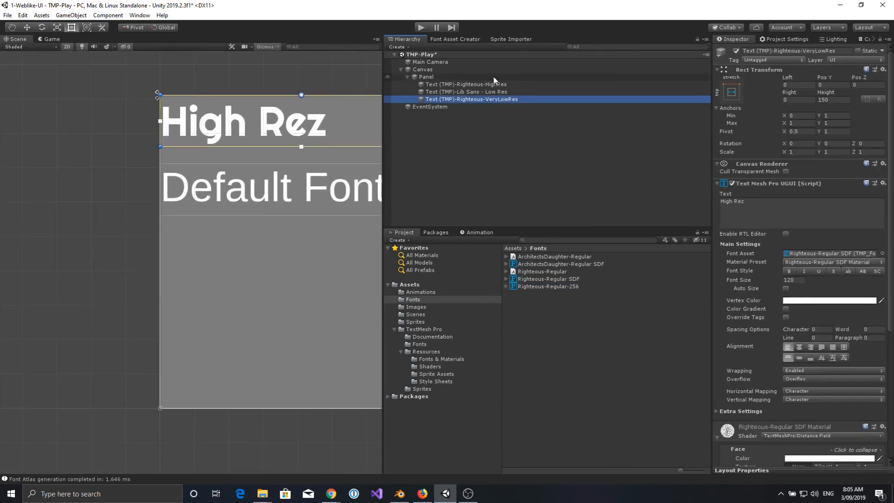
# Step: Set the VeryLowRes text's Pos Y to -400 and assign the Righteous-Regular-256 font
pyautogui.click(828, 85)
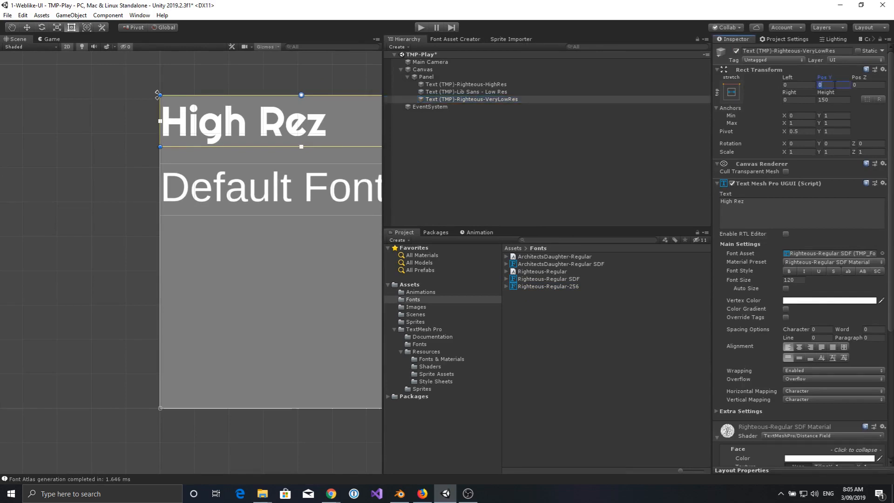
pyautogui.write('-400')
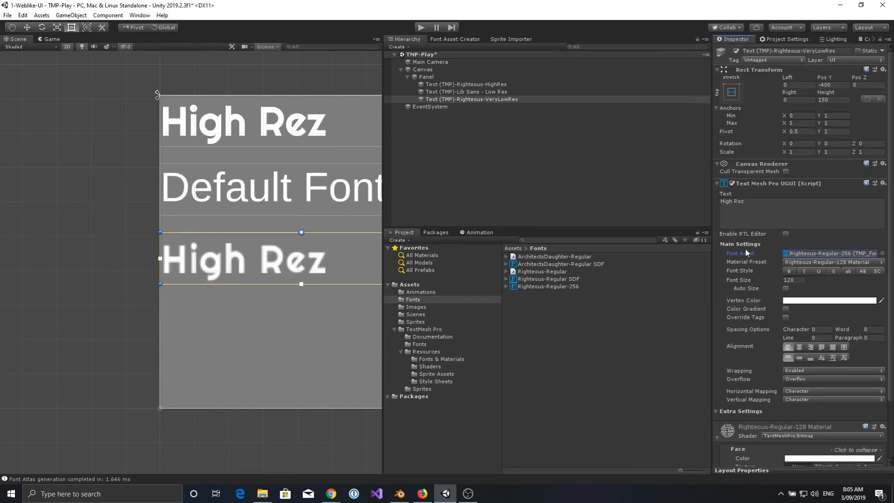
pyautogui.moveTo(231, 284)
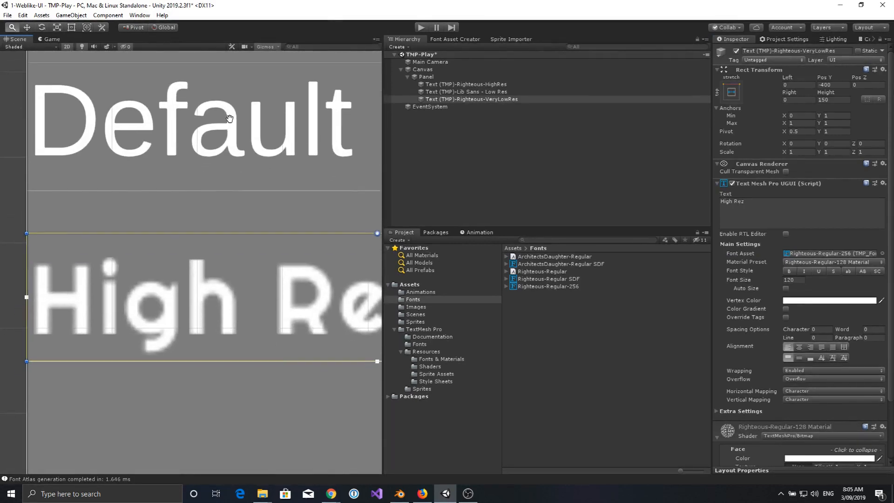
# Step: Return to the Font Asset Creator showing the SMOOTH 256×256 Righteous atlas
pyautogui.click(456, 38)
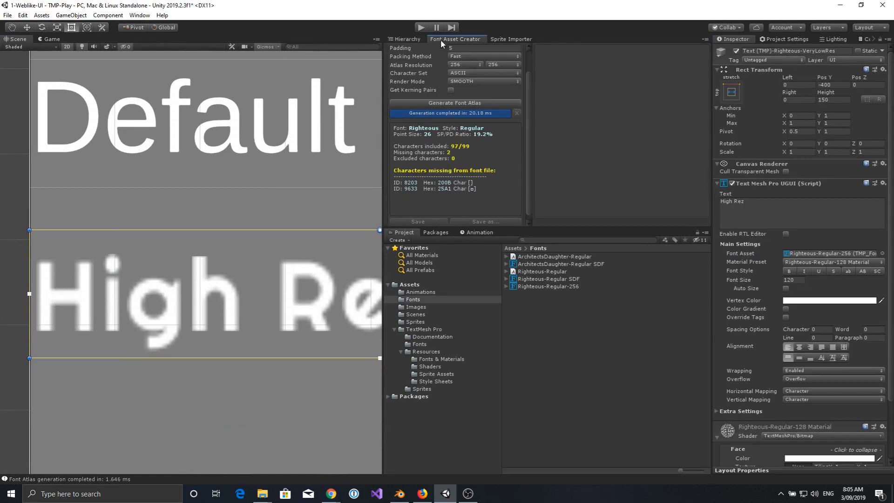
pyautogui.moveTo(451, 45)
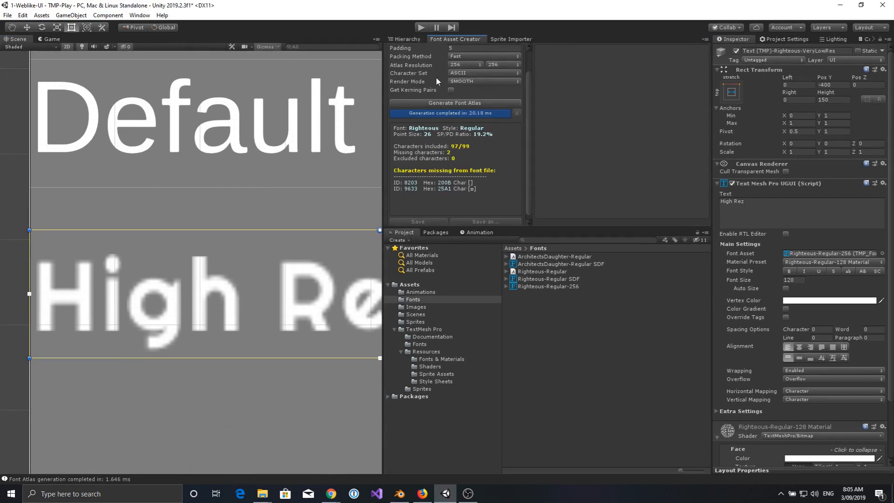
pyautogui.moveTo(280, 216)
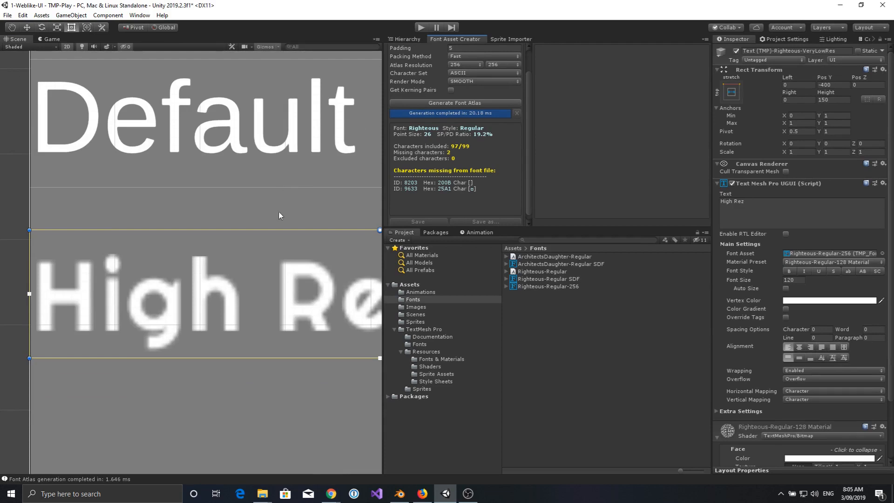
pyautogui.moveTo(240, 189)
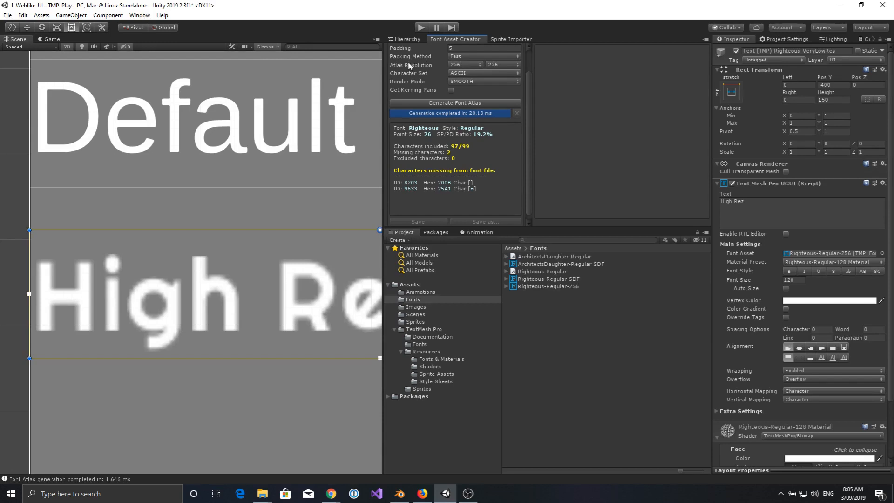
pyautogui.moveTo(443, 88)
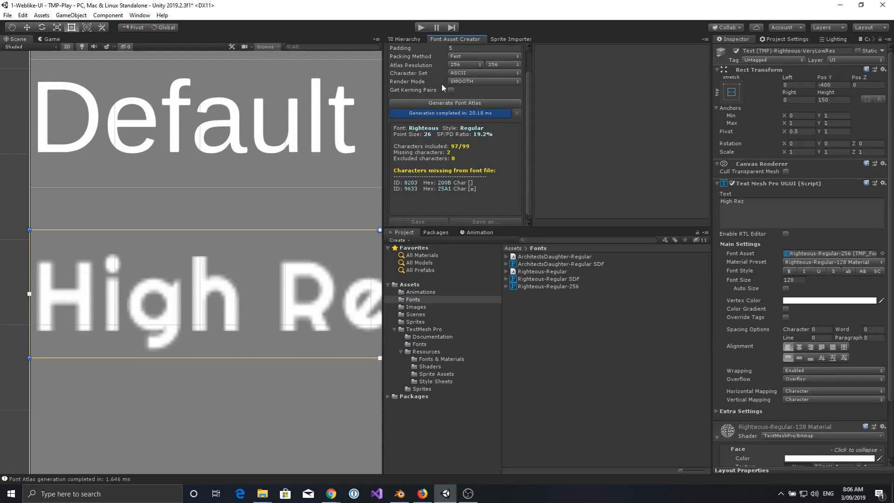
pyautogui.moveTo(415, 146)
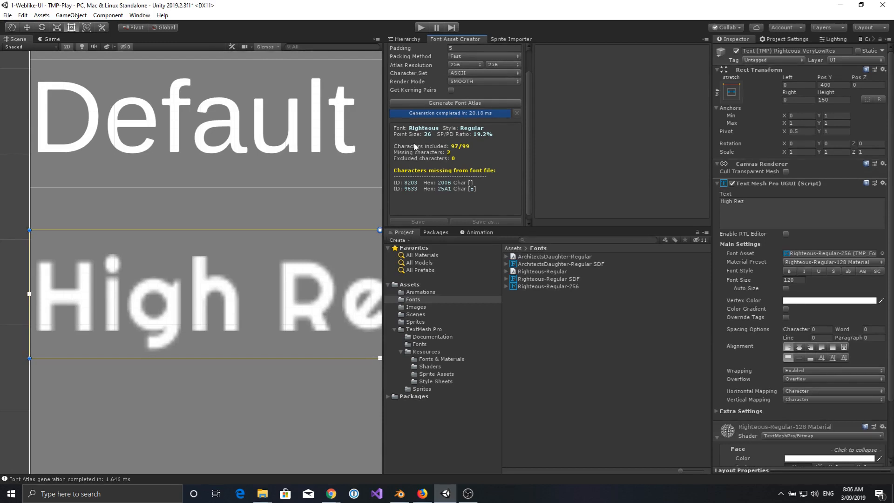